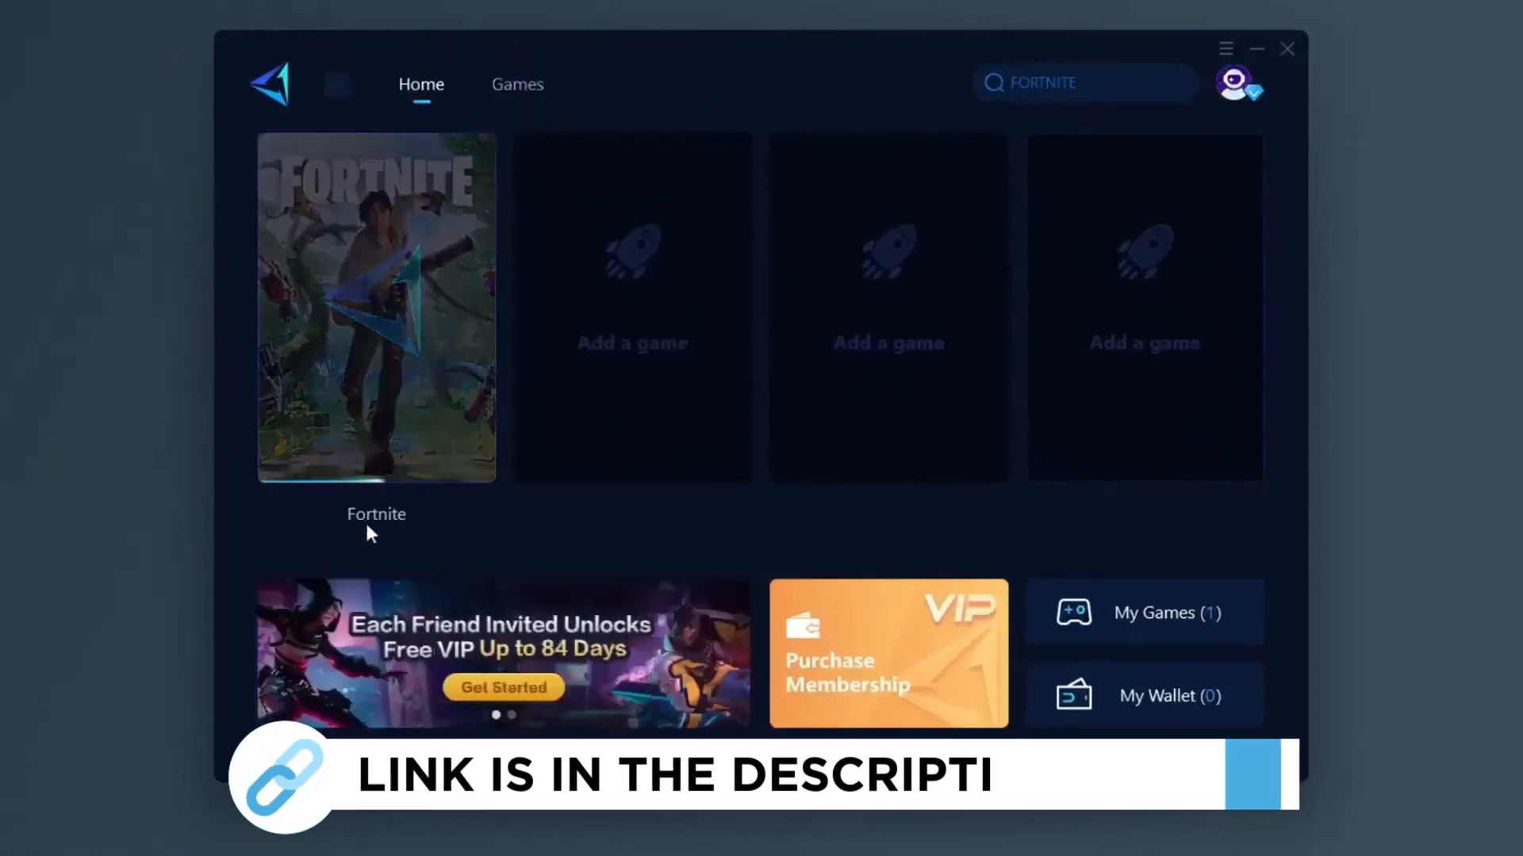
Bring the Process Lasso main window with its process list and actions log to the front.
click(517, 84)
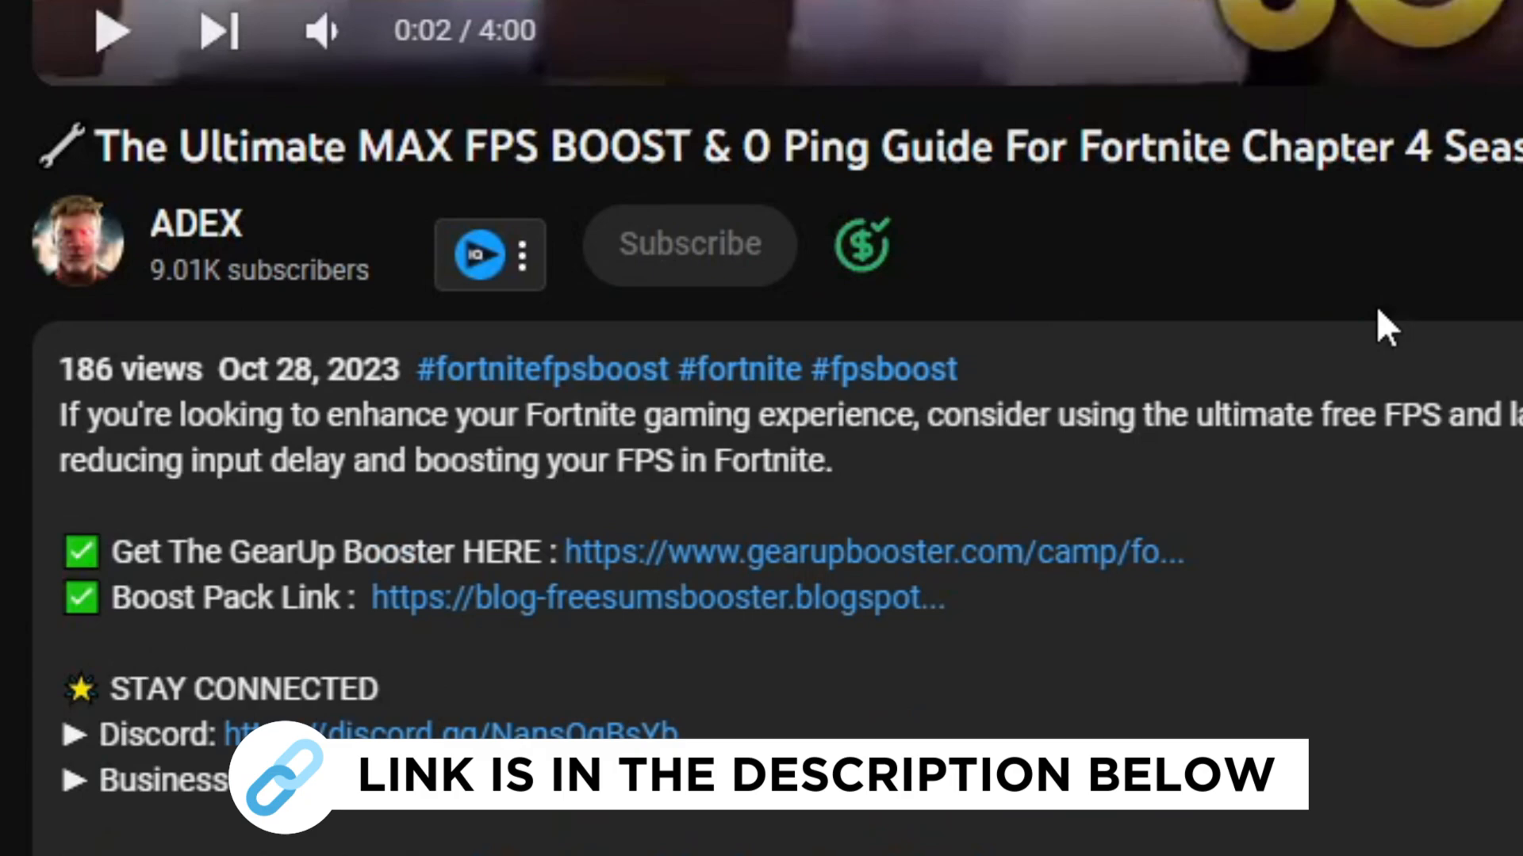
mouse_move(824, 563)
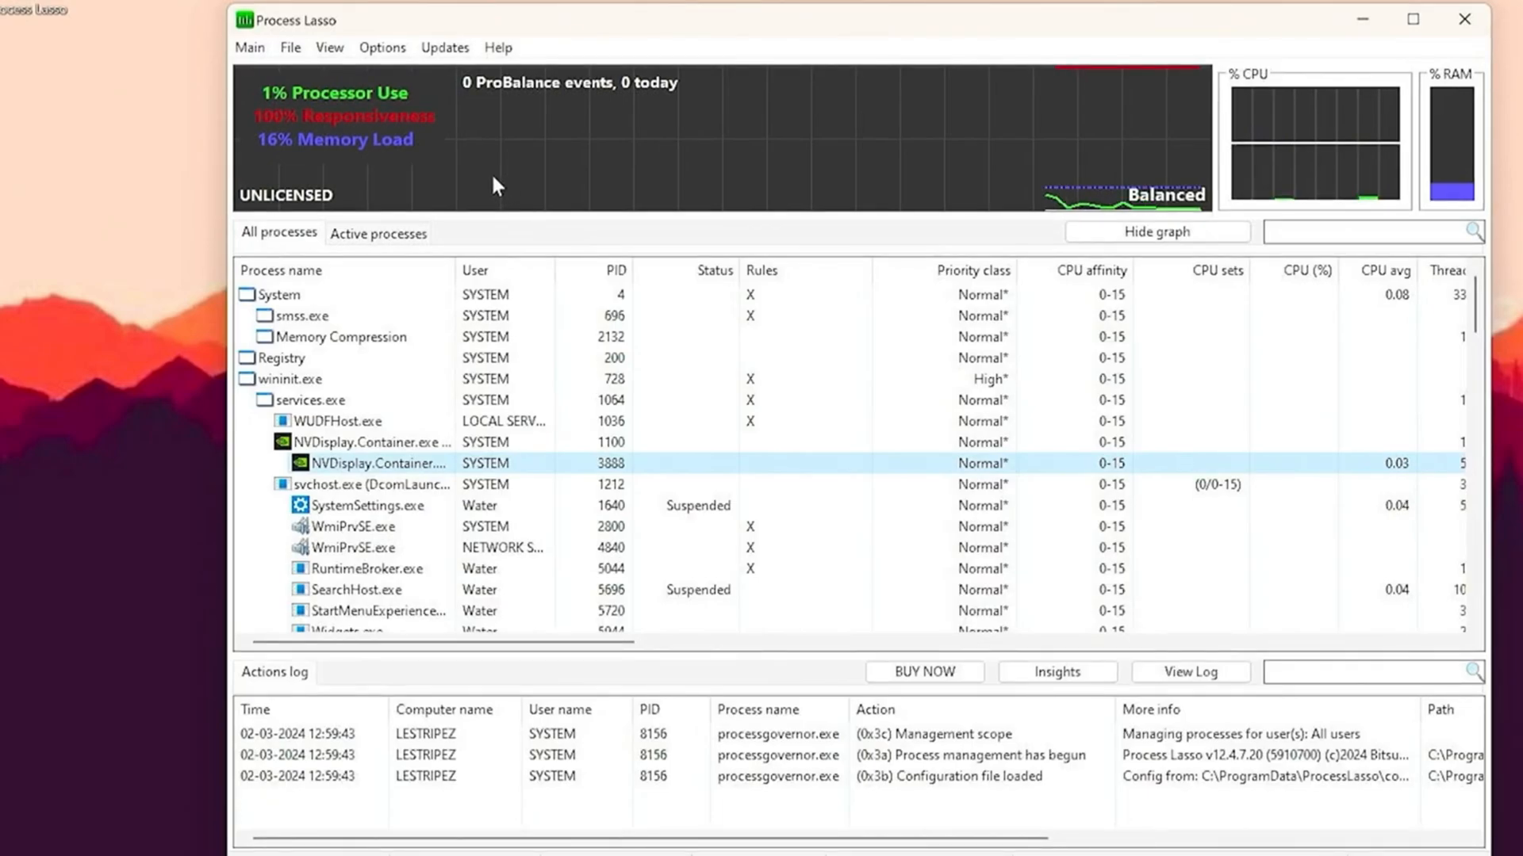
Switch the active power profile from Balanced to Bitsum Highest Performance.
click(249, 46)
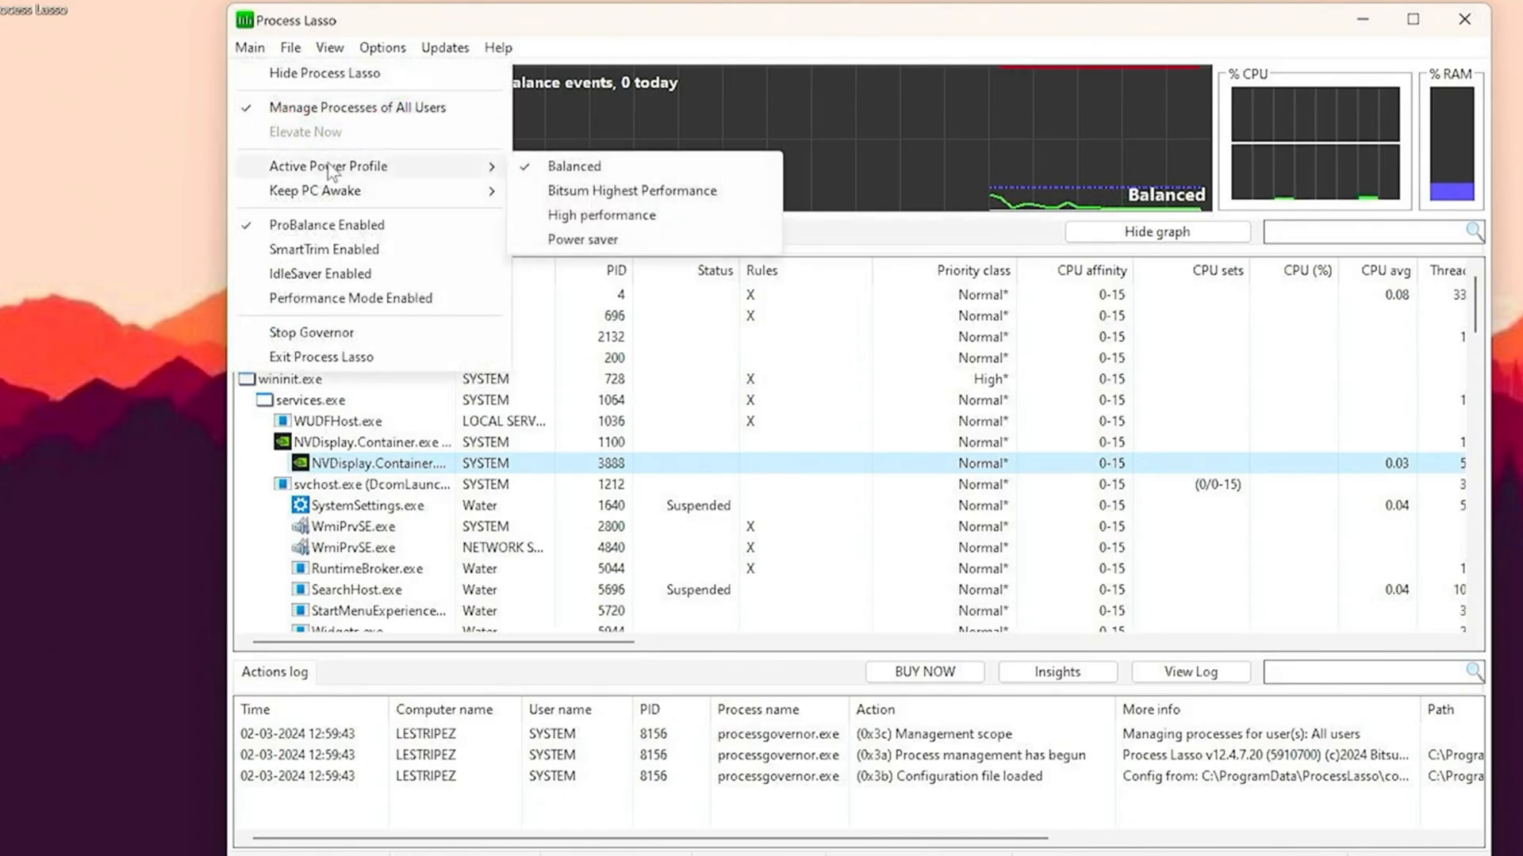
mouse_move(631, 190)
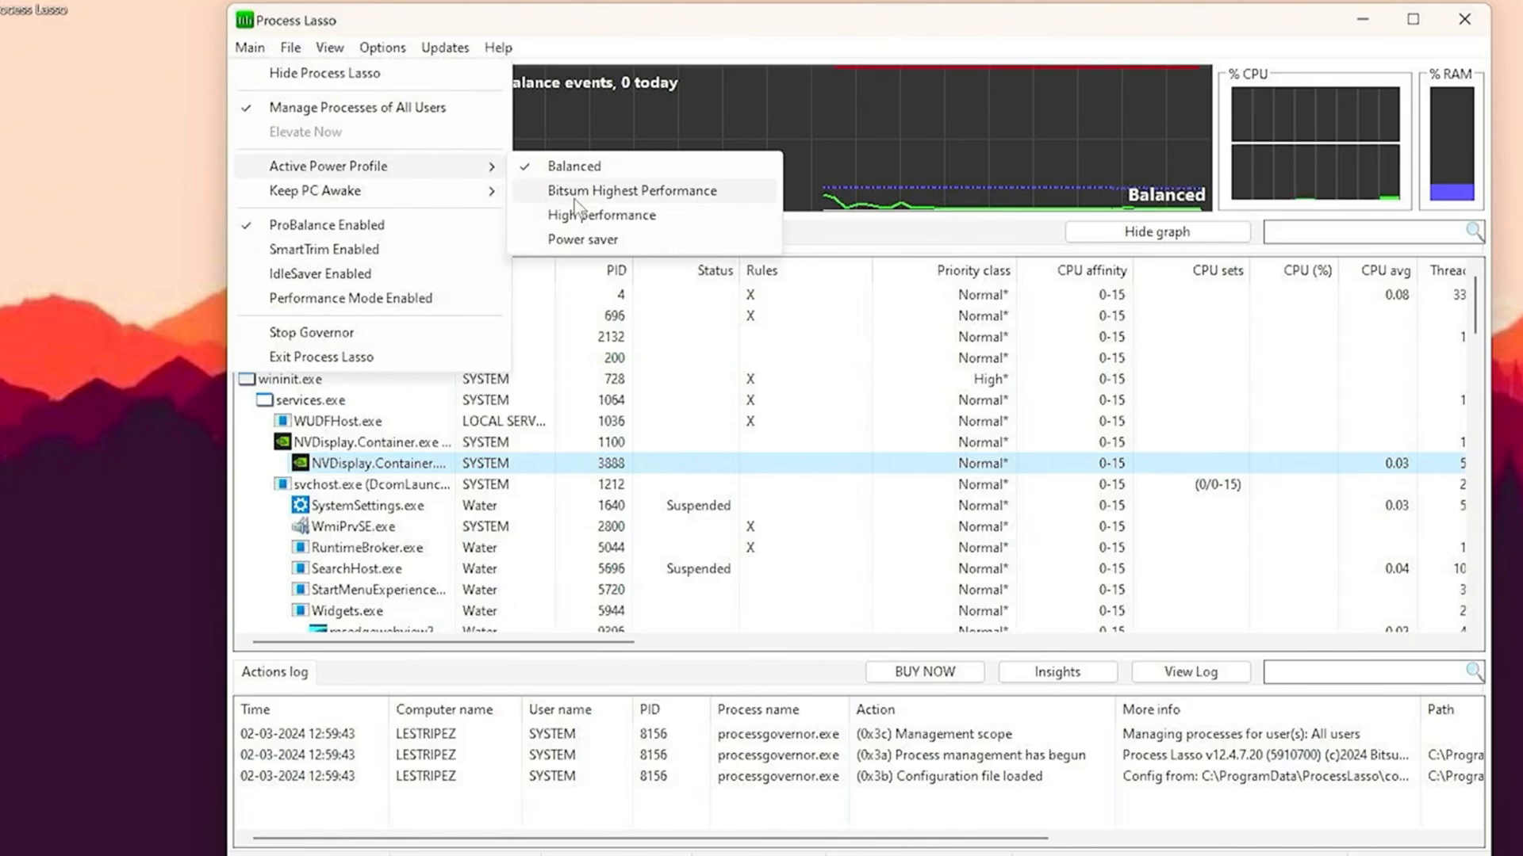
click(633, 188)
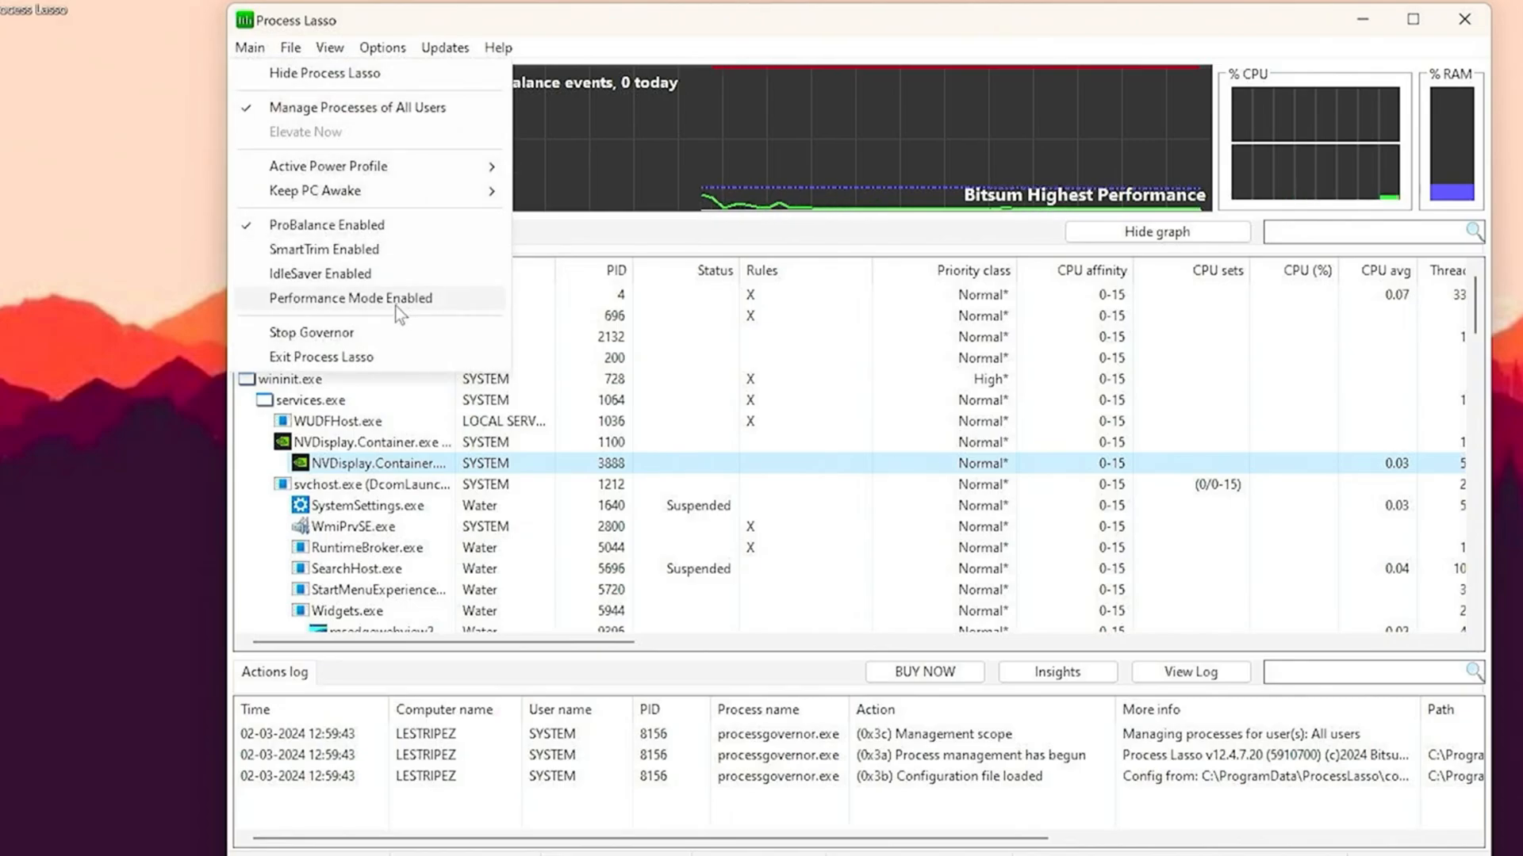
Show the general Options, with all users' processes managed and close-to-tray enabled.
click(382, 46)
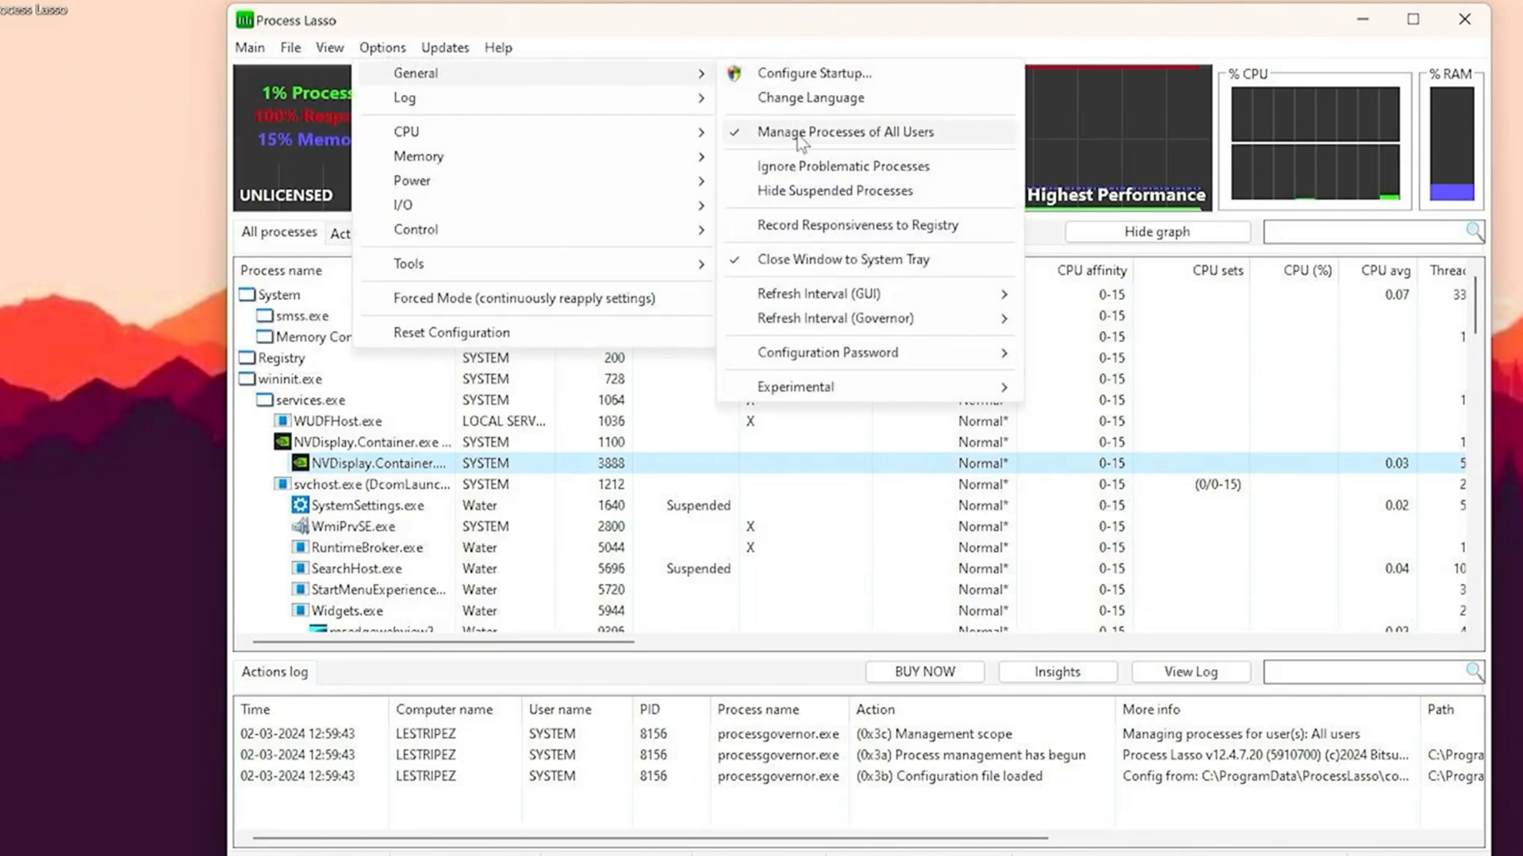
mouse_move(826, 141)
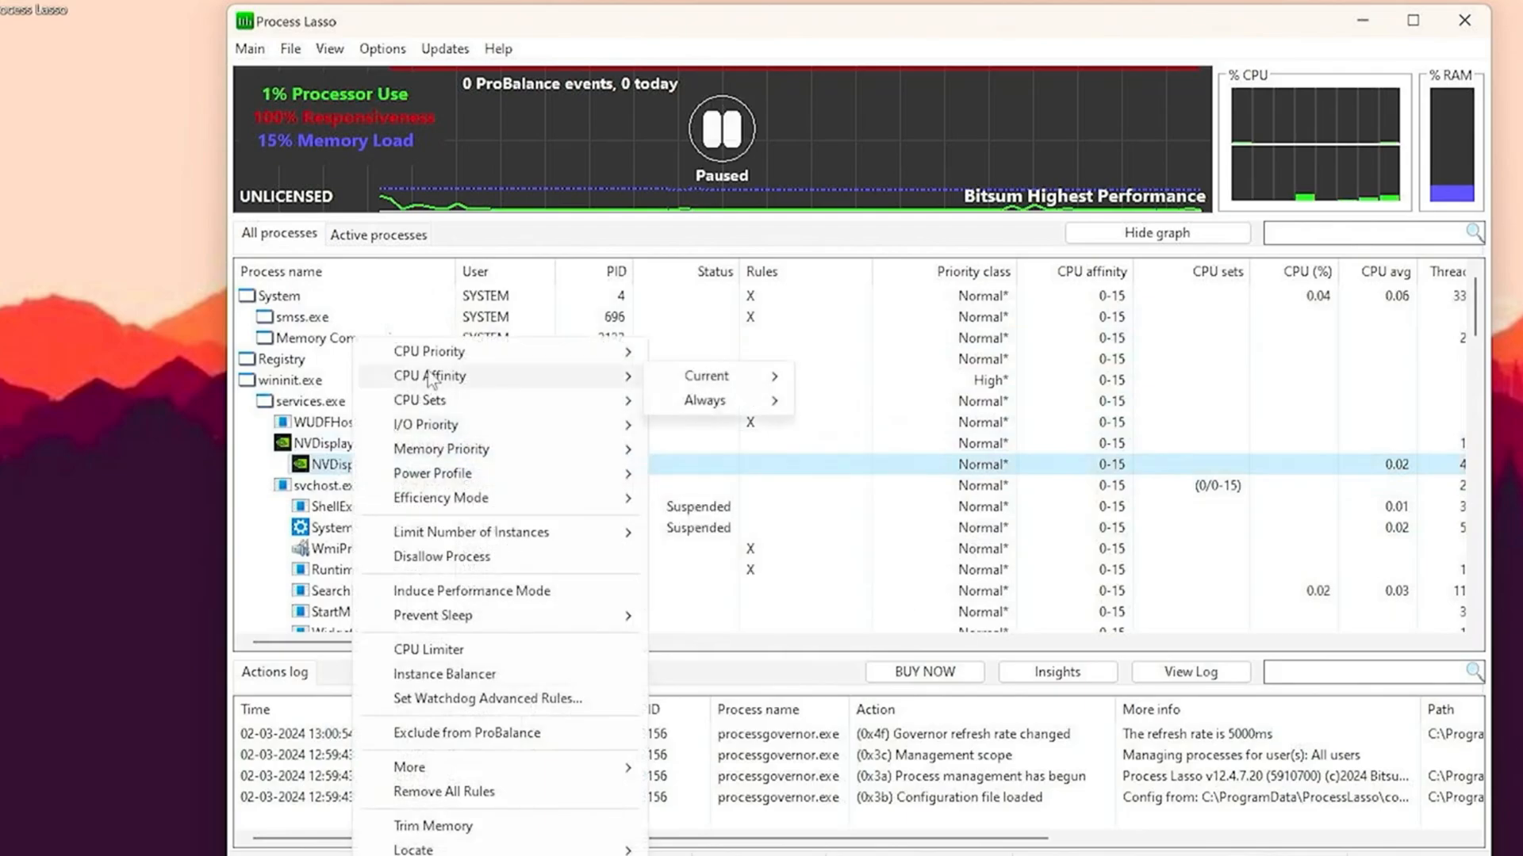
mouse_move(704, 375)
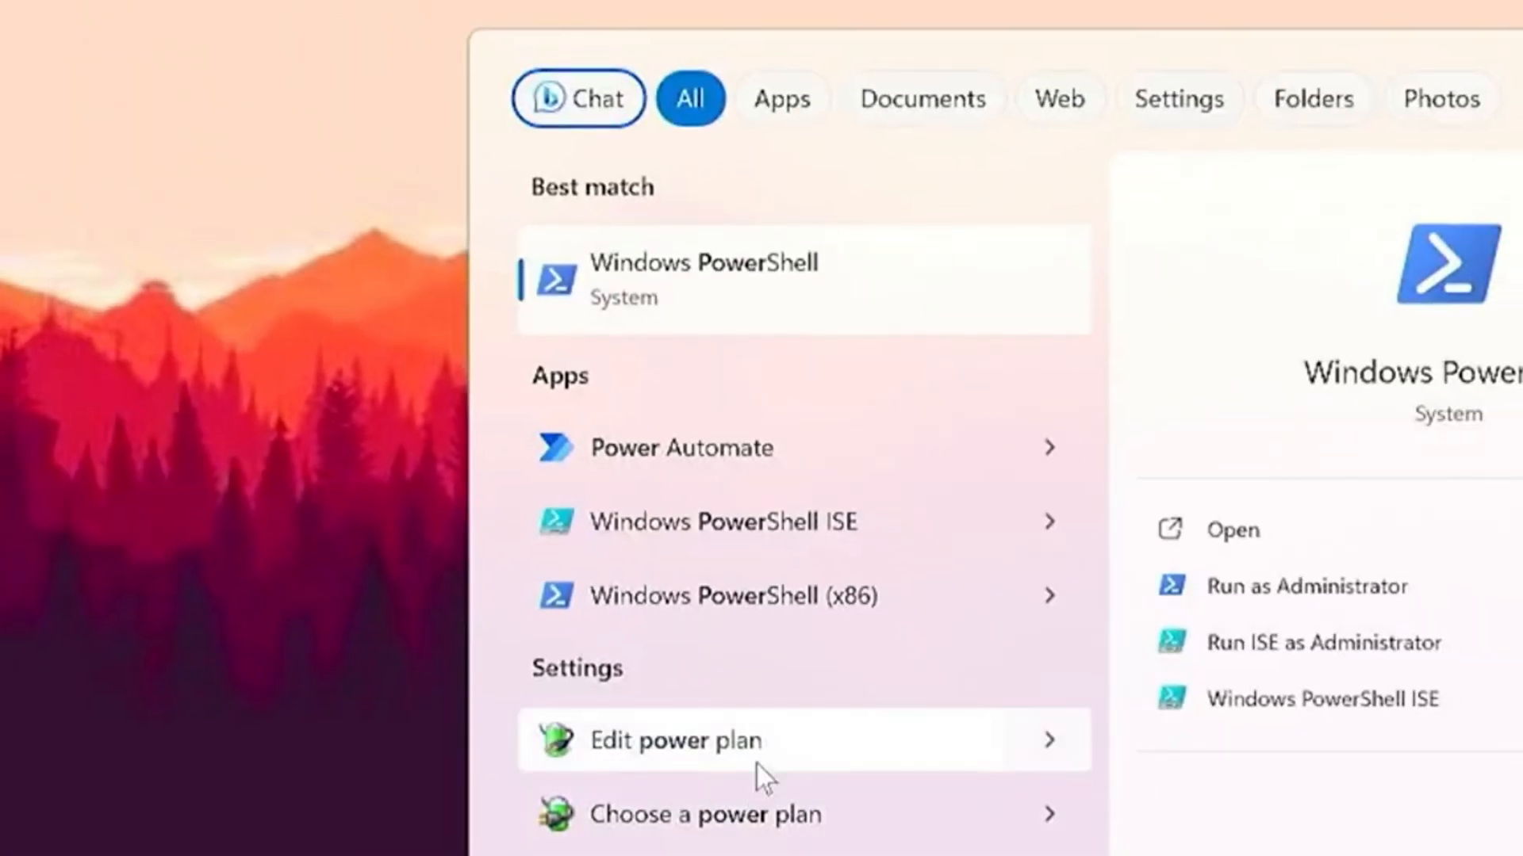
Confirm Bitsum Highest Performance in Power Options and bring up the MSI utility file's run options.
click(672, 739)
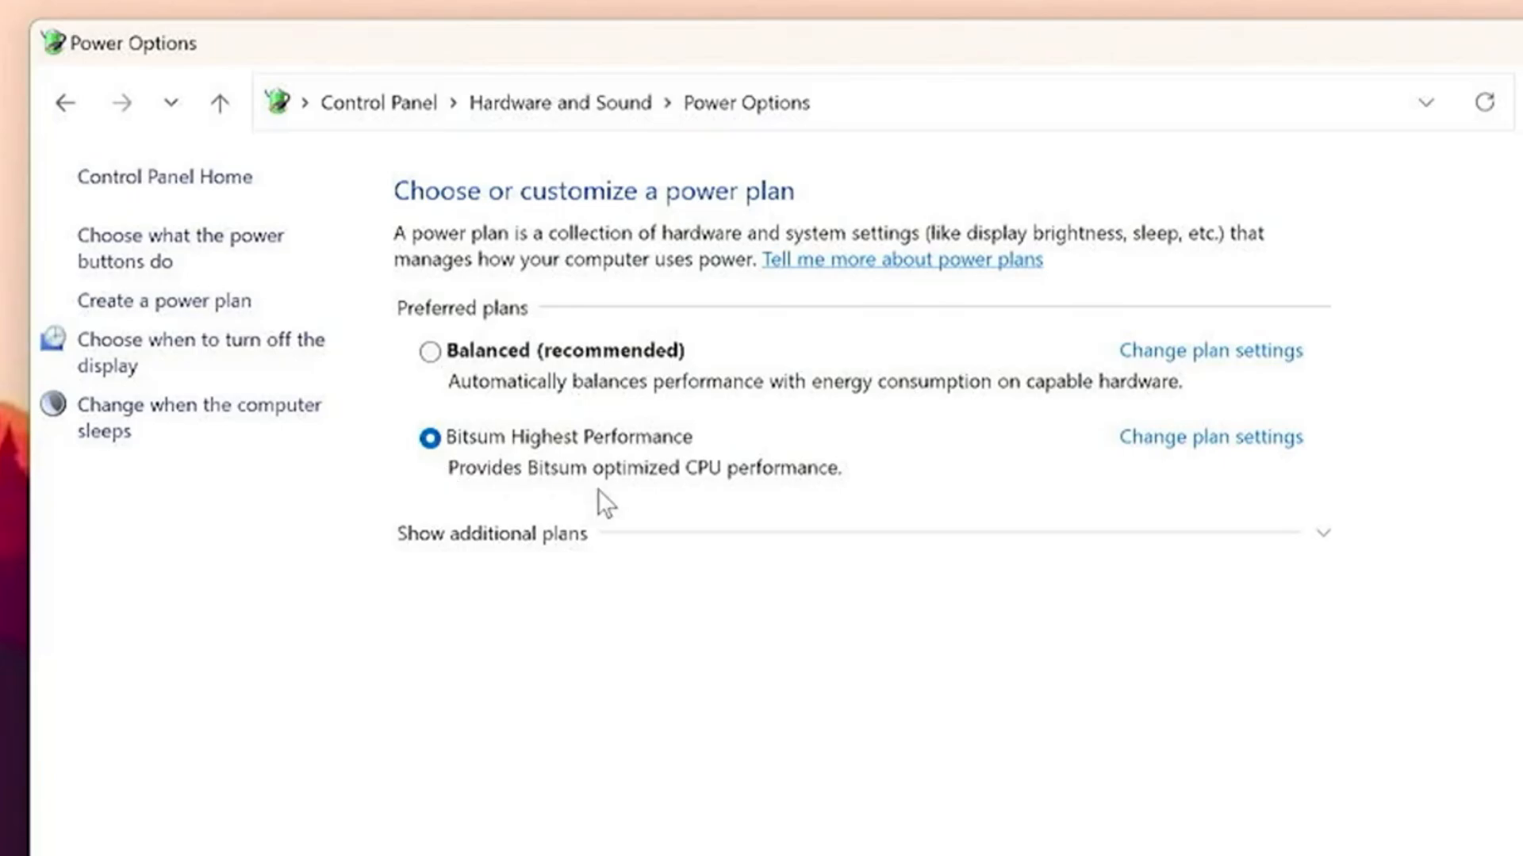
right_click(473, 233)
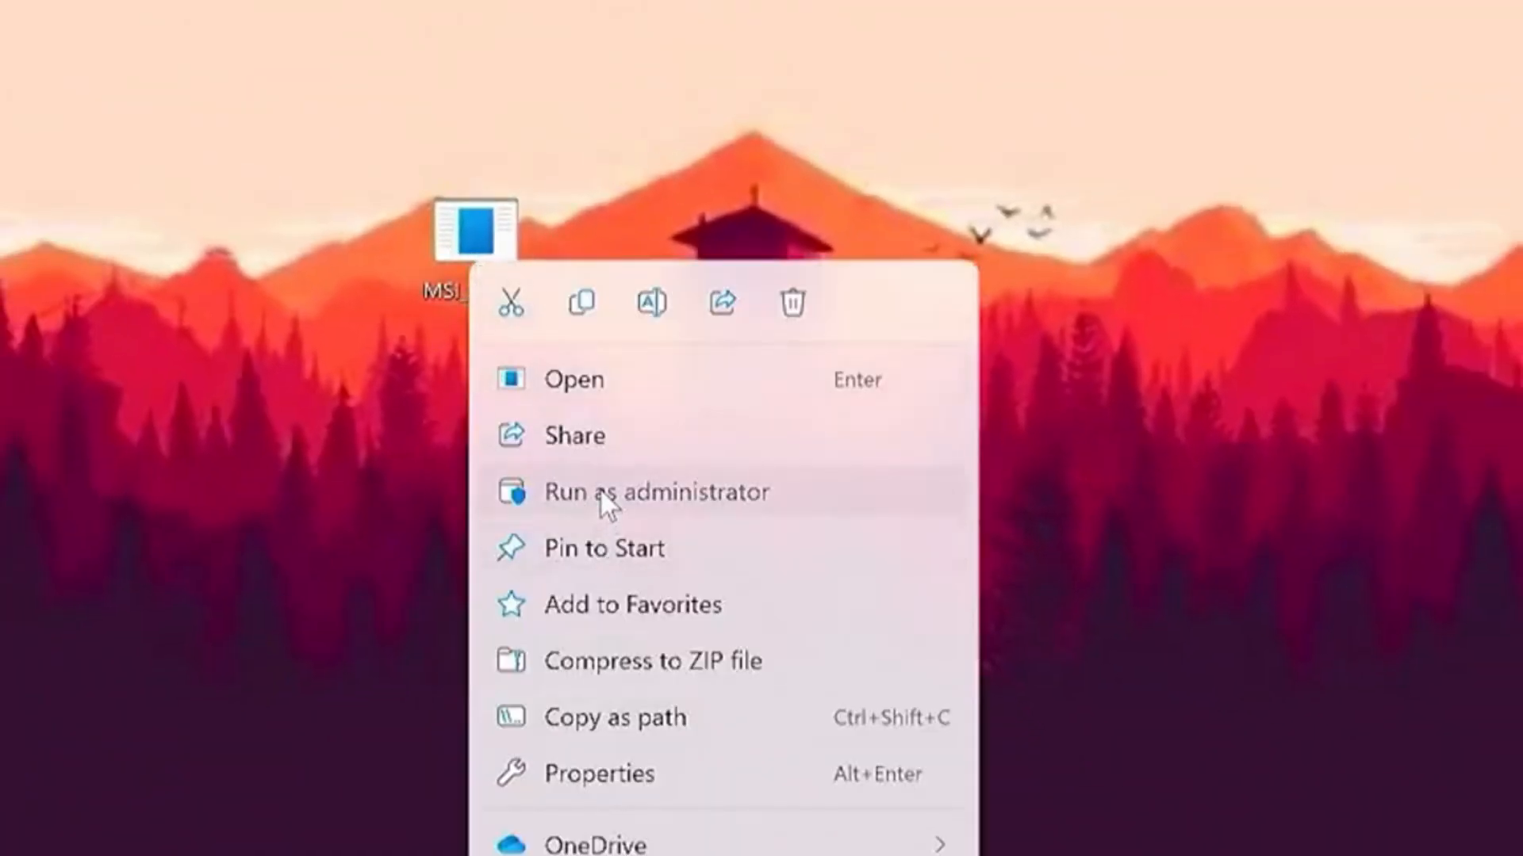
Run MSI_util_v3 as administrator and enable MSI with Normal interrupt priority for the RTX 4060.
click(654, 491)
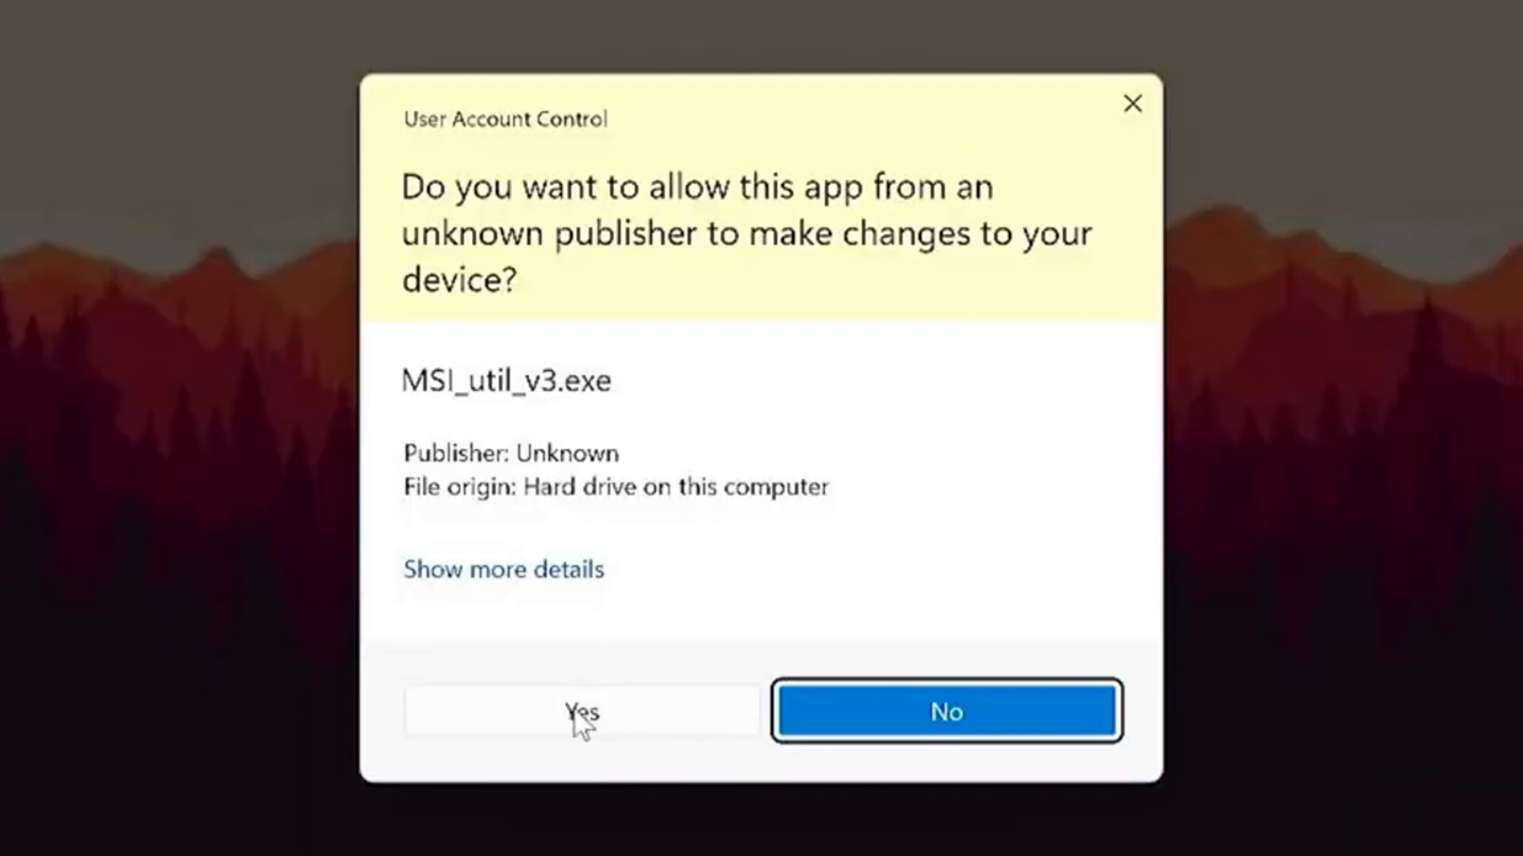
click(579, 711)
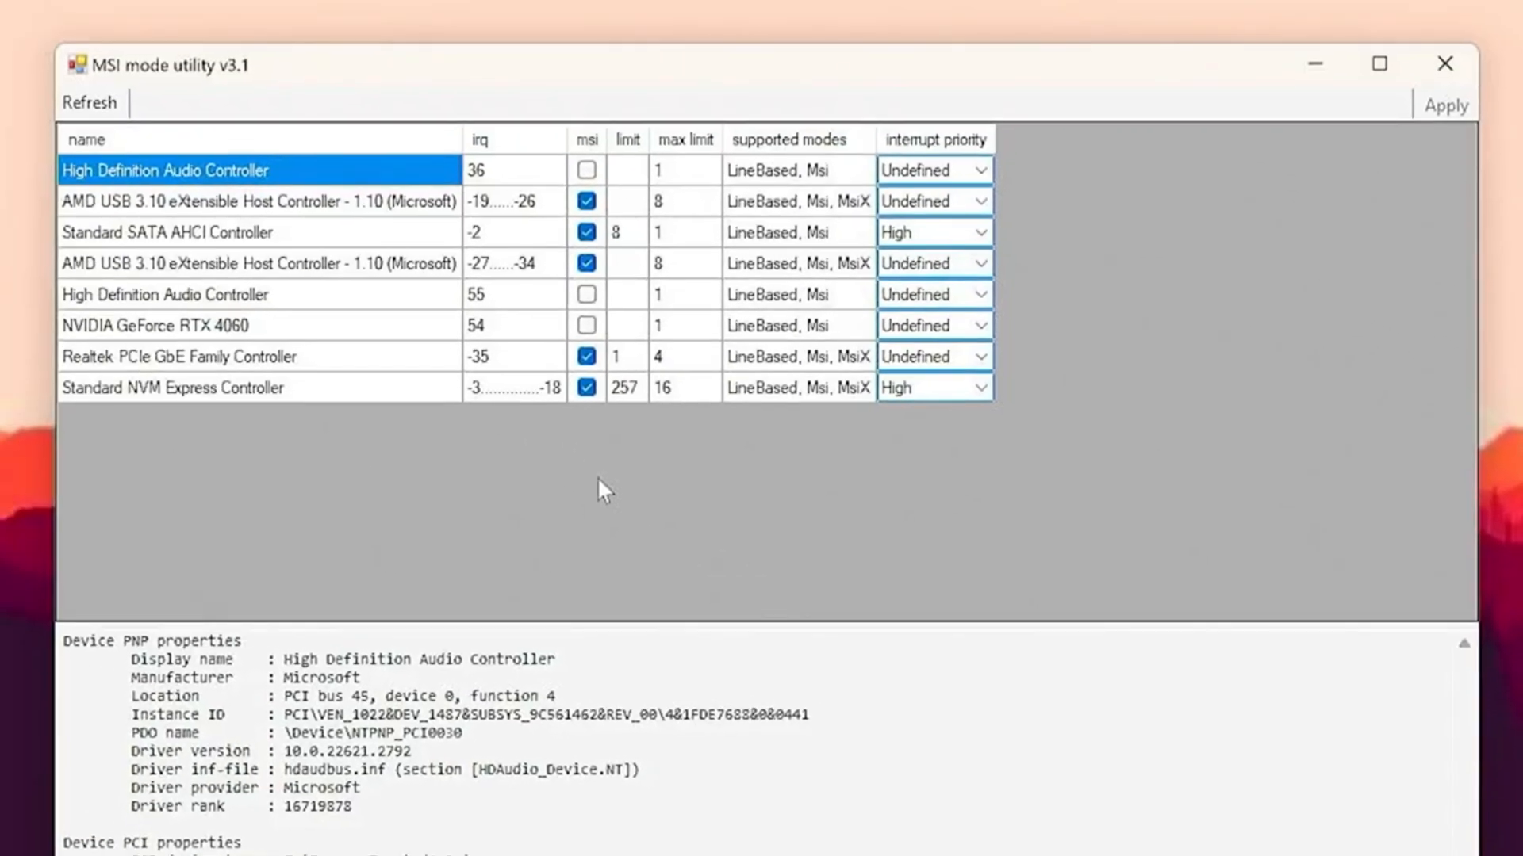
click(194, 326)
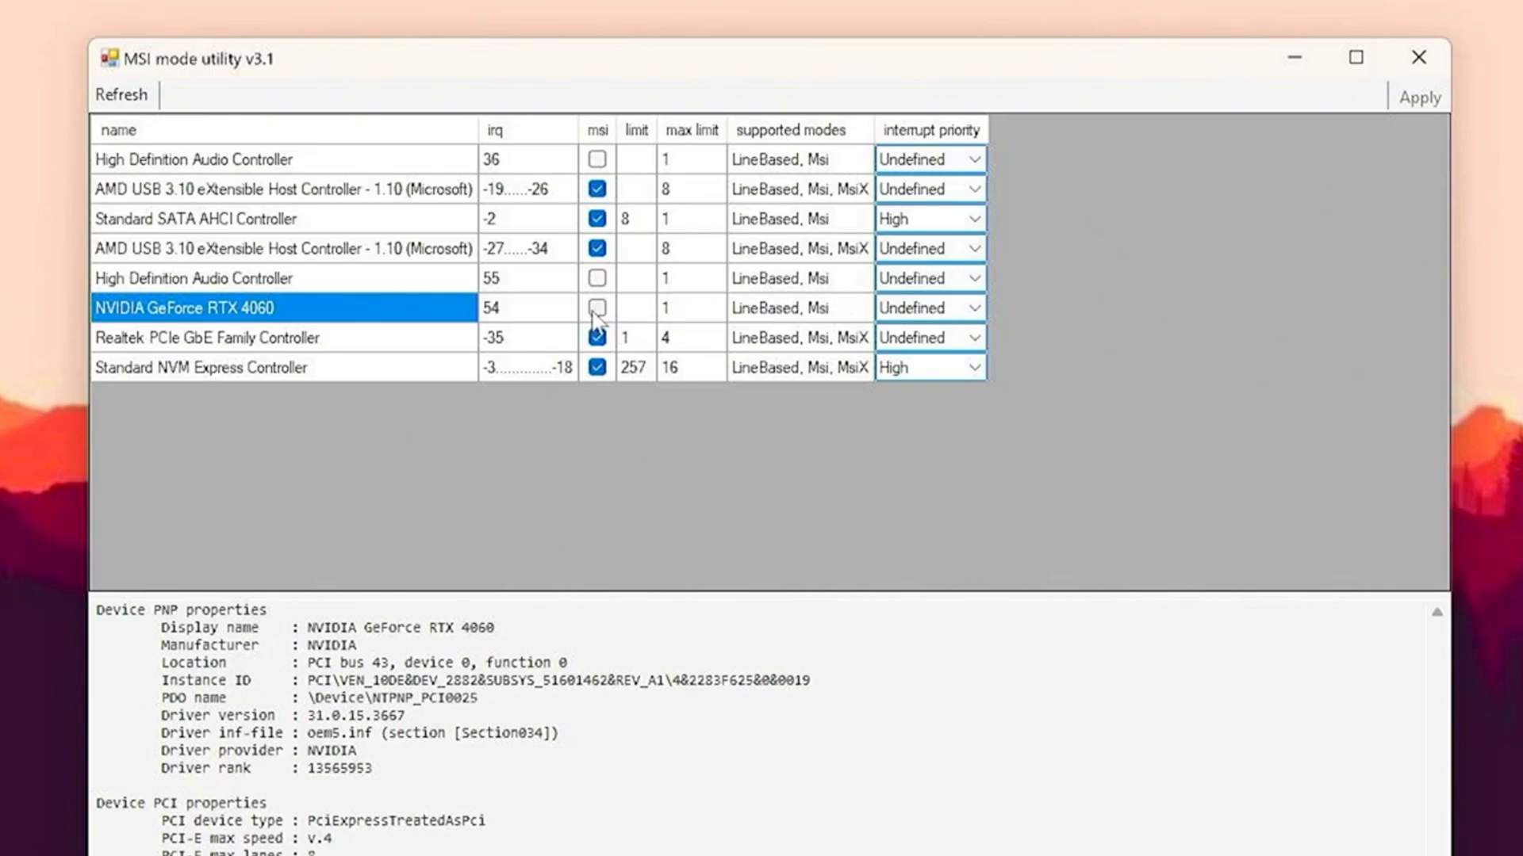
click(596, 306)
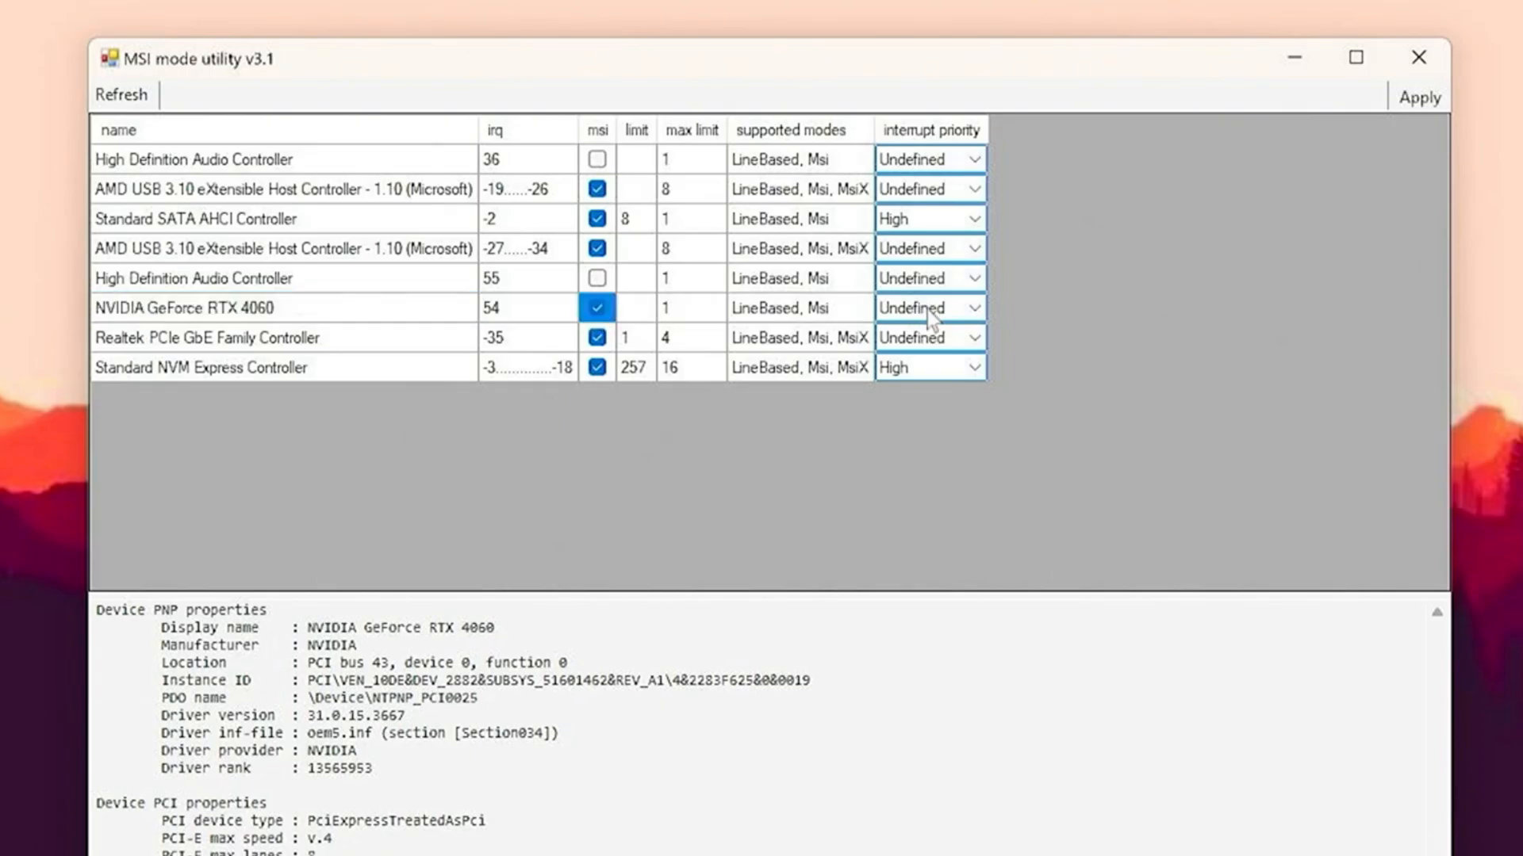
click(972, 306)
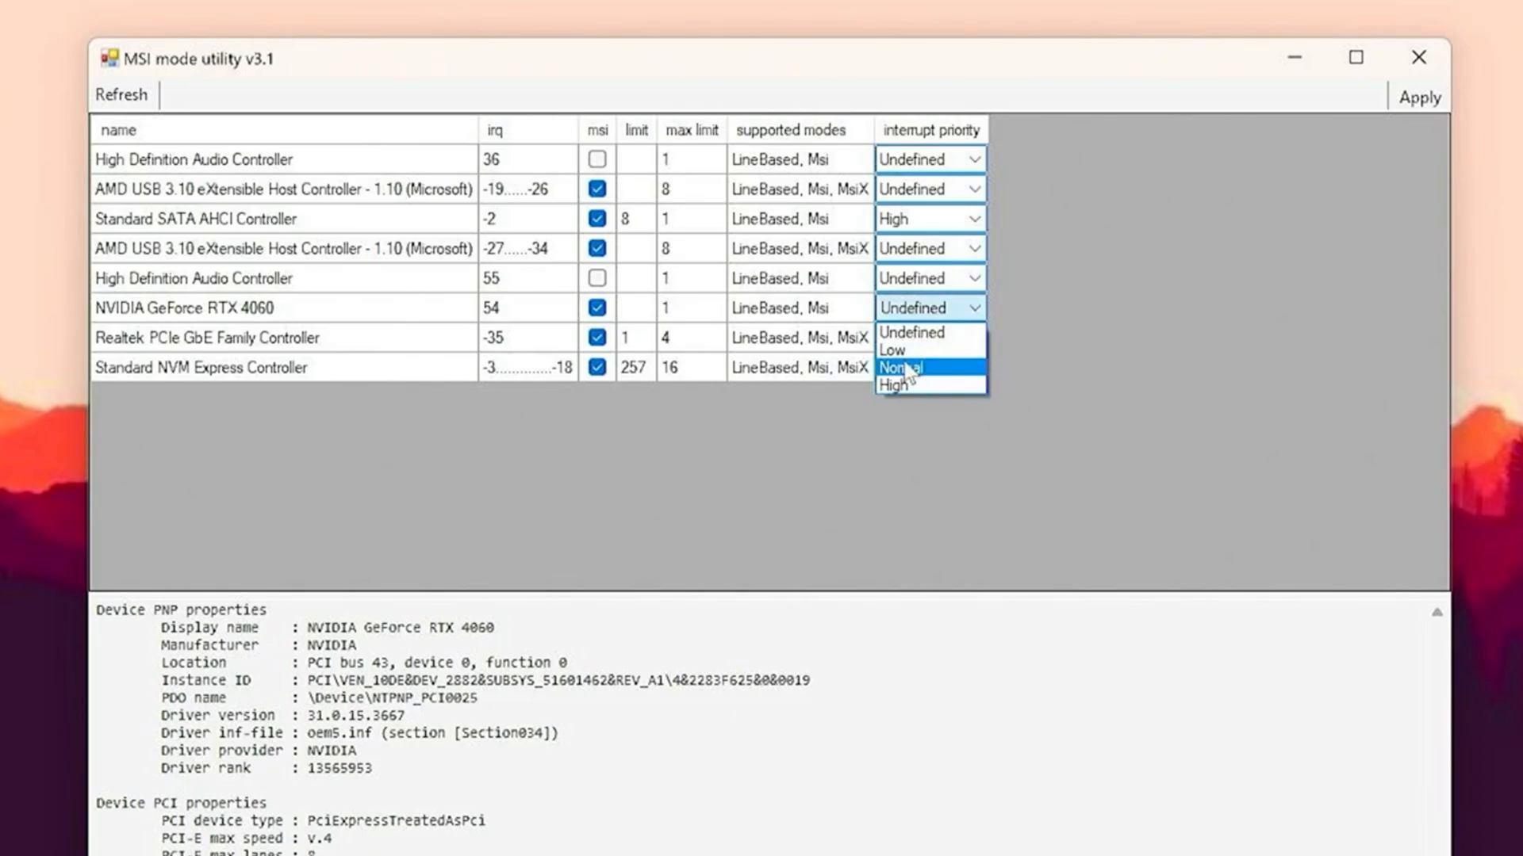
click(902, 366)
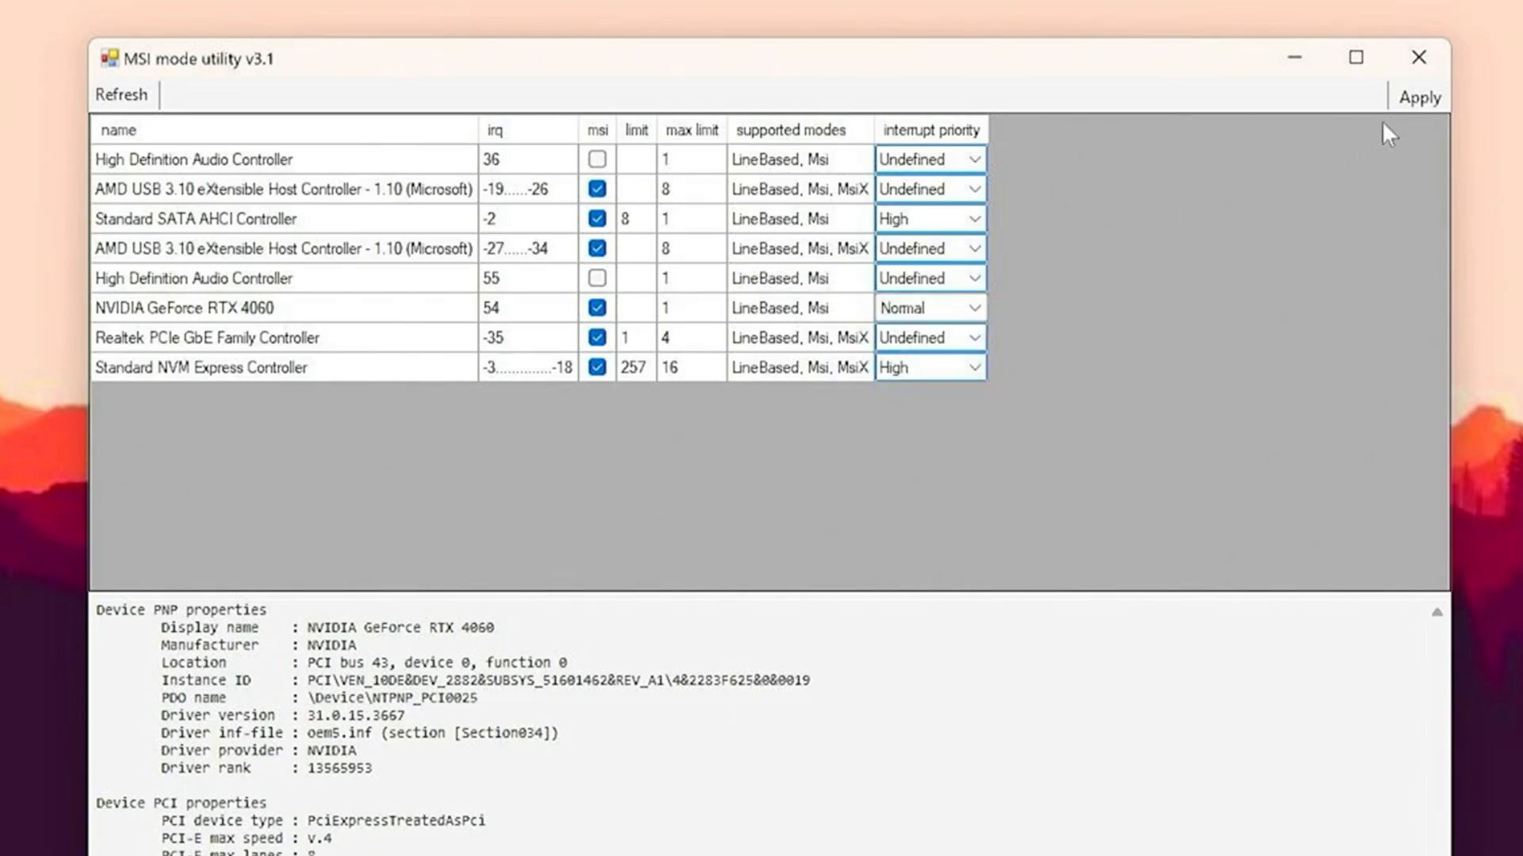
mouse_move(1163, 461)
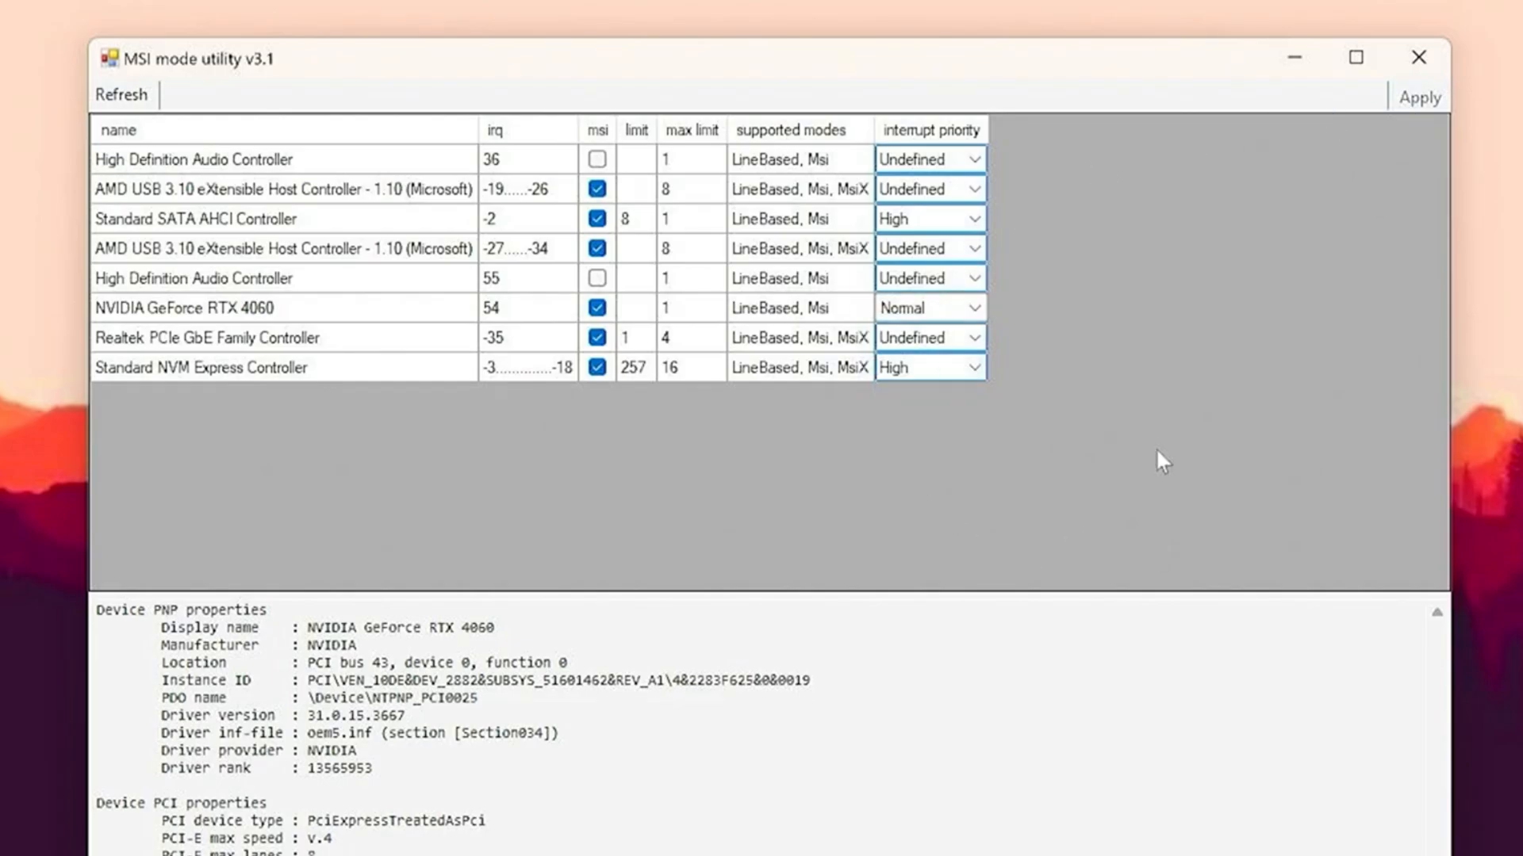
click(1418, 57)
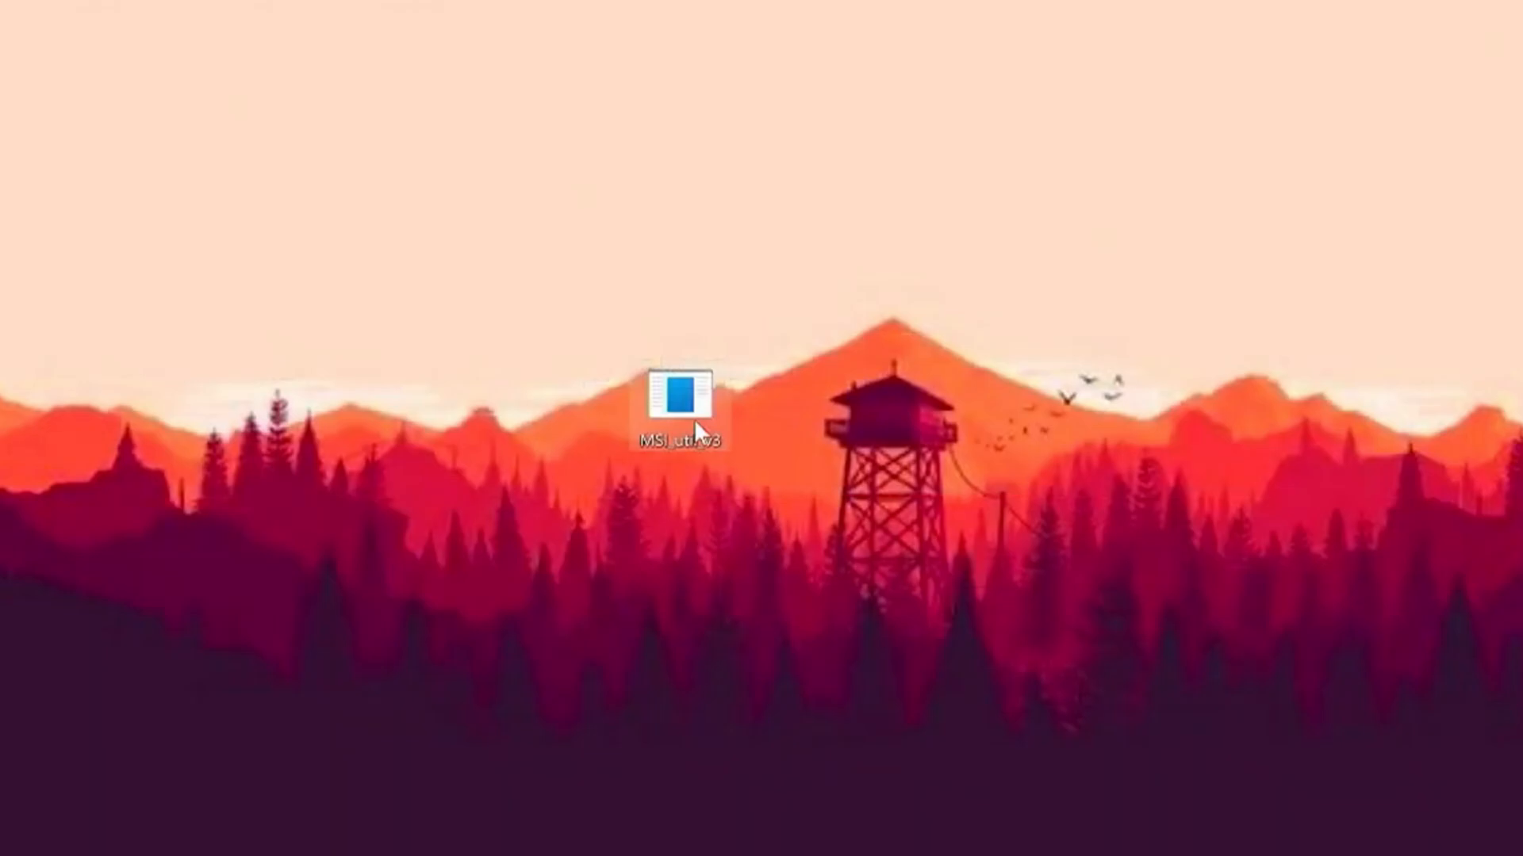
Reopen the MSI mode utility from the desktop to recheck the RTX 4060 settings.
double_click(682, 401)
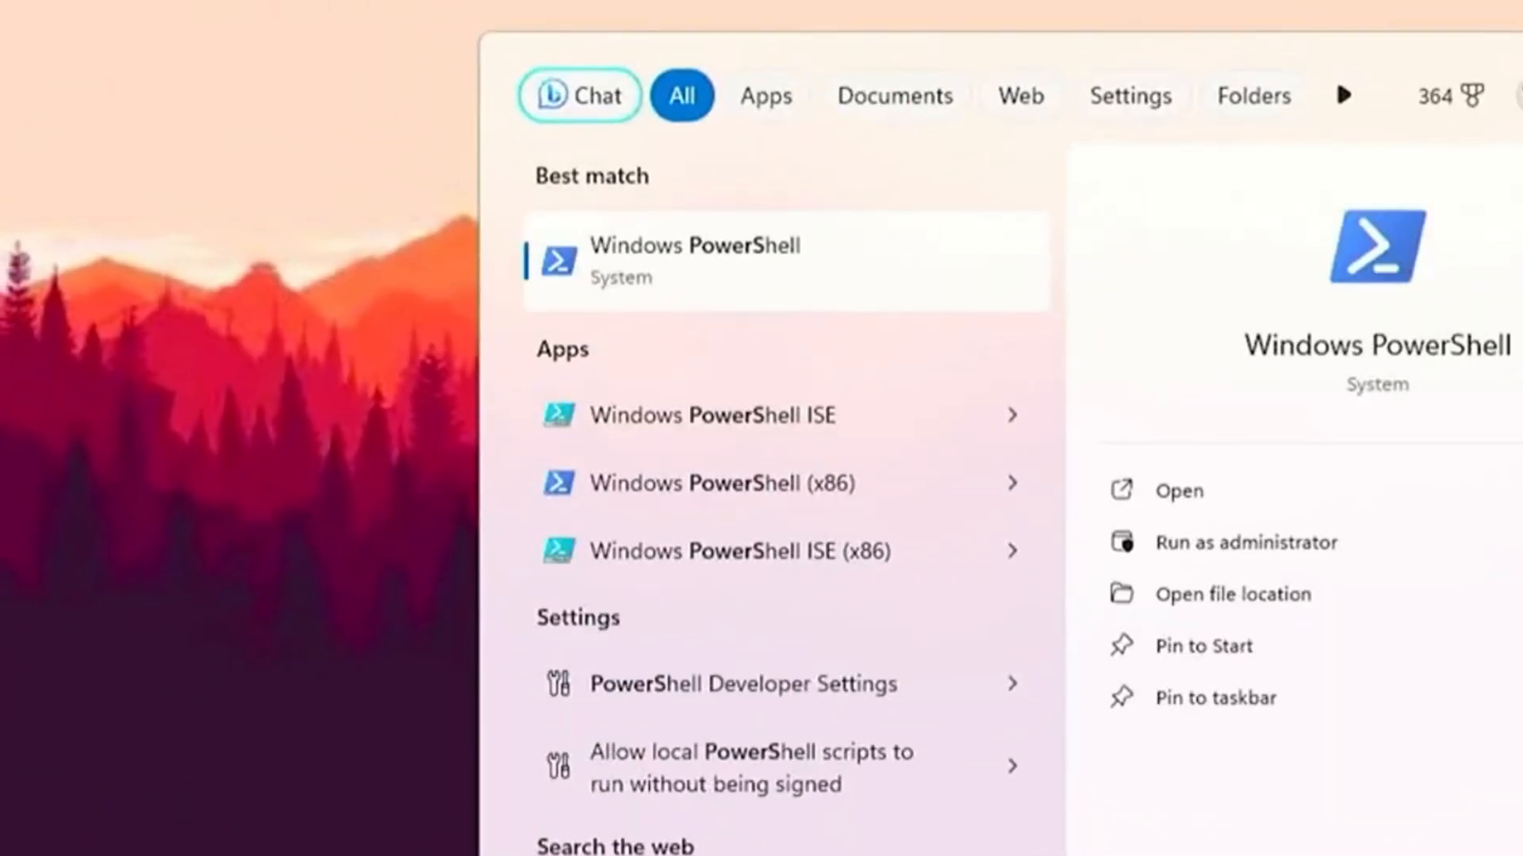
right_click(695, 260)
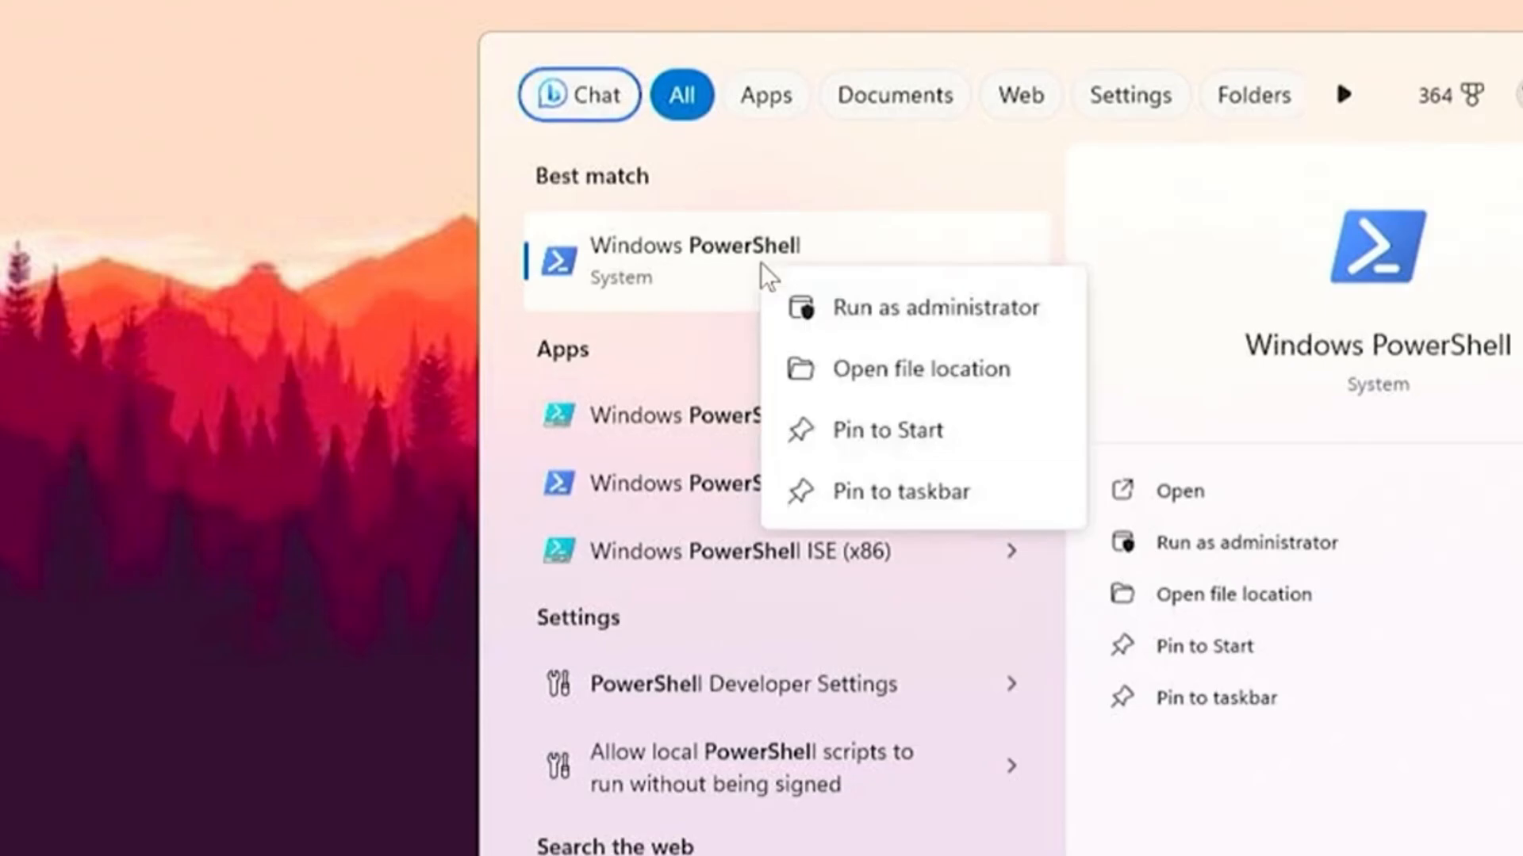
click(936, 306)
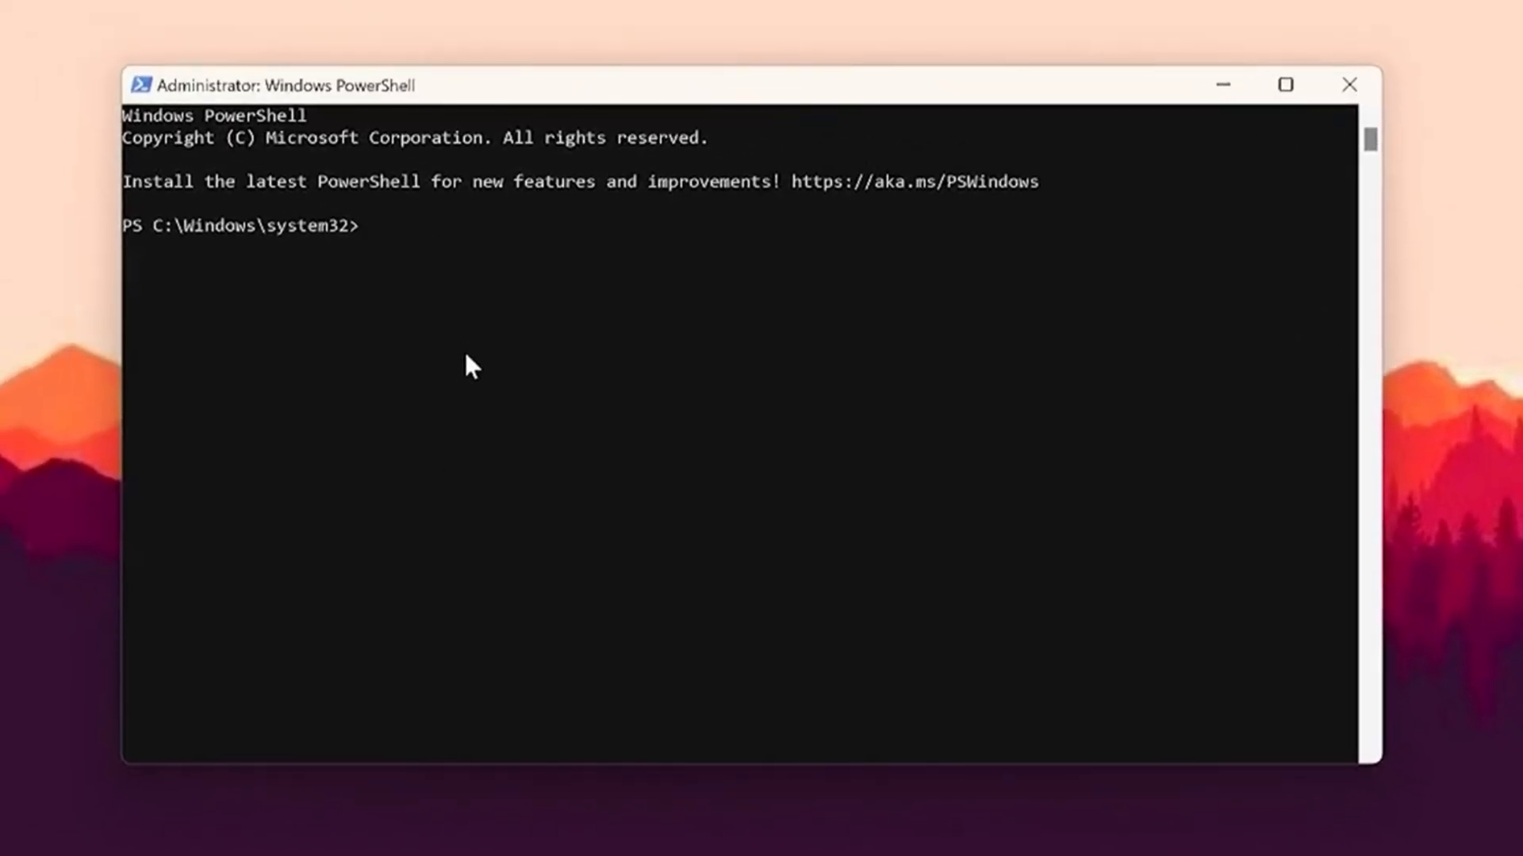
text(iwr -useb https://christitus.com/win | iex)
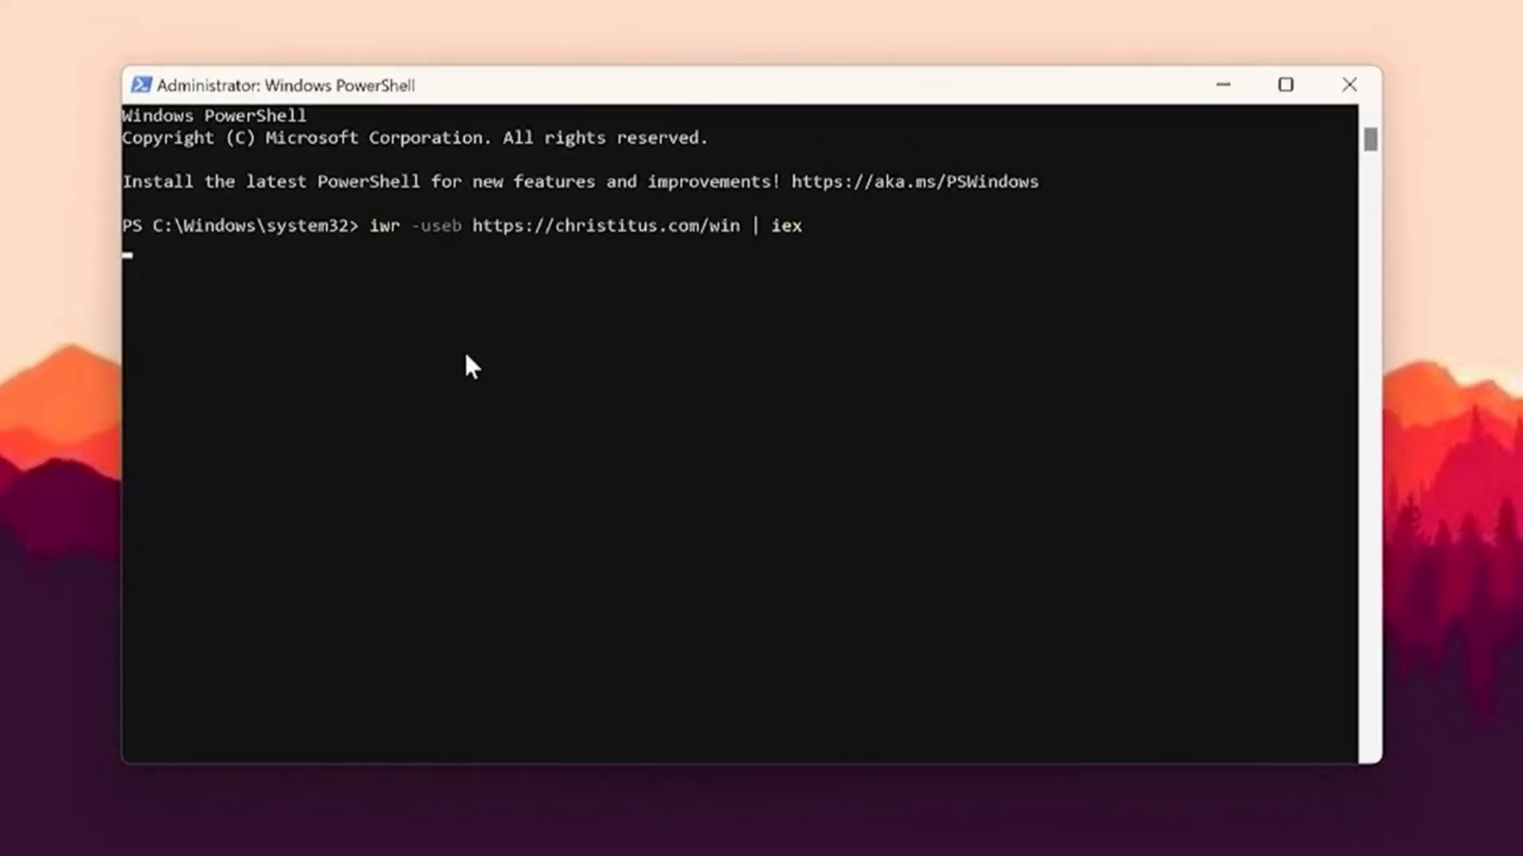
key(enter)
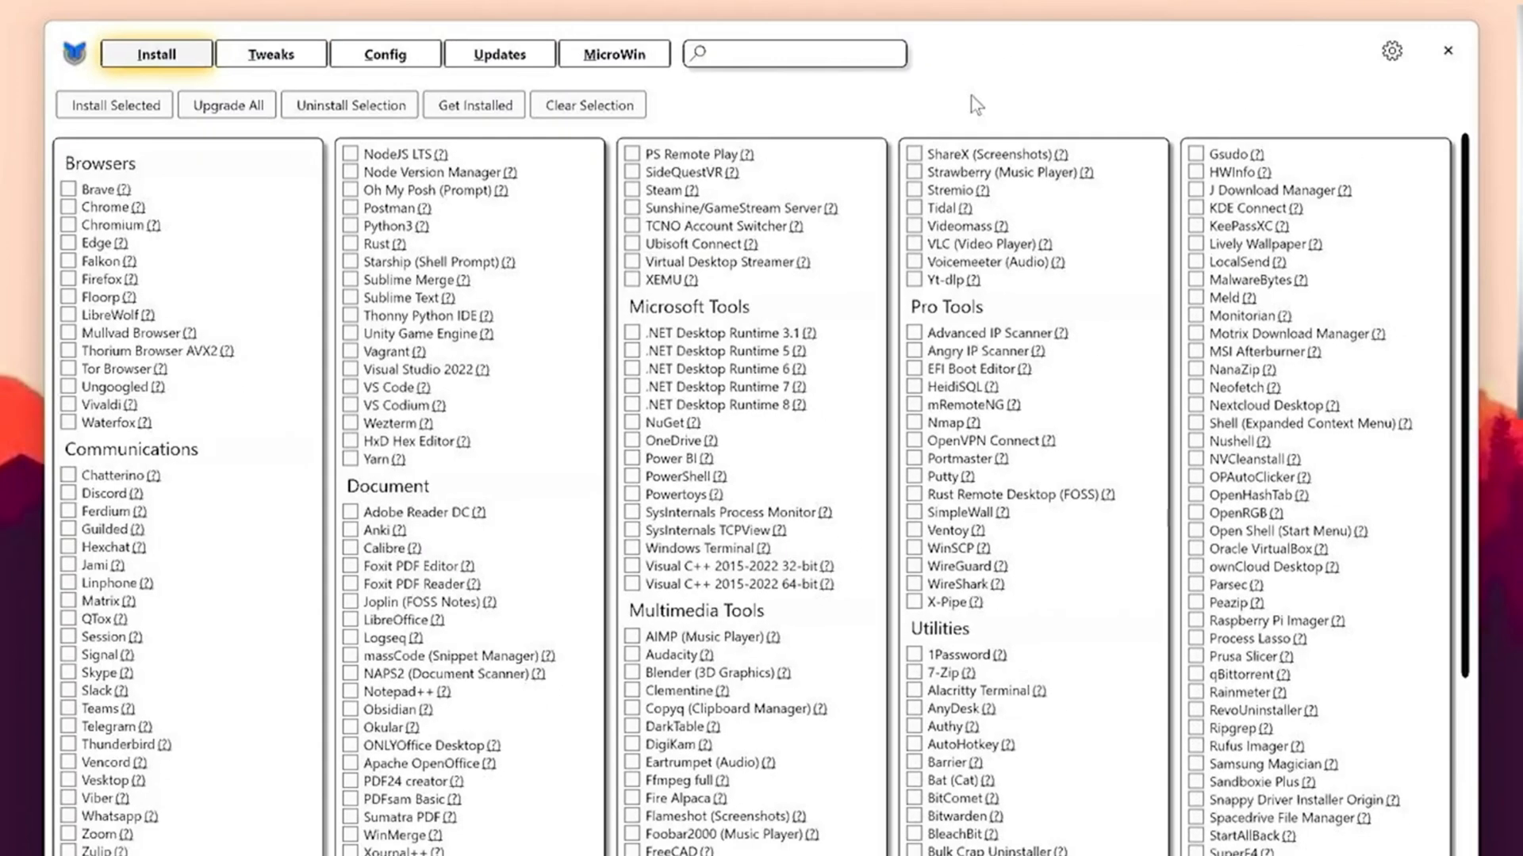
mouse_move(581, 486)
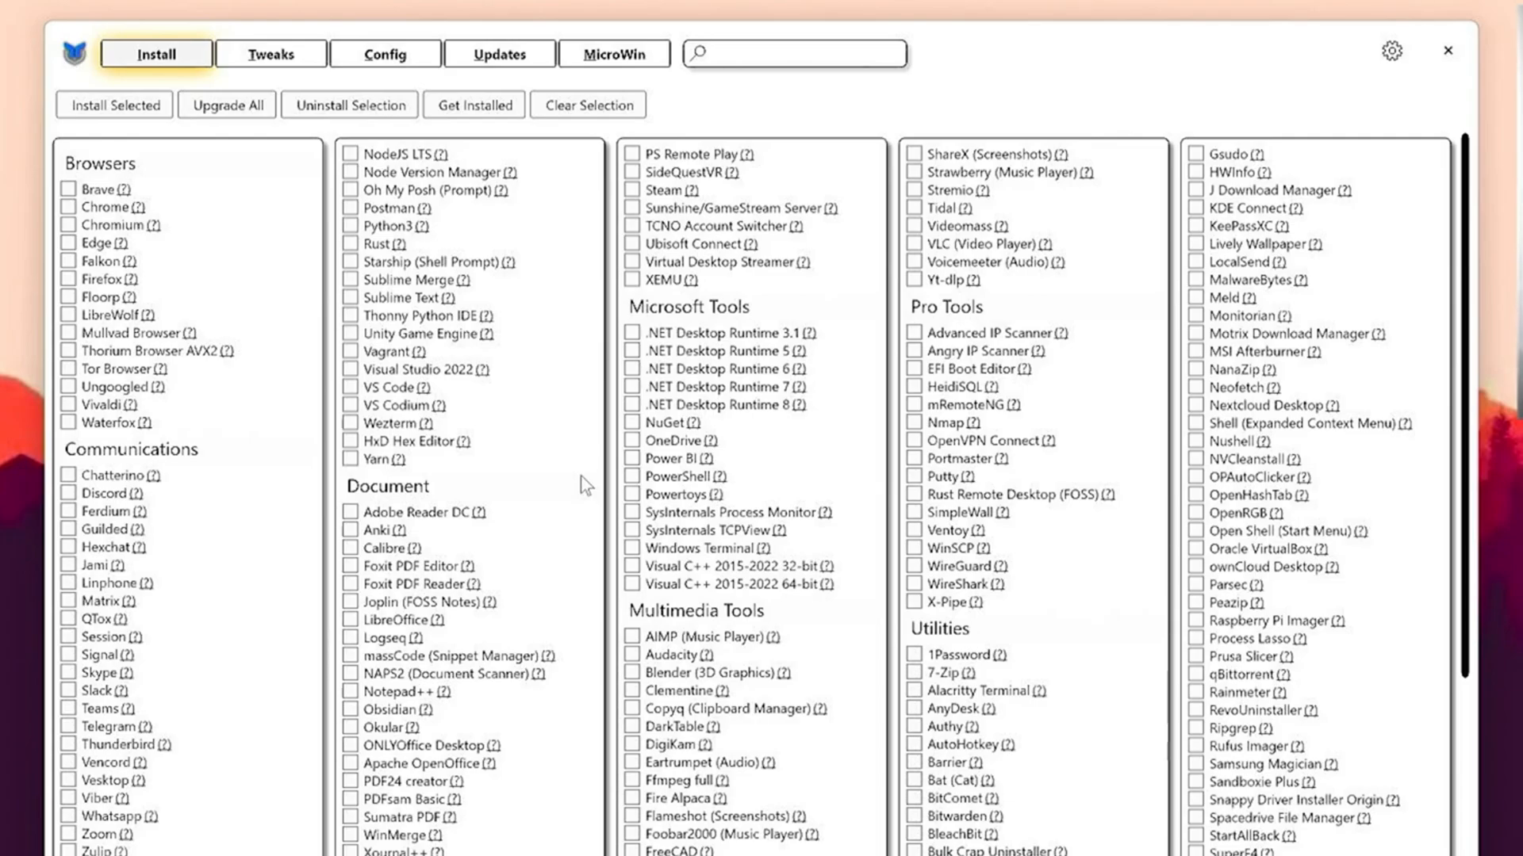
Compare the Desktop, Laptop and Minimal recommended selections on WinUtil's Tweaks tab.
click(271, 54)
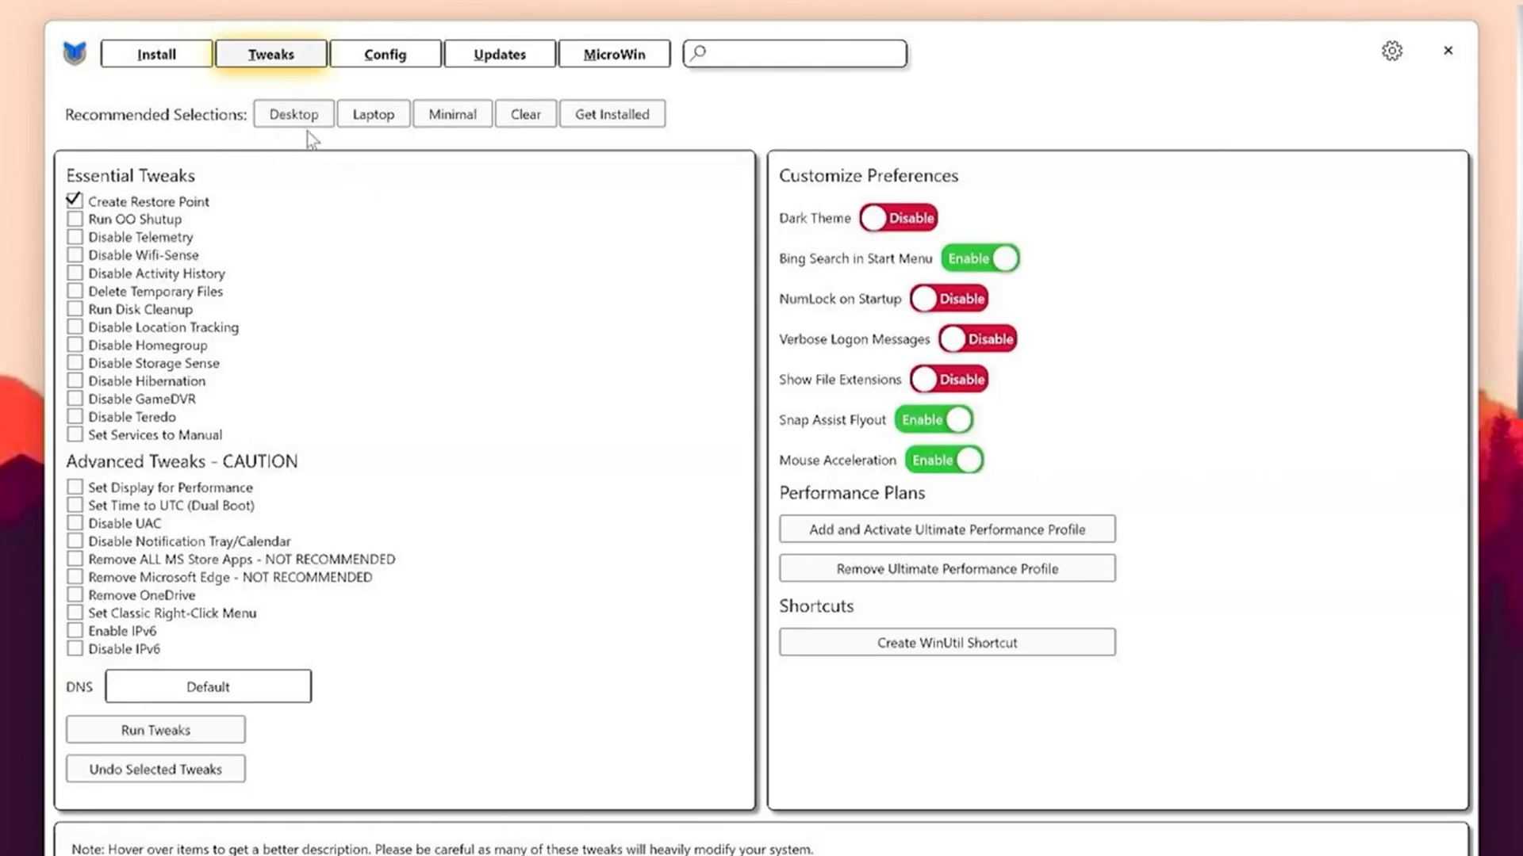
mouse_move(565, 146)
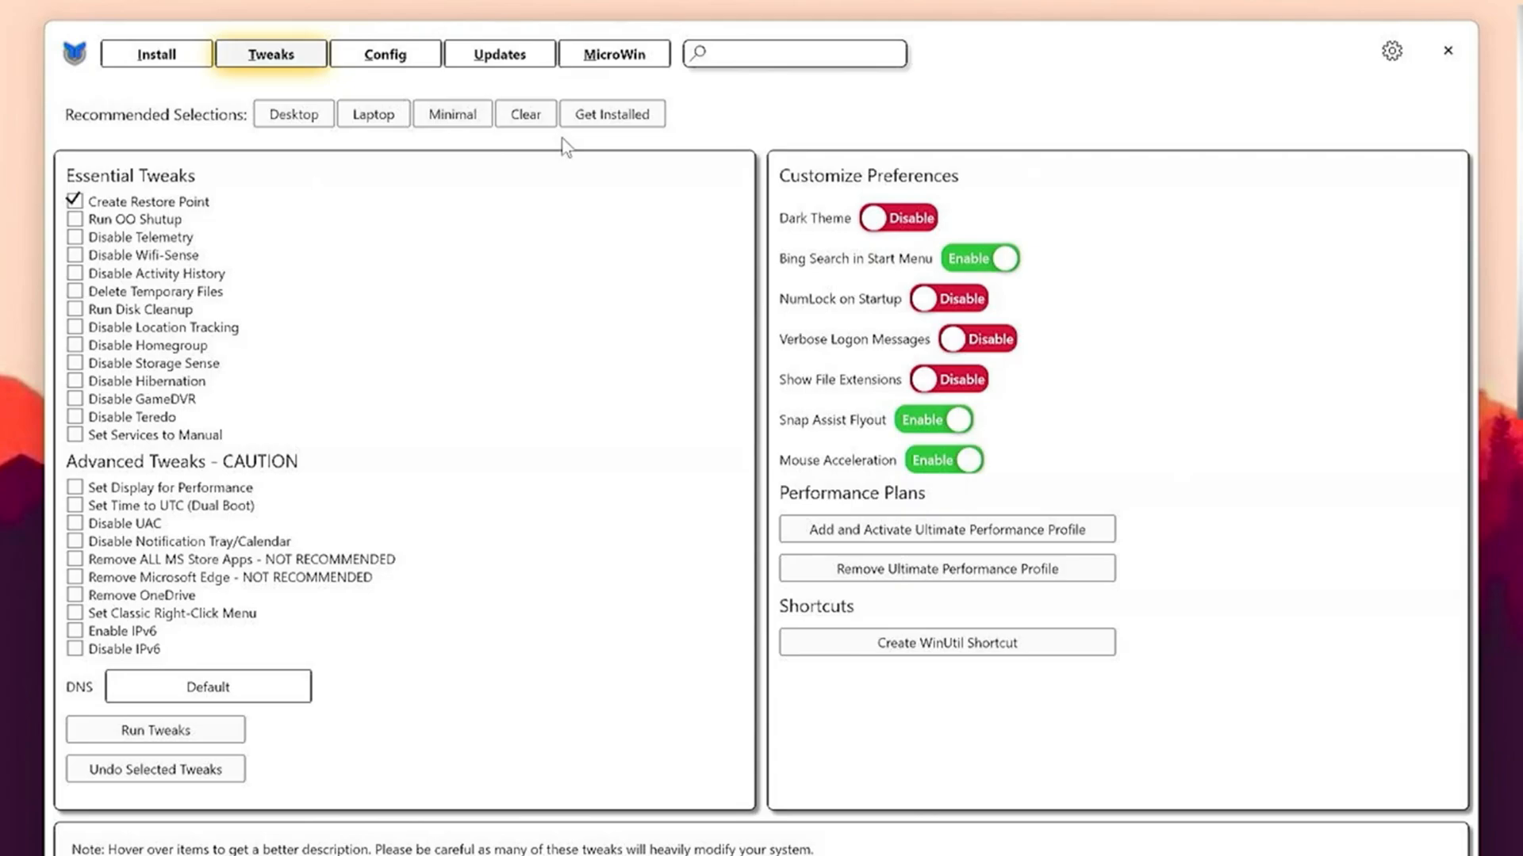
click(293, 114)
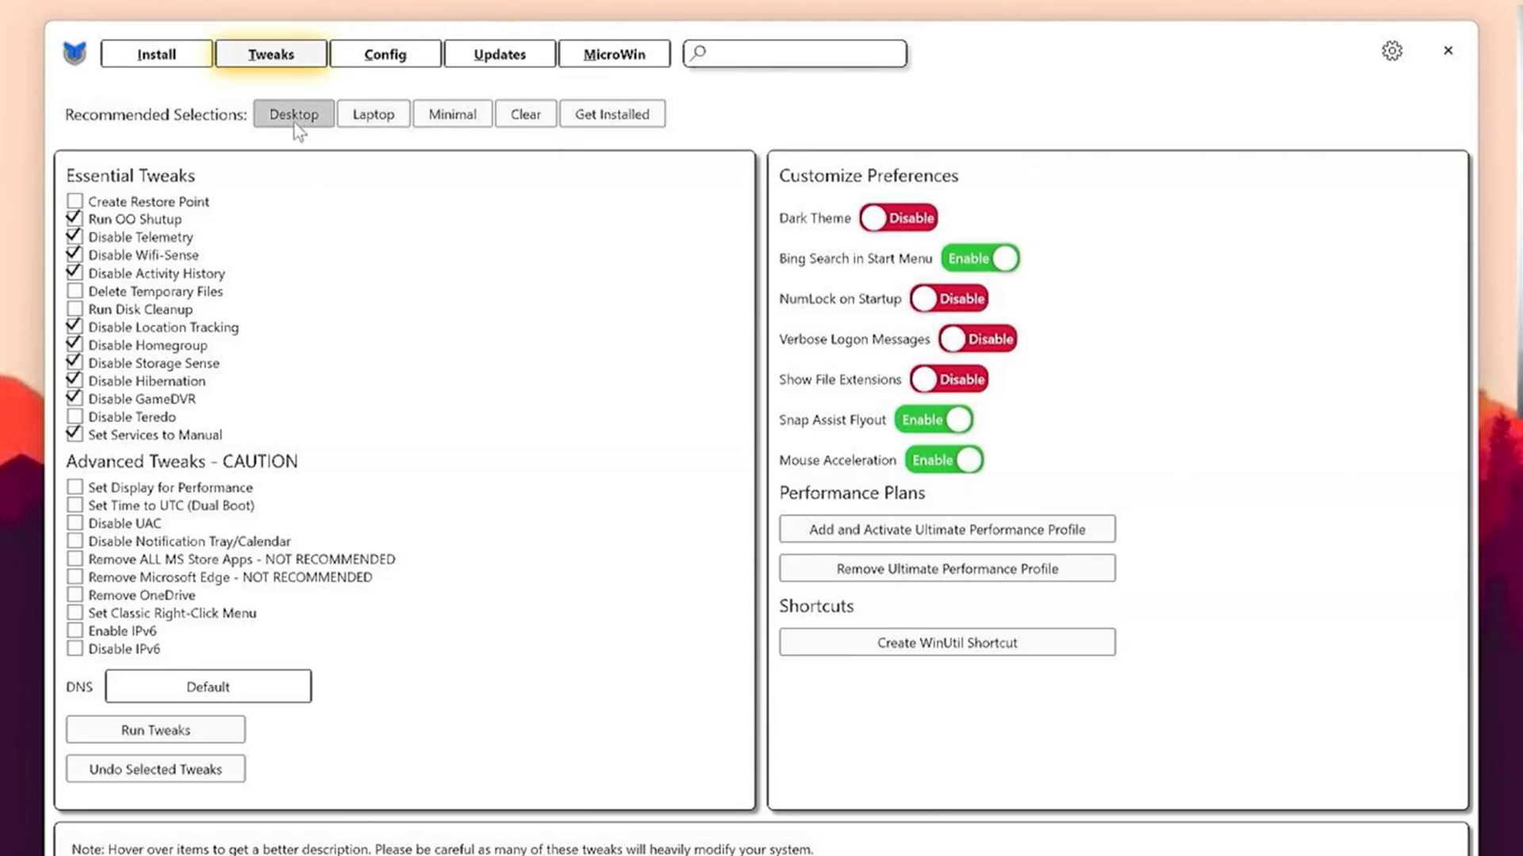
click(372, 114)
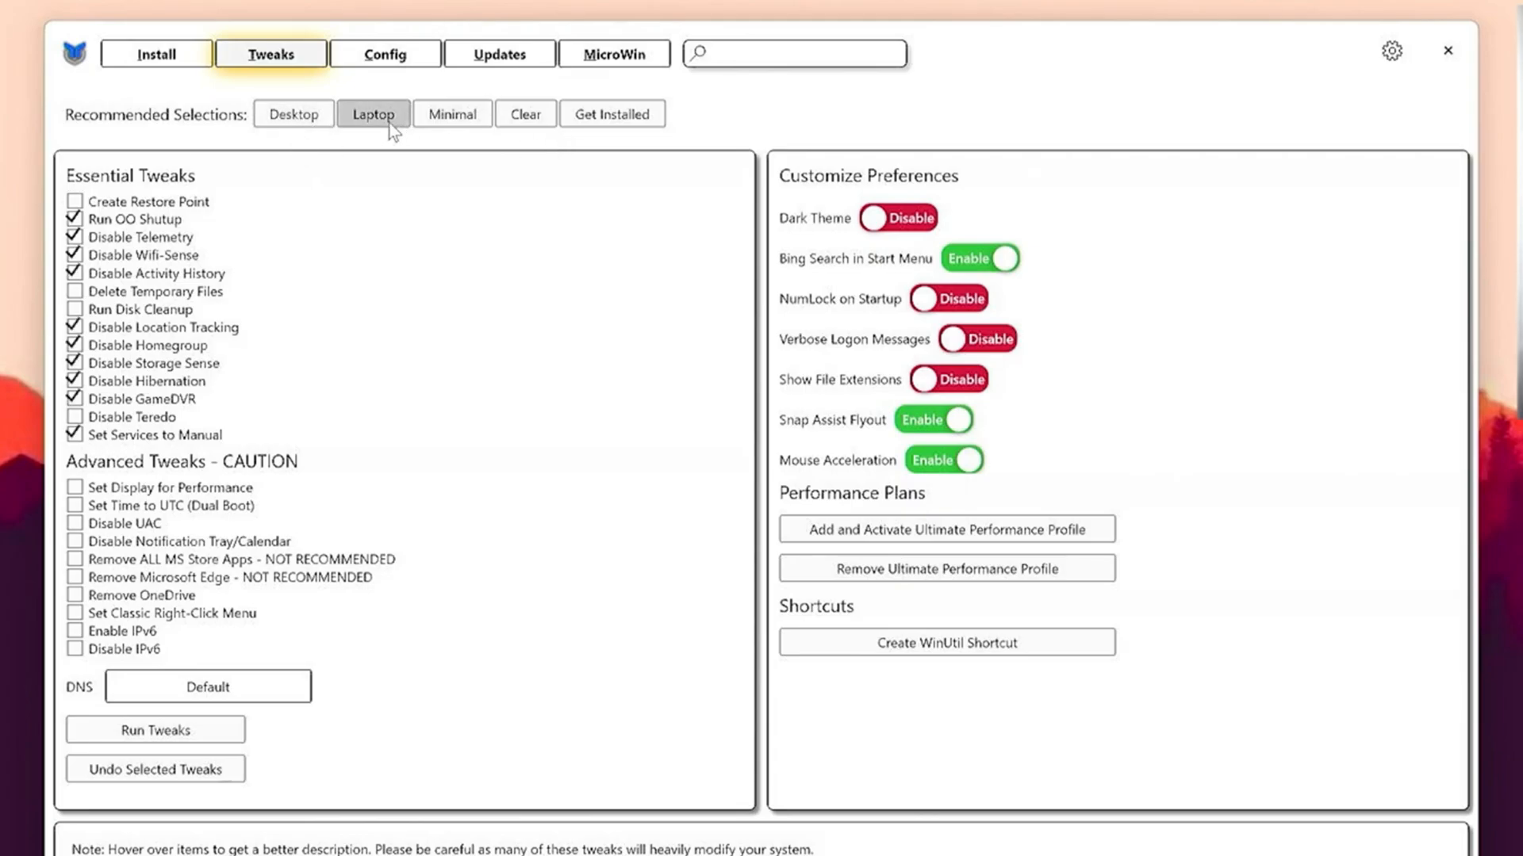
click(452, 114)
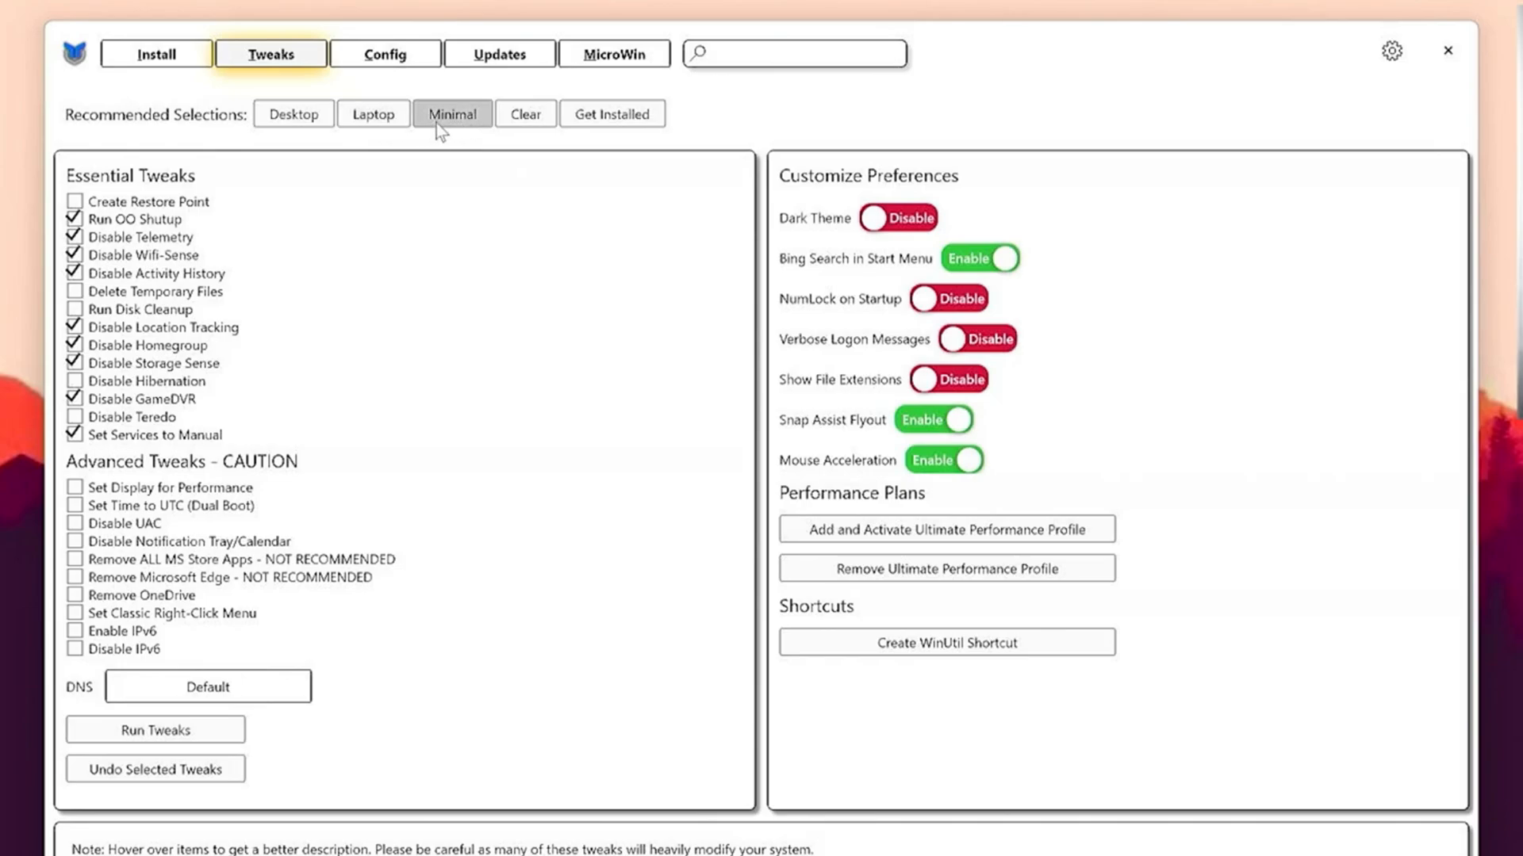
mouse_move(439, 127)
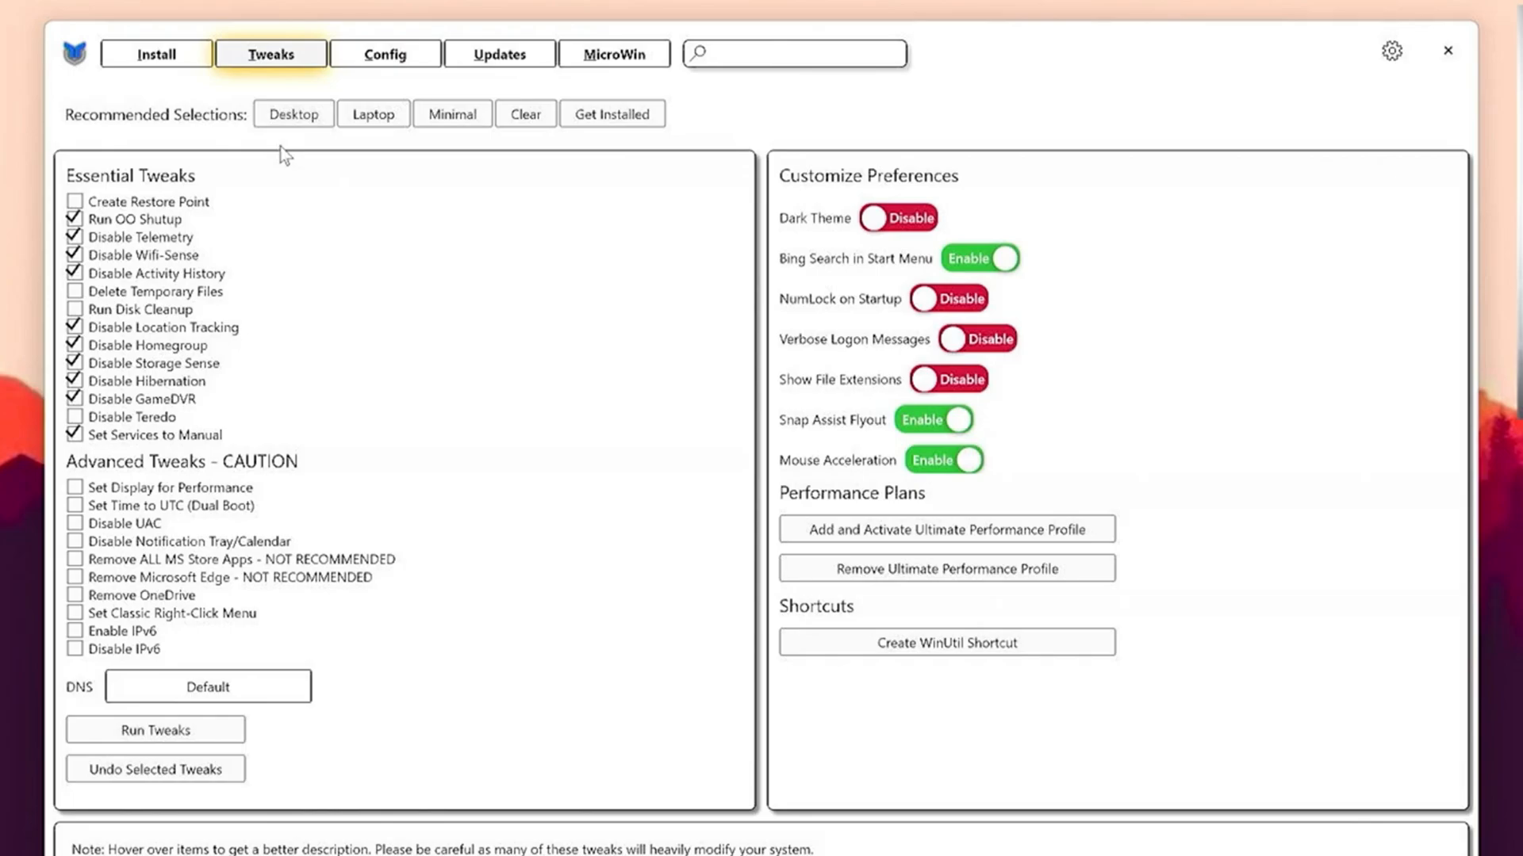
mouse_move(105, 354)
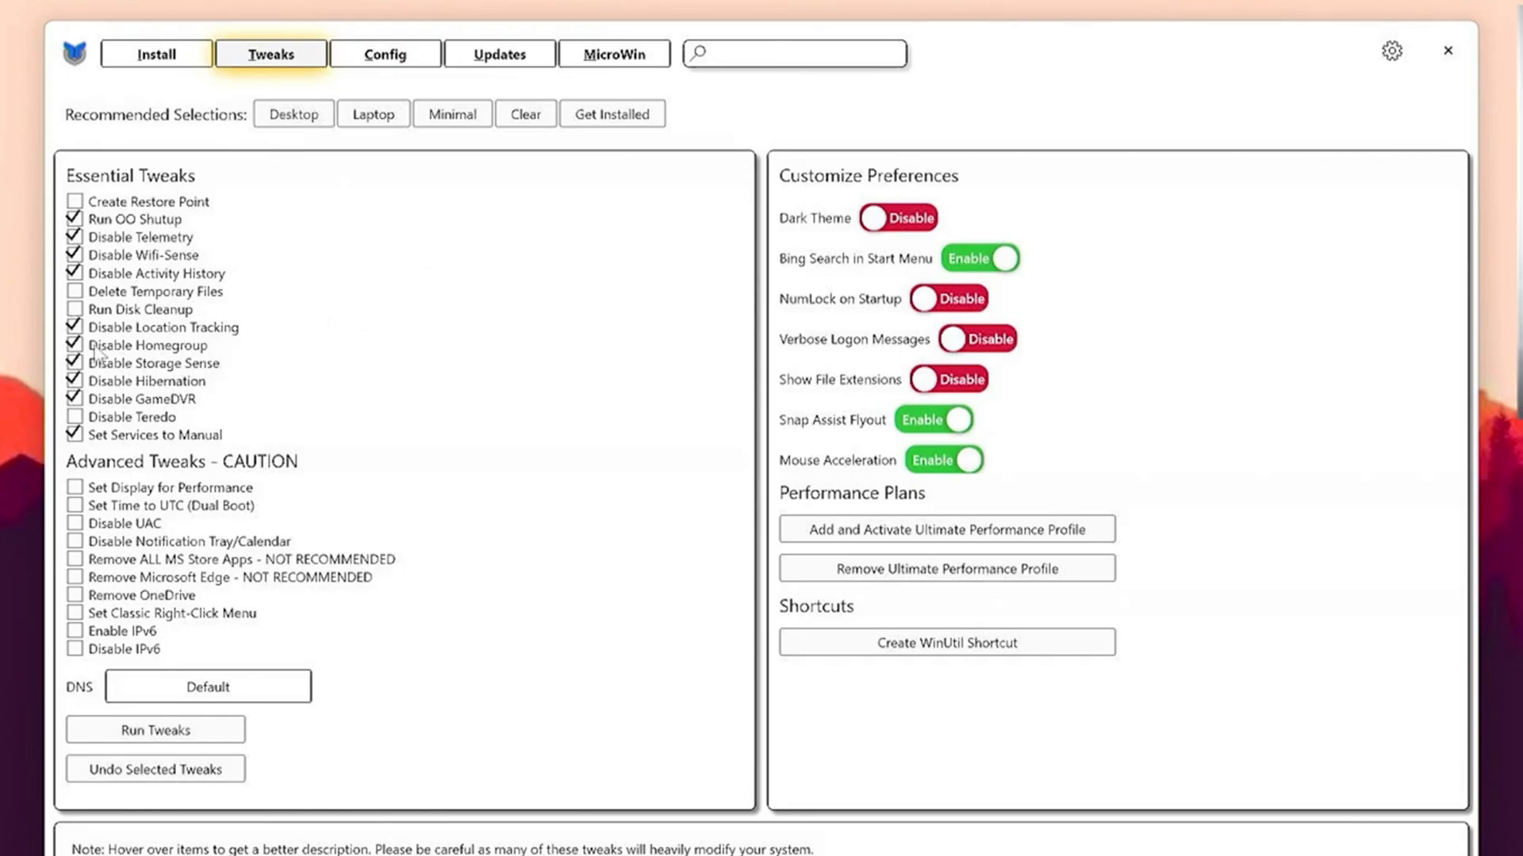
click(452, 114)
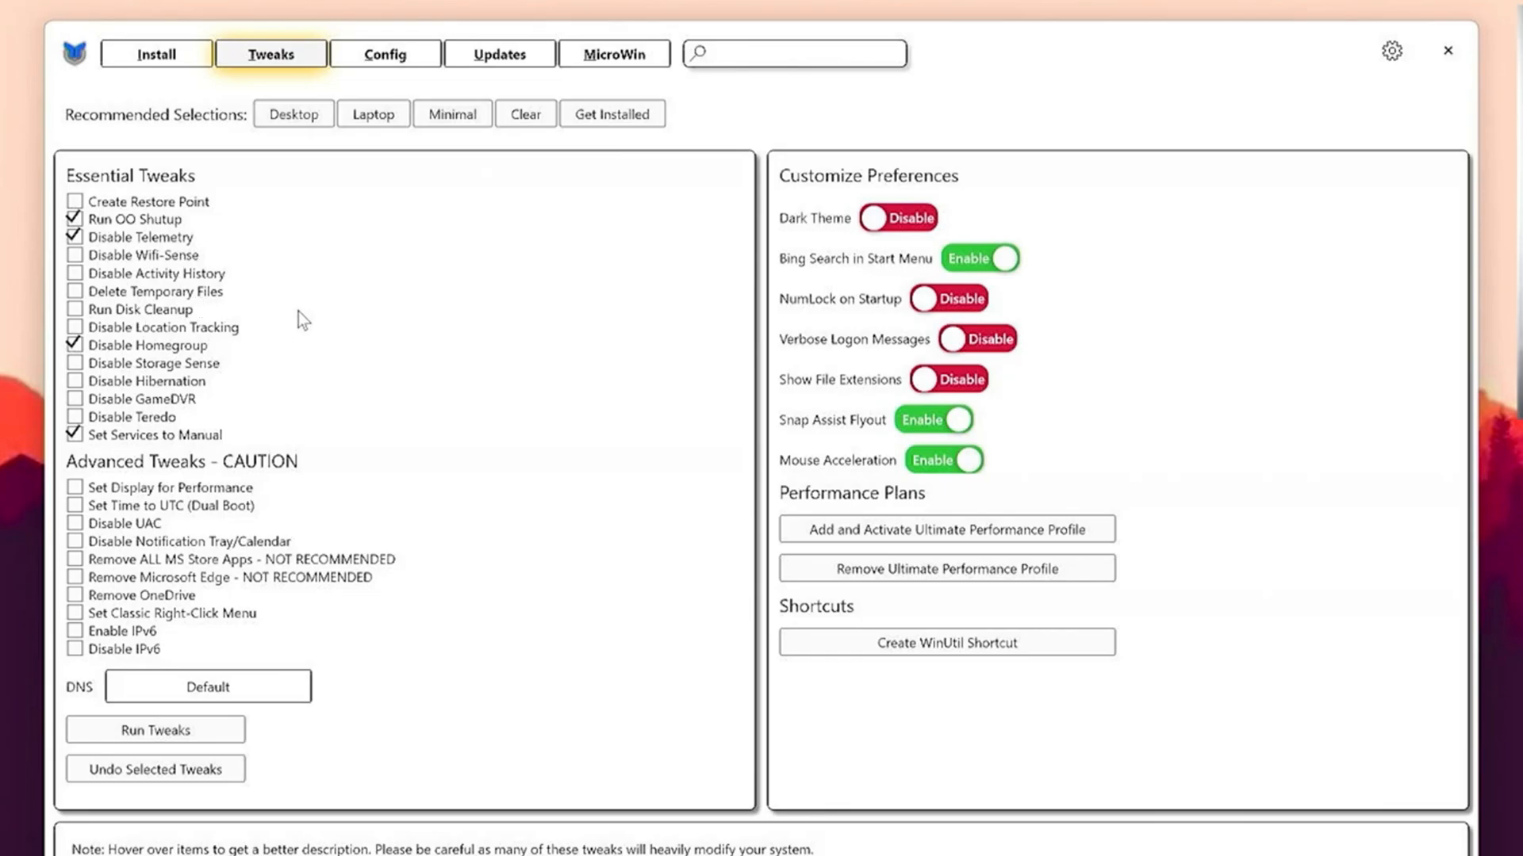
mouse_move(133, 219)
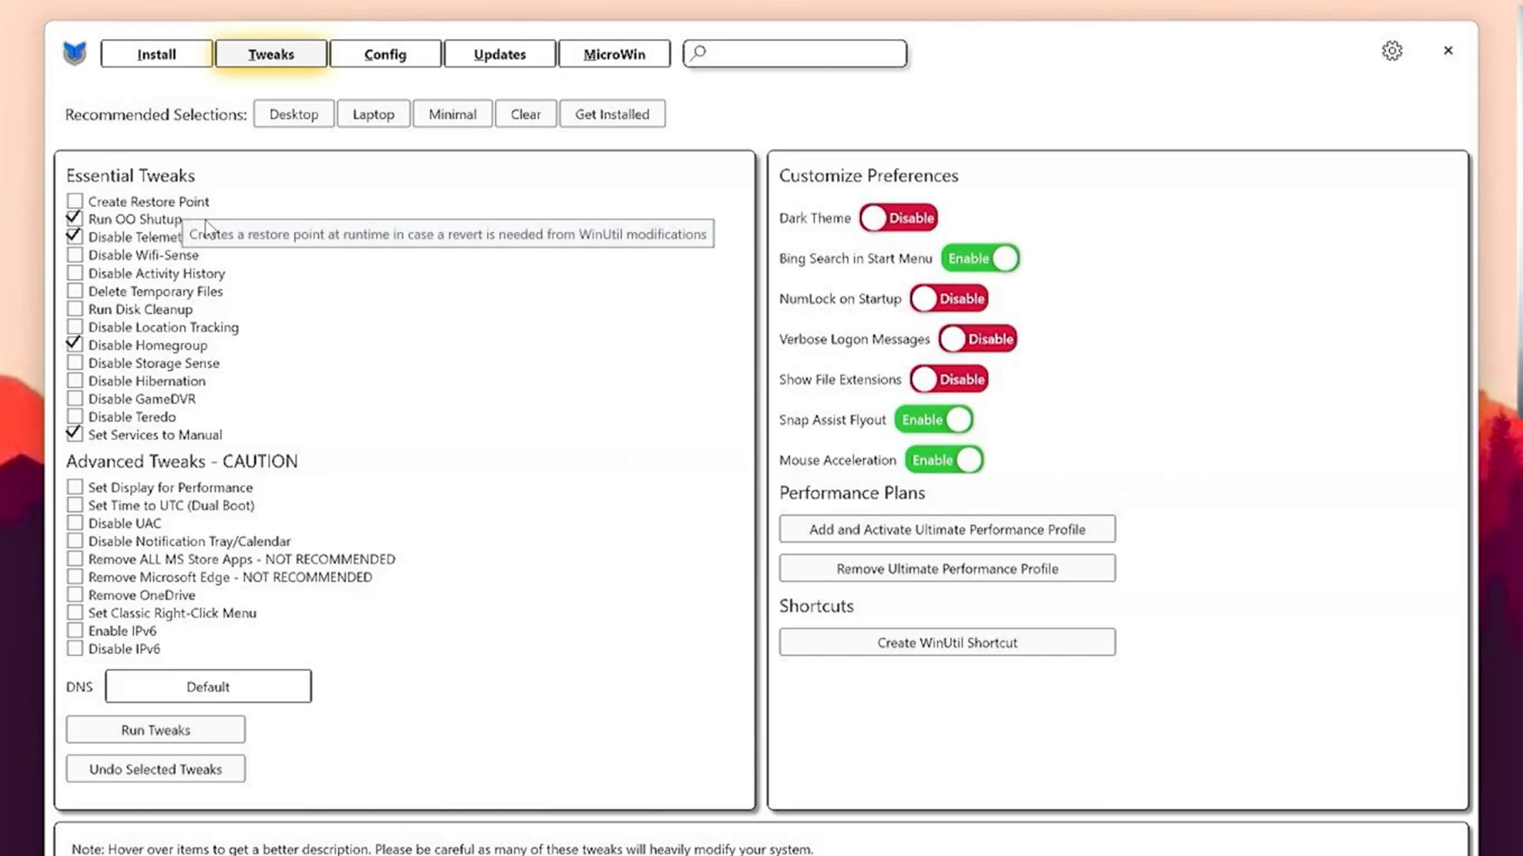
mouse_move(127, 219)
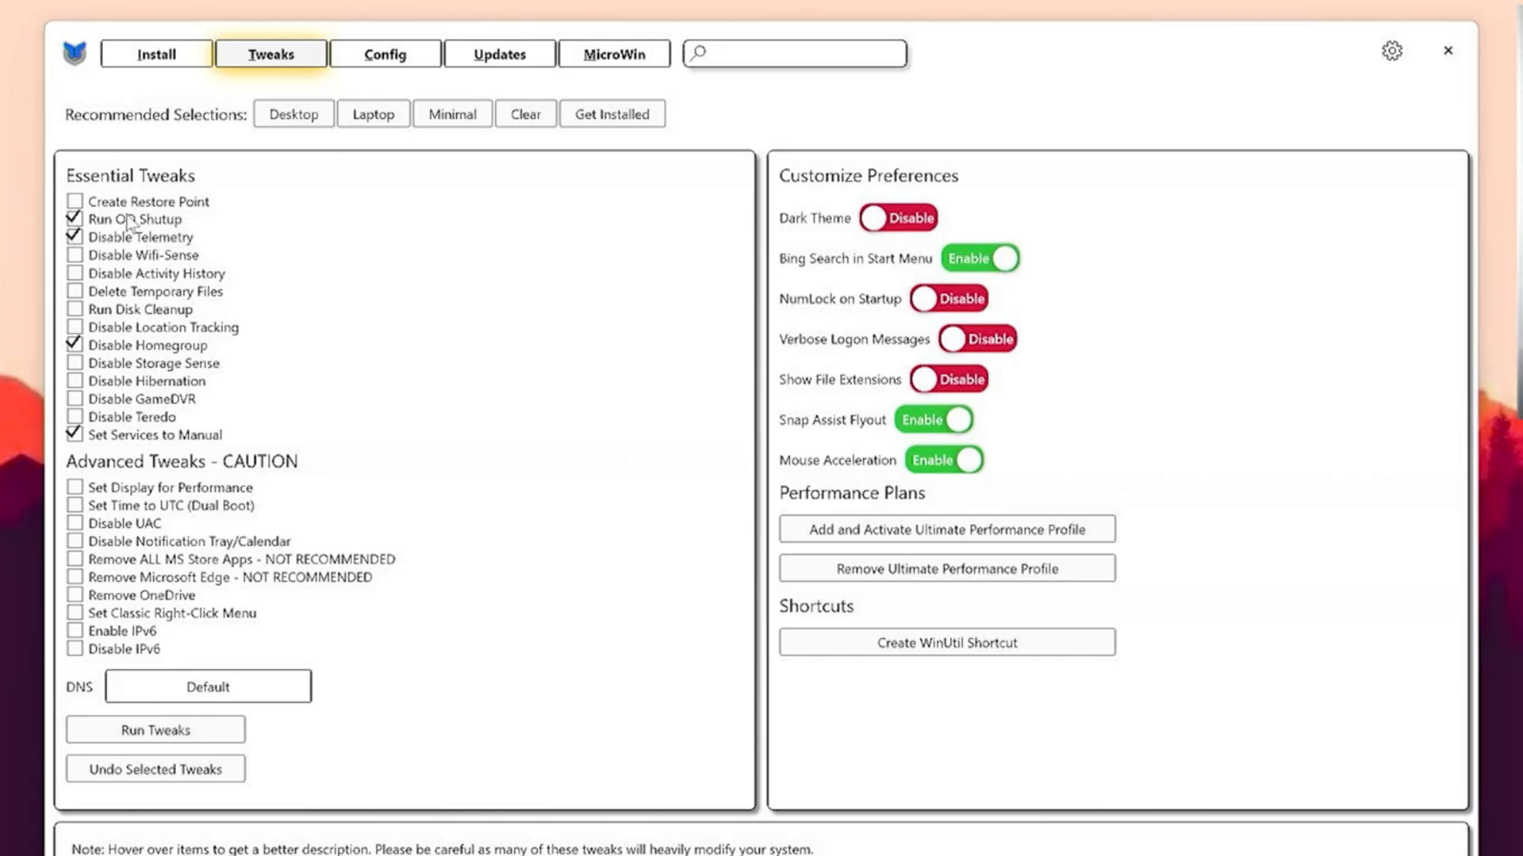
mouse_move(144, 237)
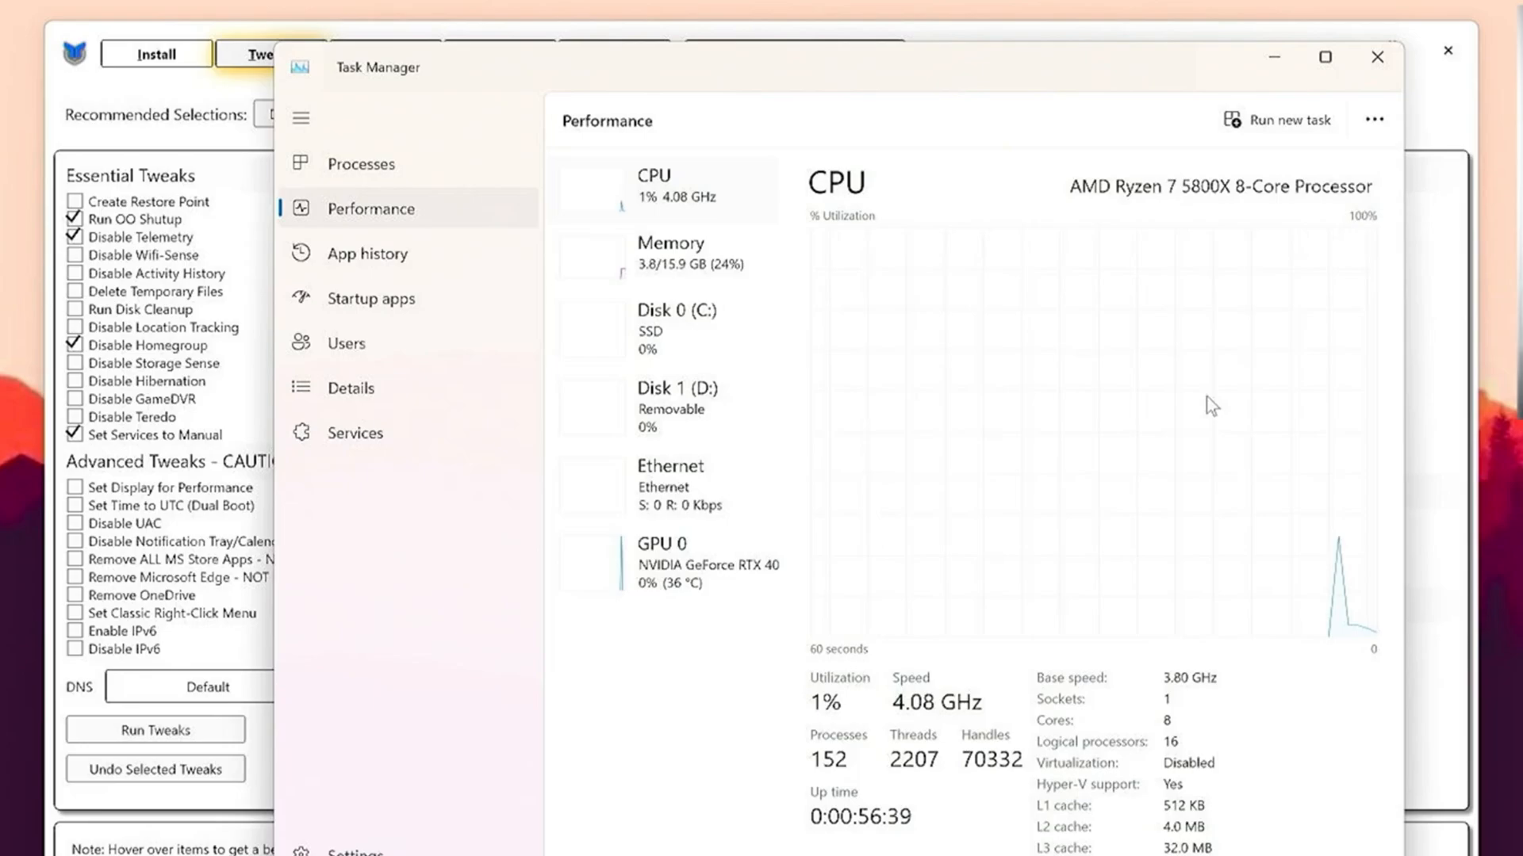
Settle on the Desktop recommended set and add Remove Microsoft Edge and Remove OneDrive.
click(1377, 57)
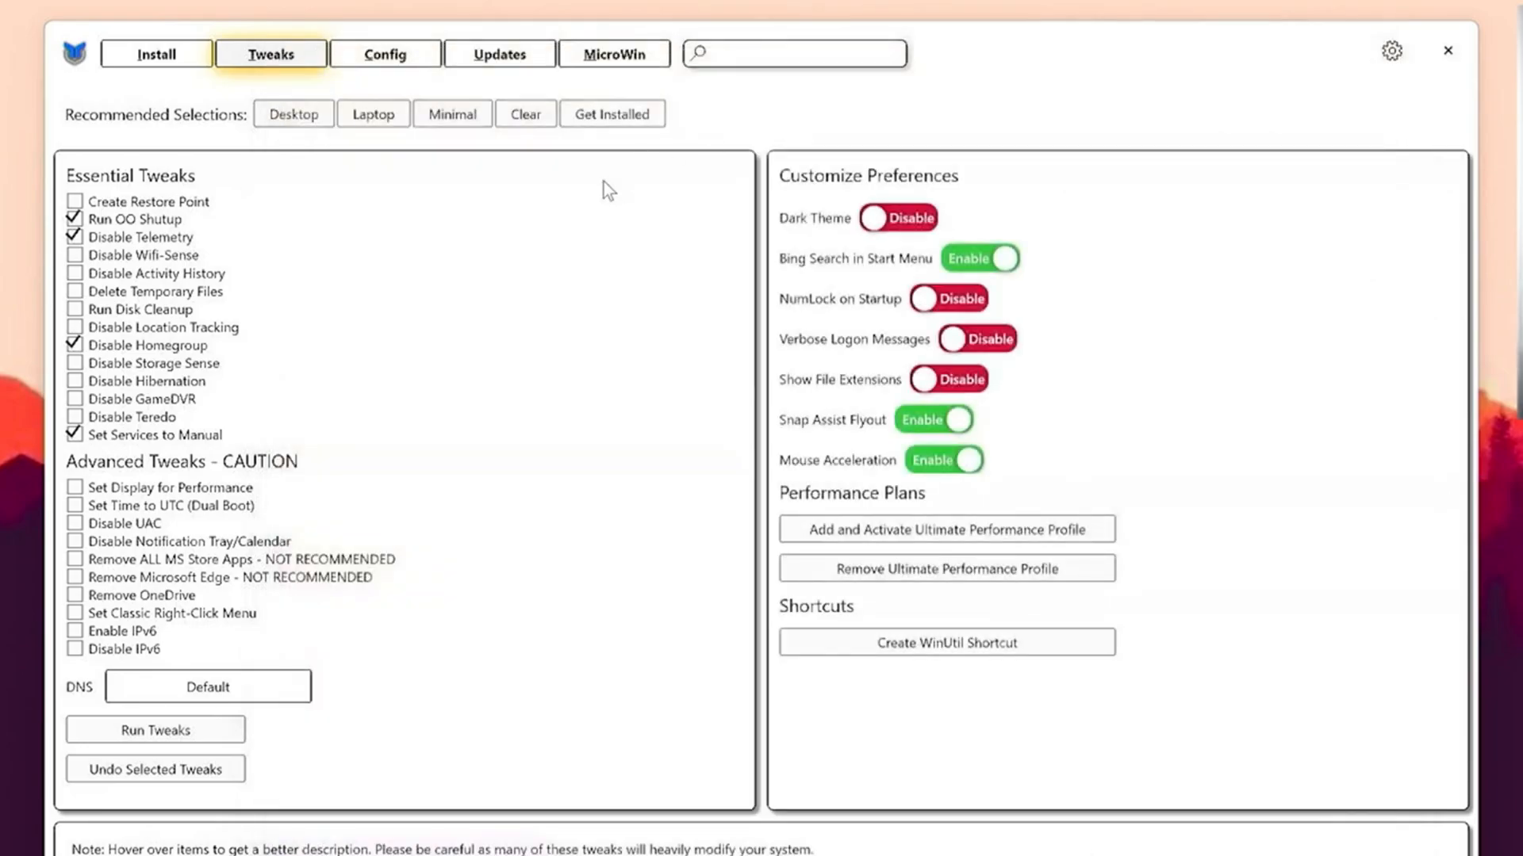
click(293, 115)
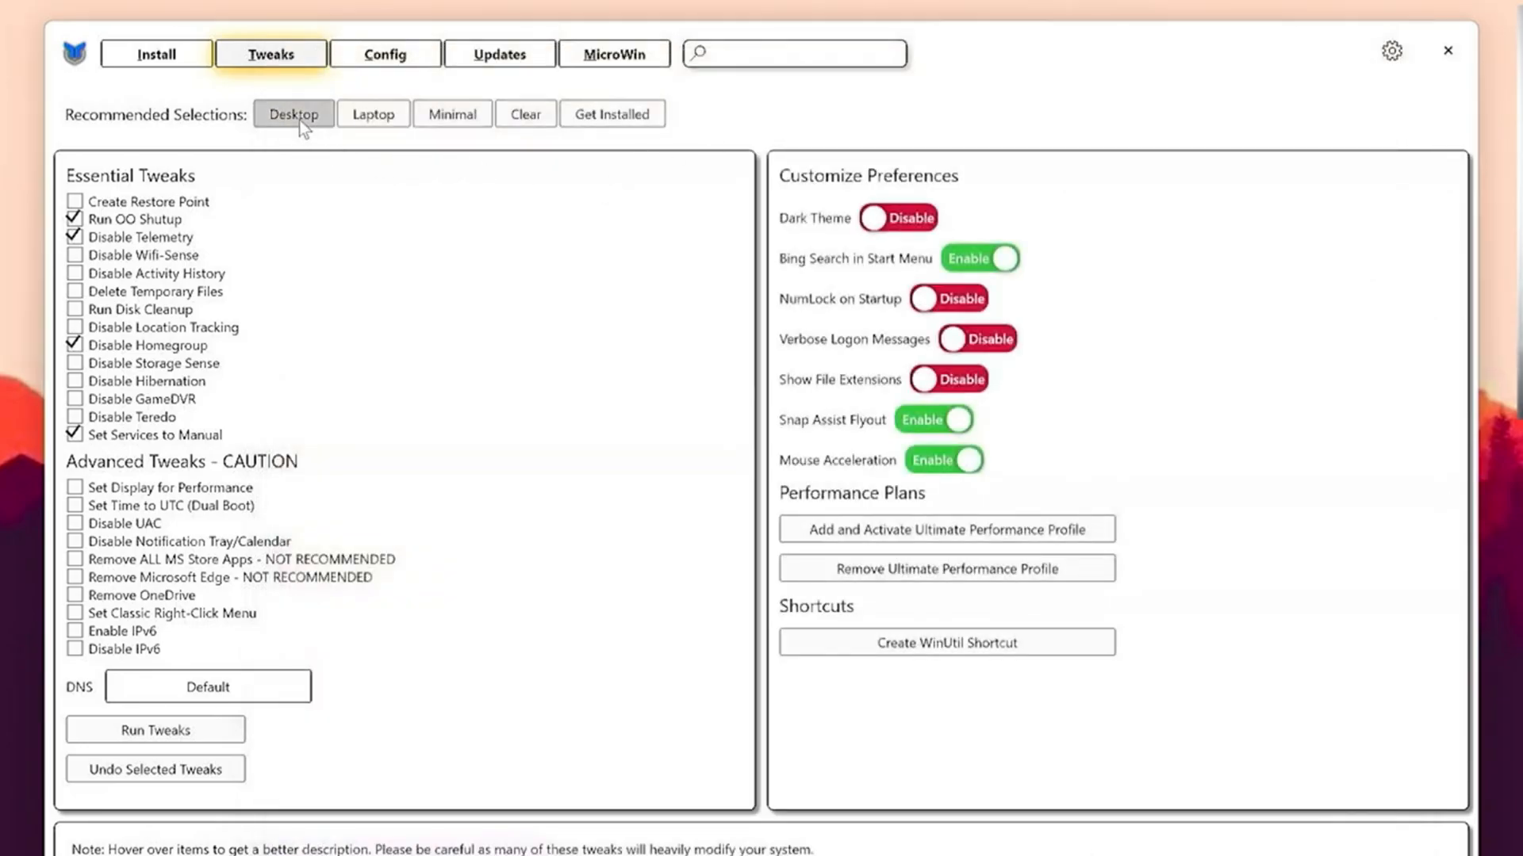
click(295, 115)
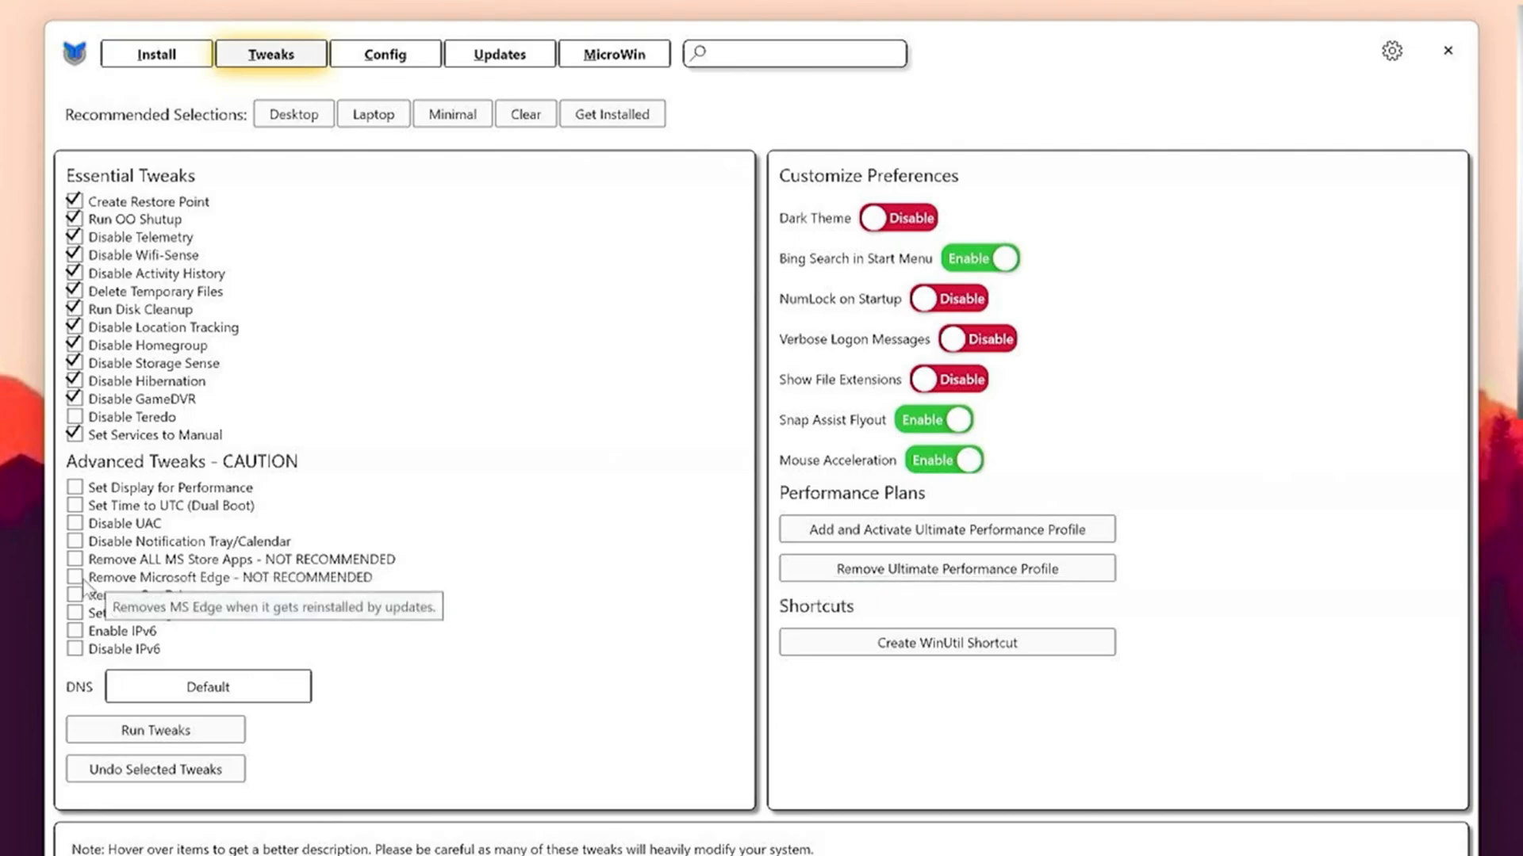
click(75, 577)
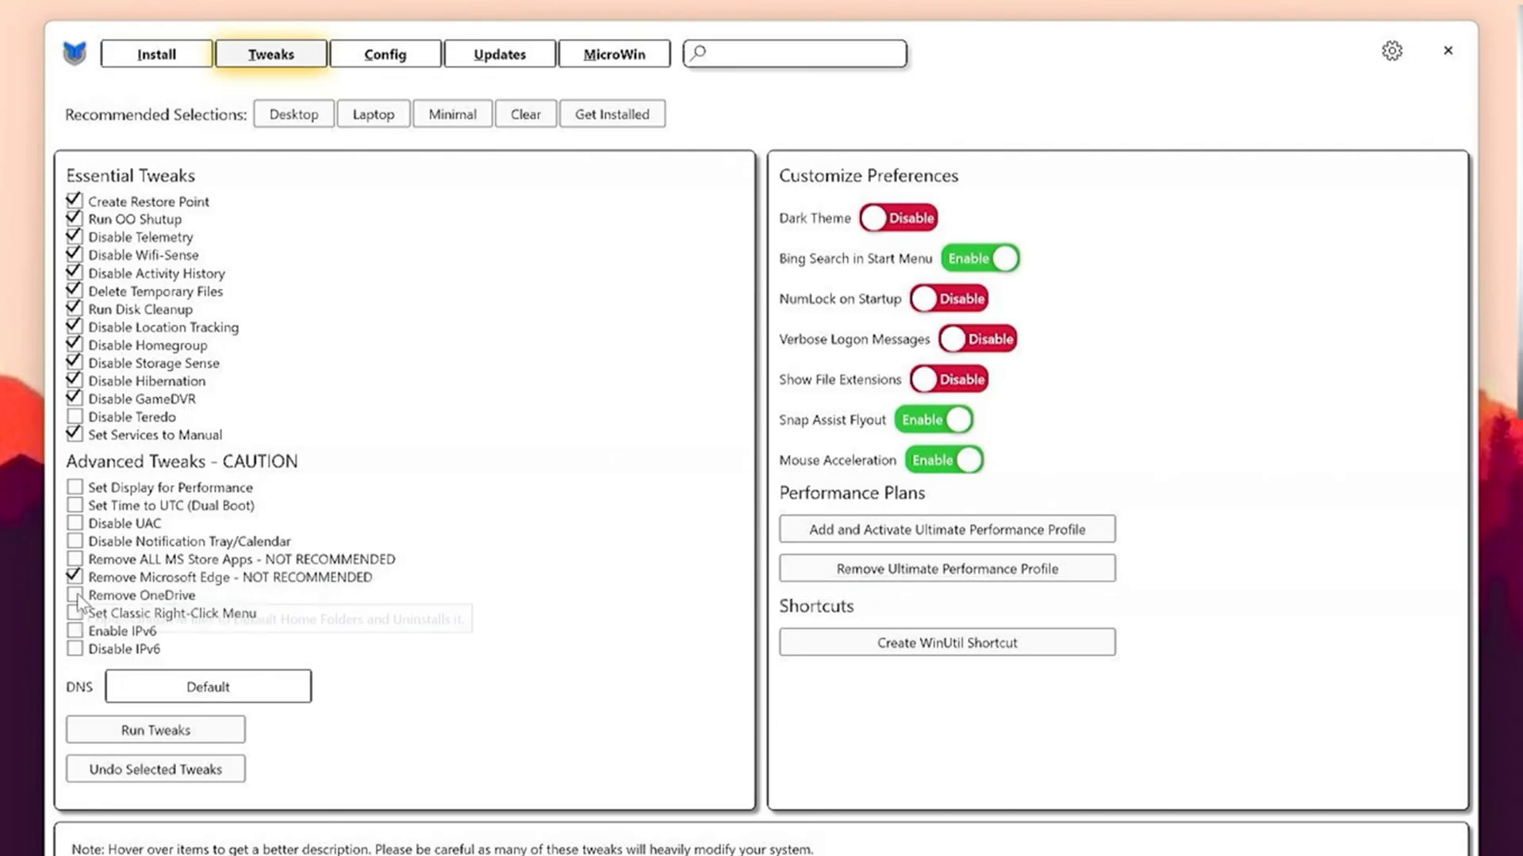
click(74, 595)
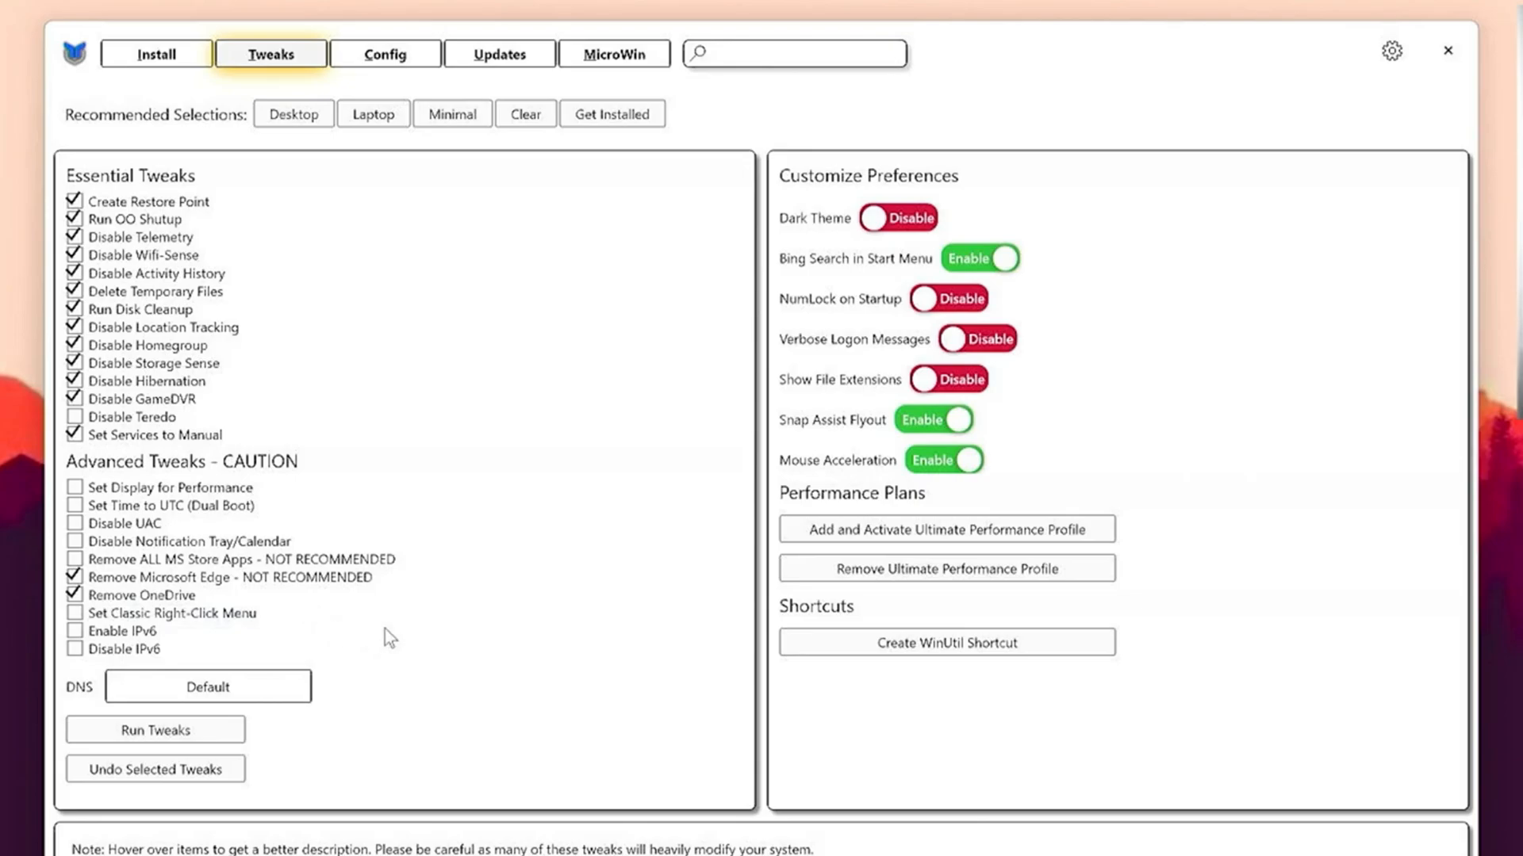
mouse_move(1029, 502)
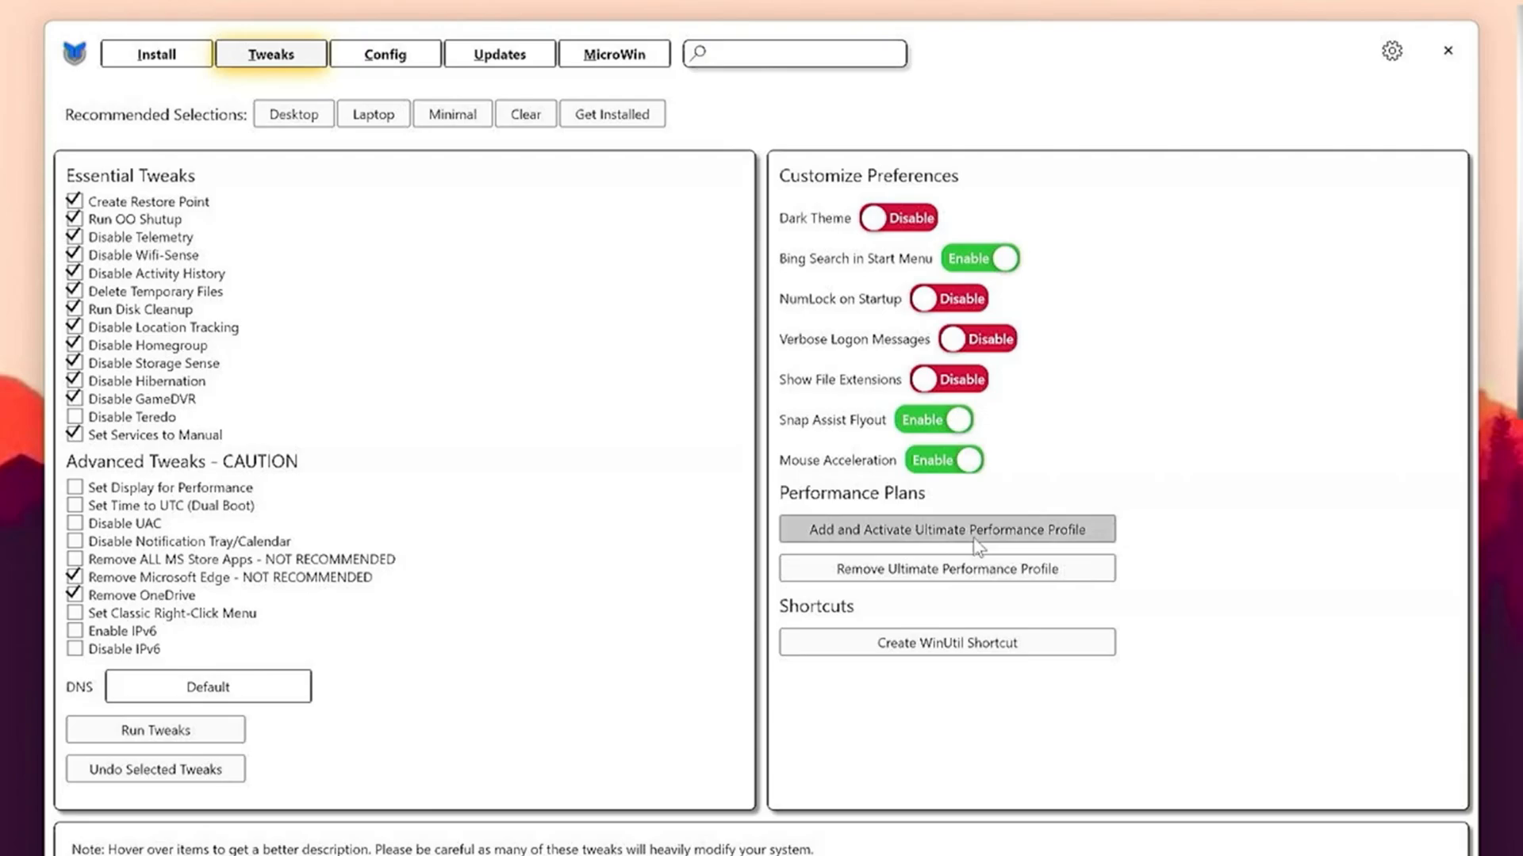
mouse_move(461, 644)
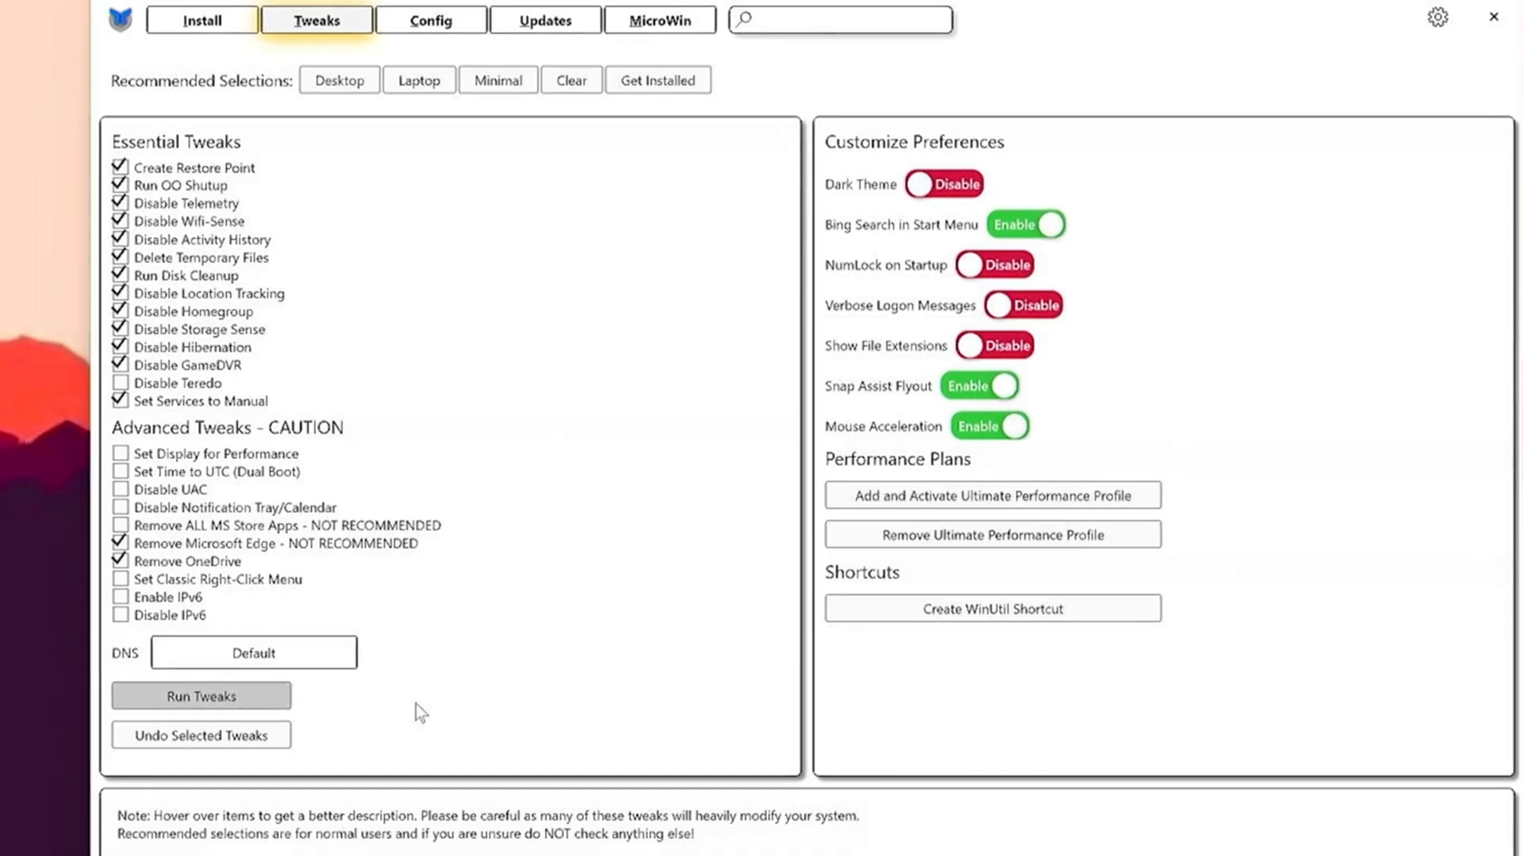
Run the selected WinUtil tweaks, then launch 'Intelligent standby list cleaner ISLC.exe' from ISLC v1.0.3.0.
click(202, 696)
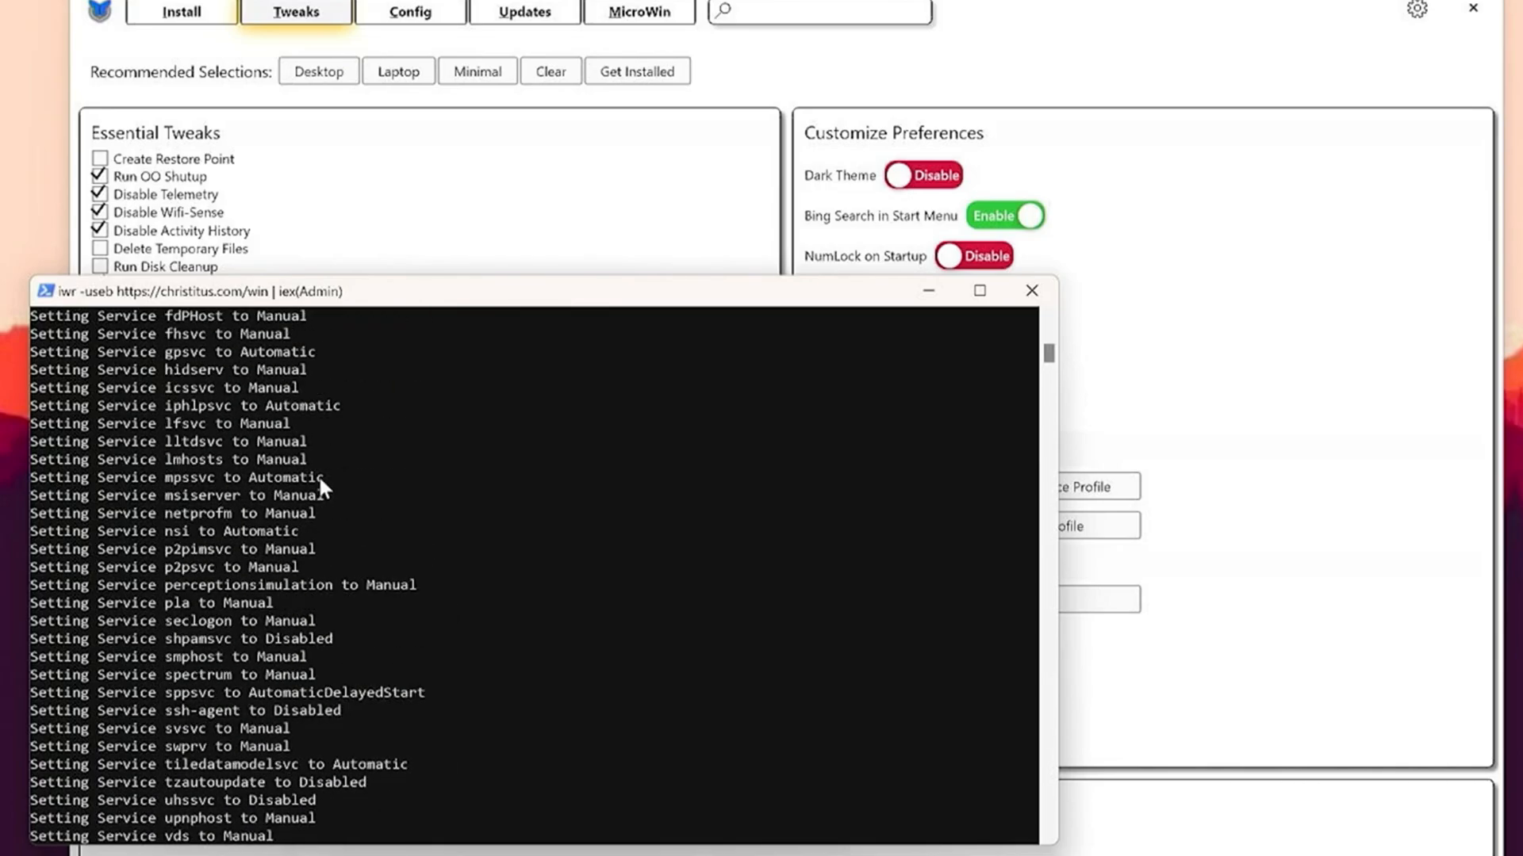
scroll(down, 3)
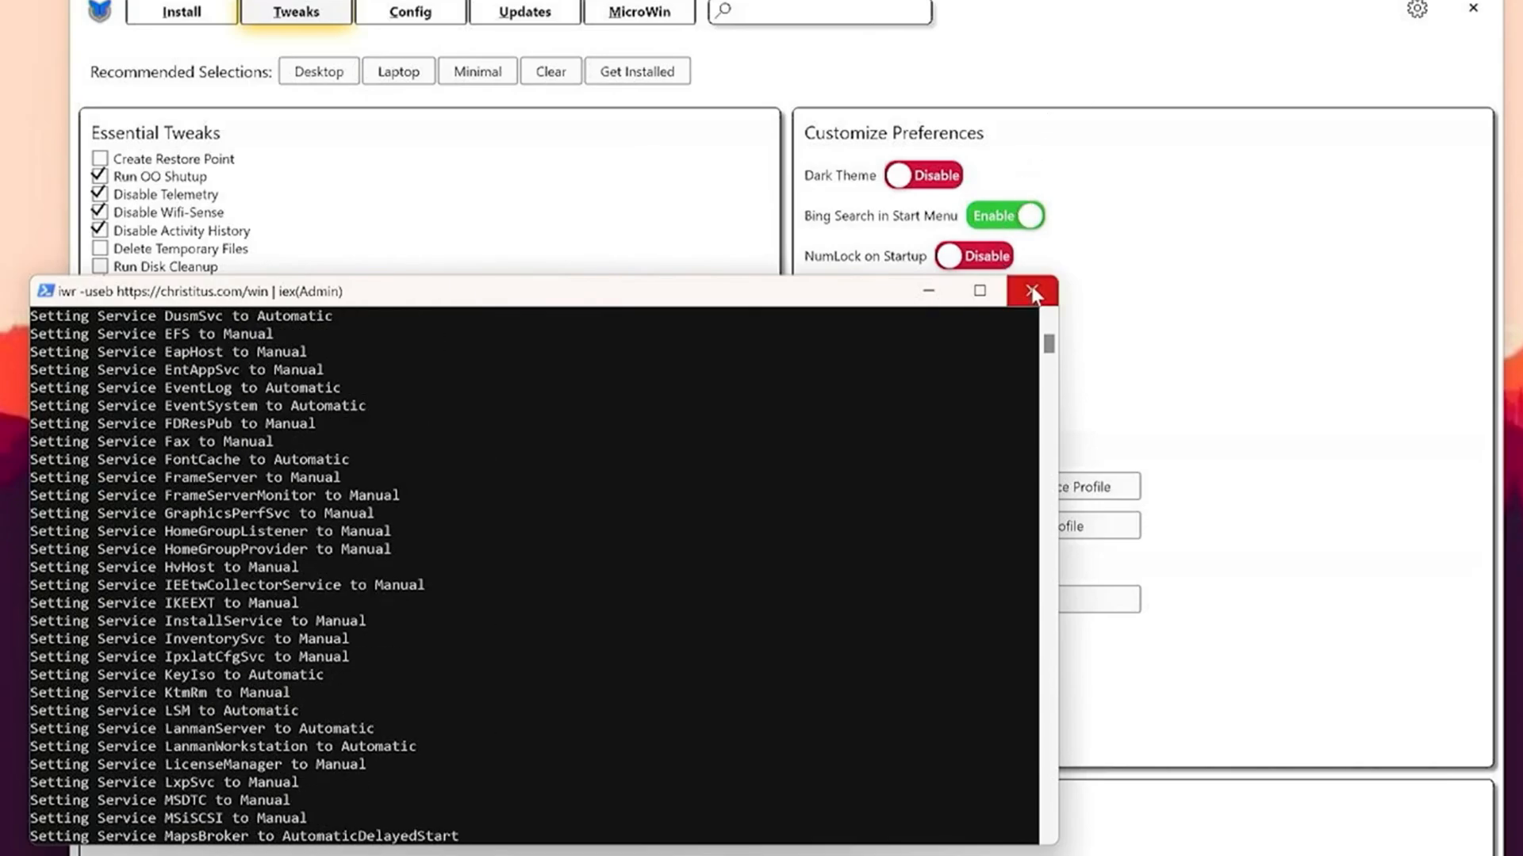
click(1031, 292)
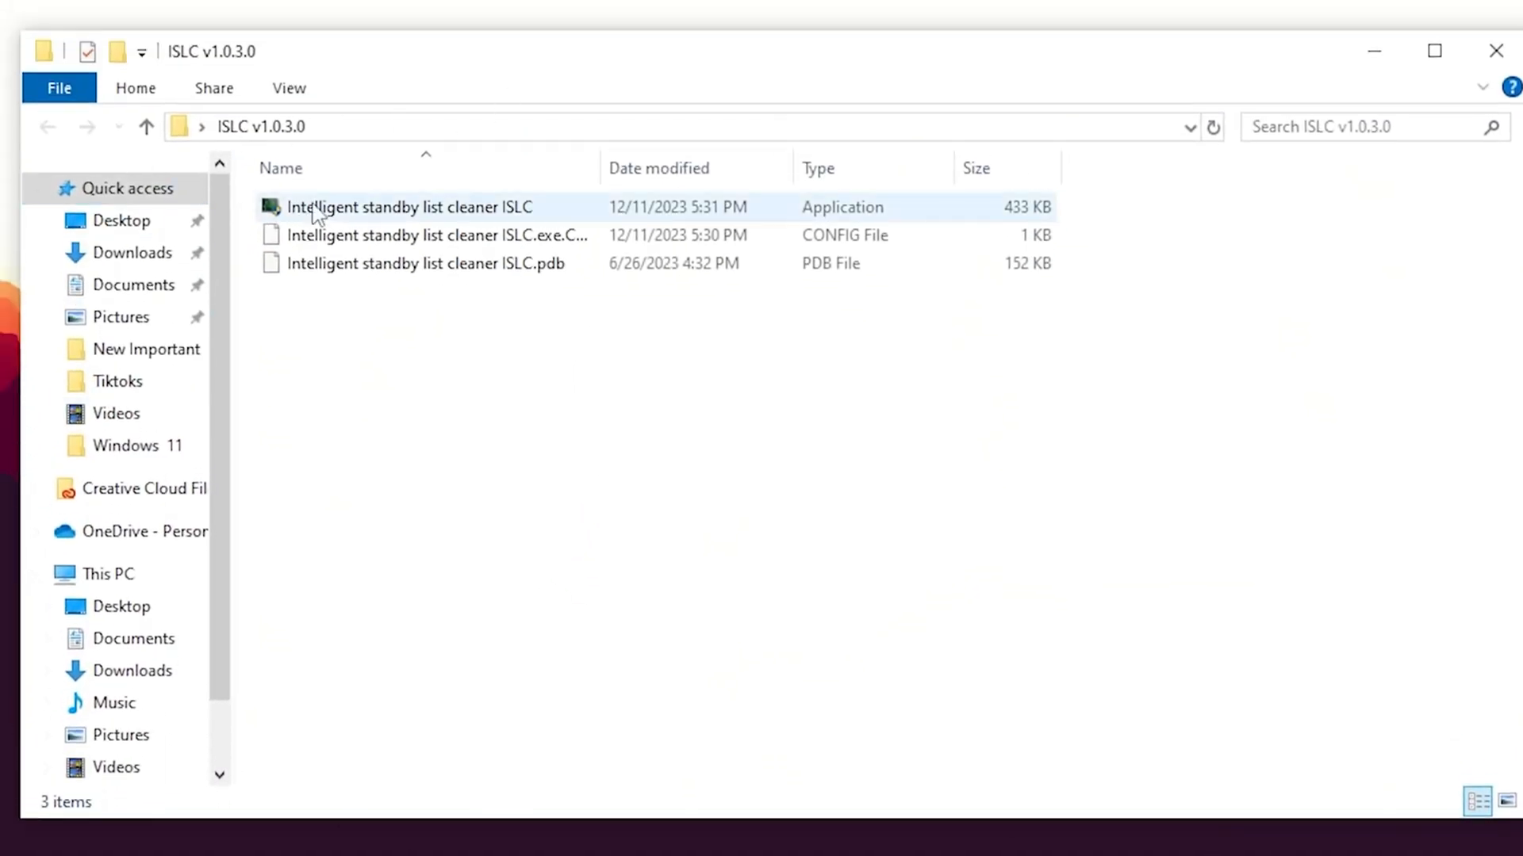
click(408, 206)
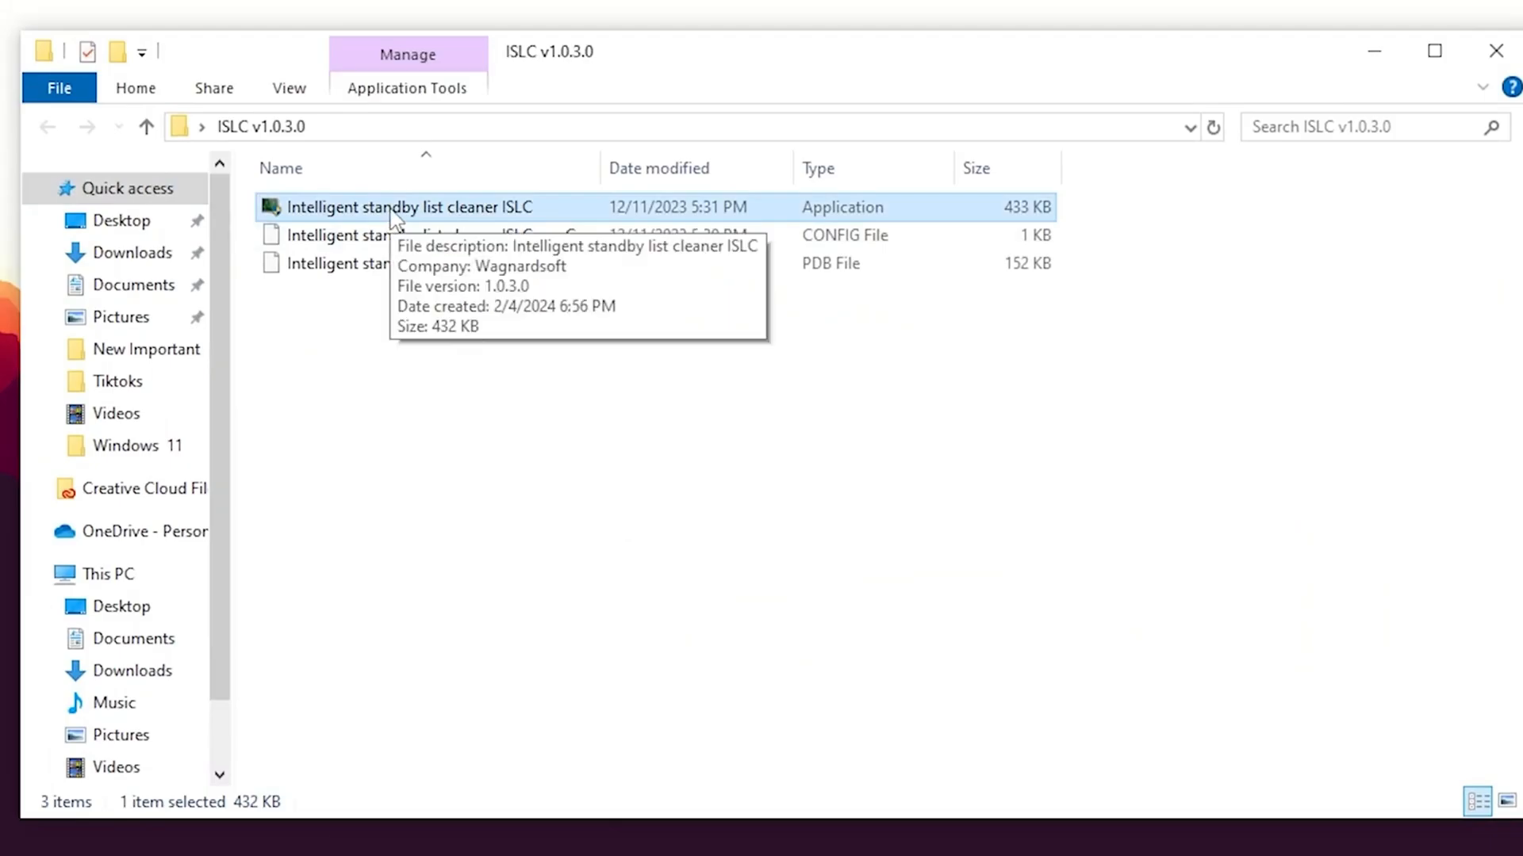
double_click(407, 206)
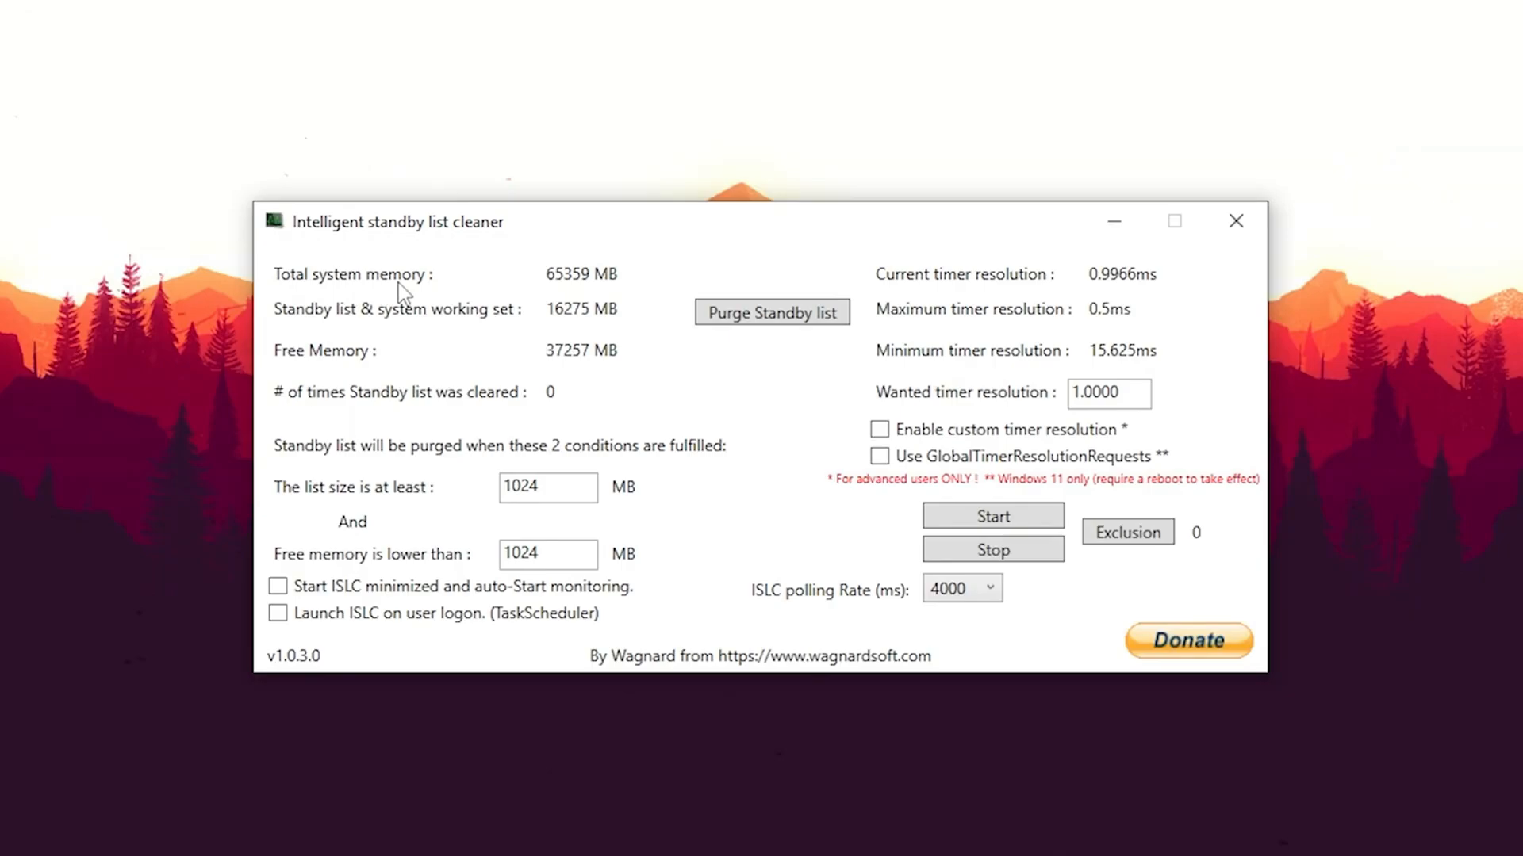
mouse_move(282, 340)
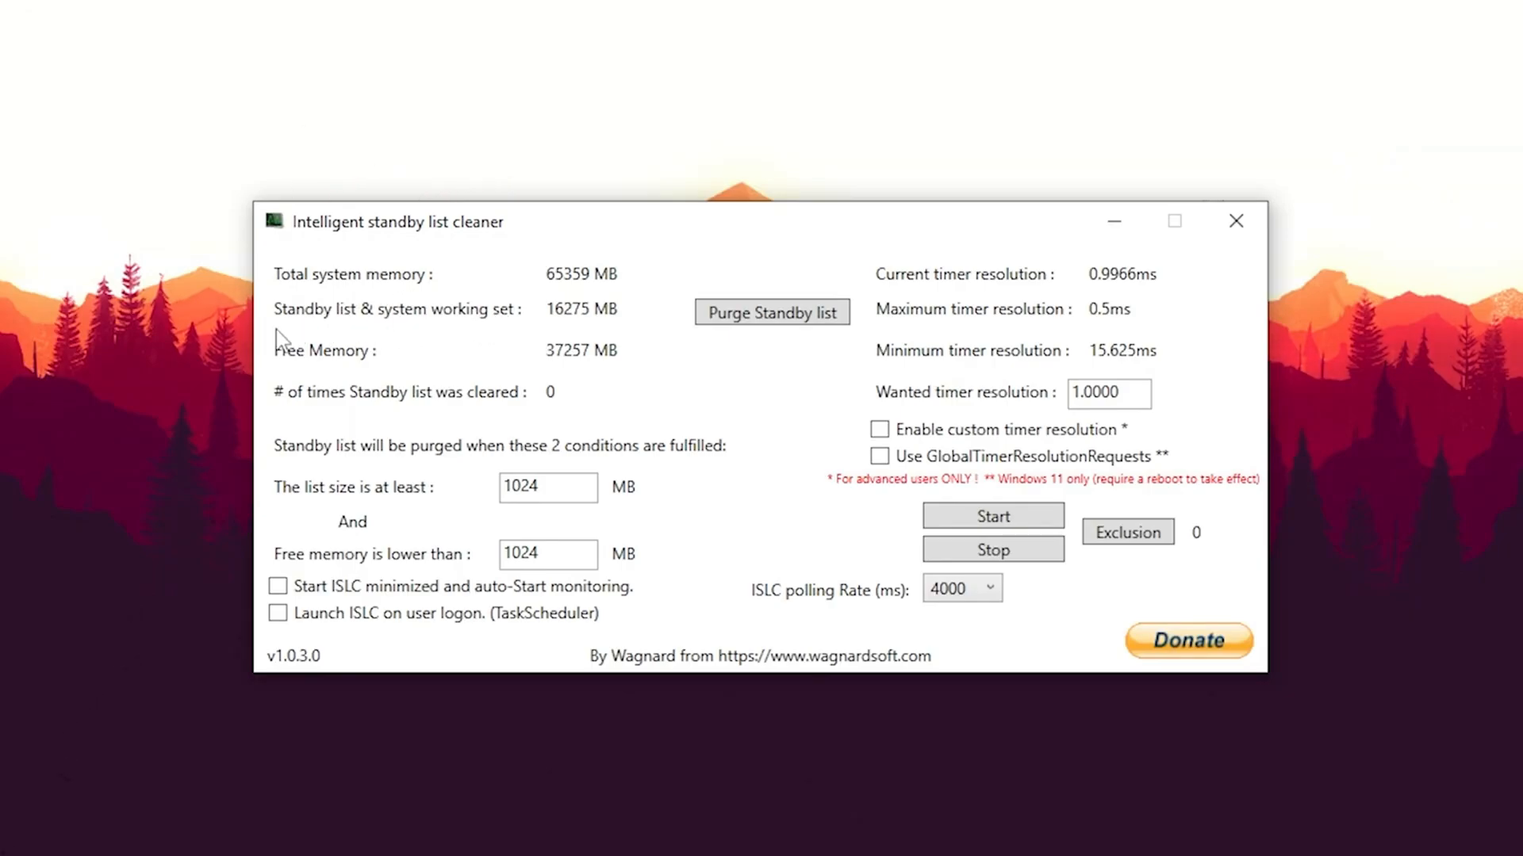
mouse_move(557, 373)
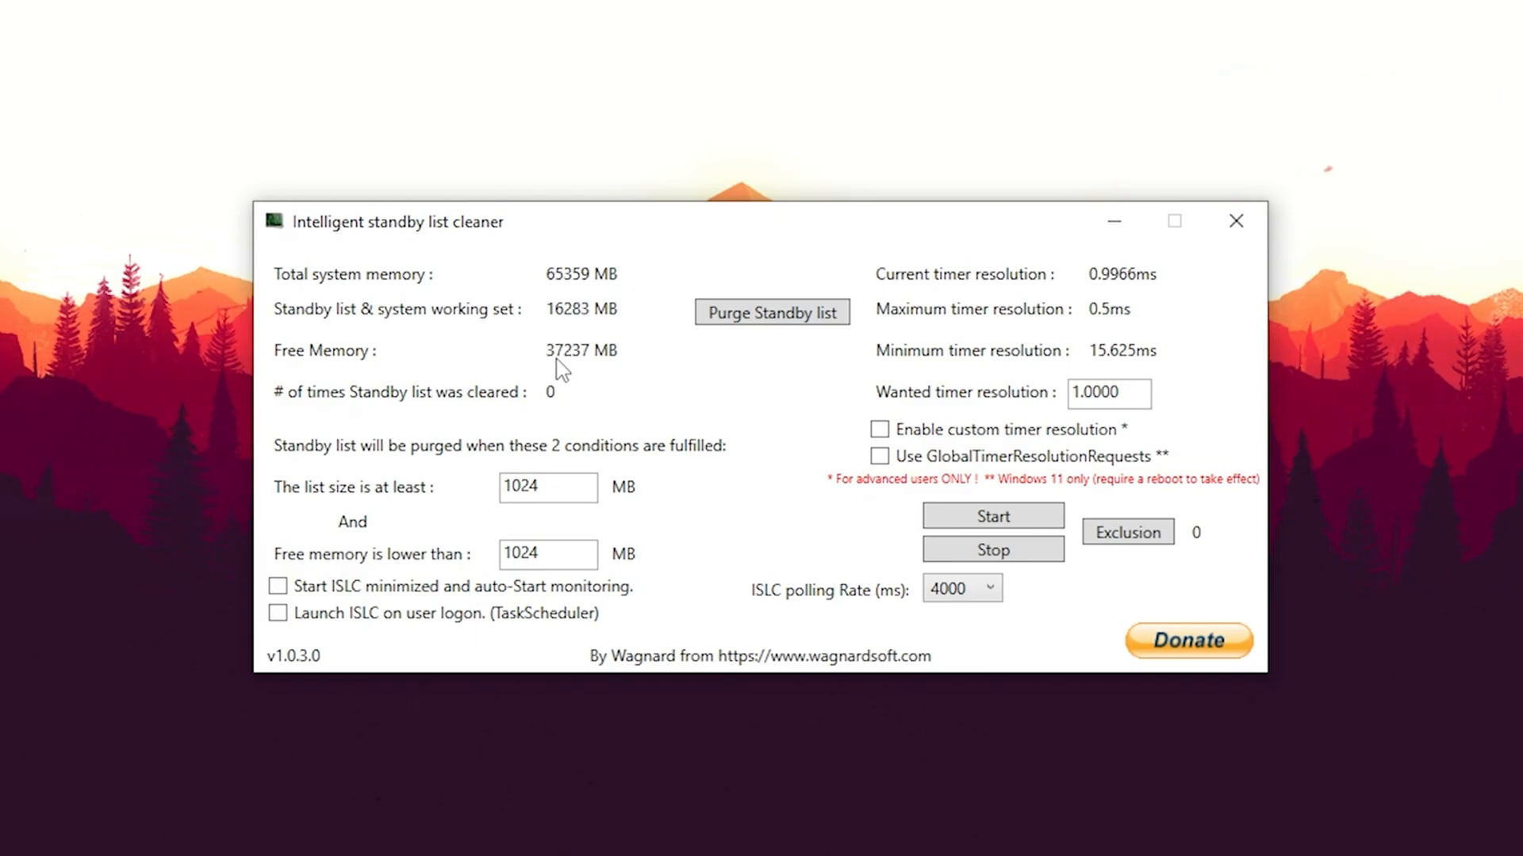
mouse_move(349, 338)
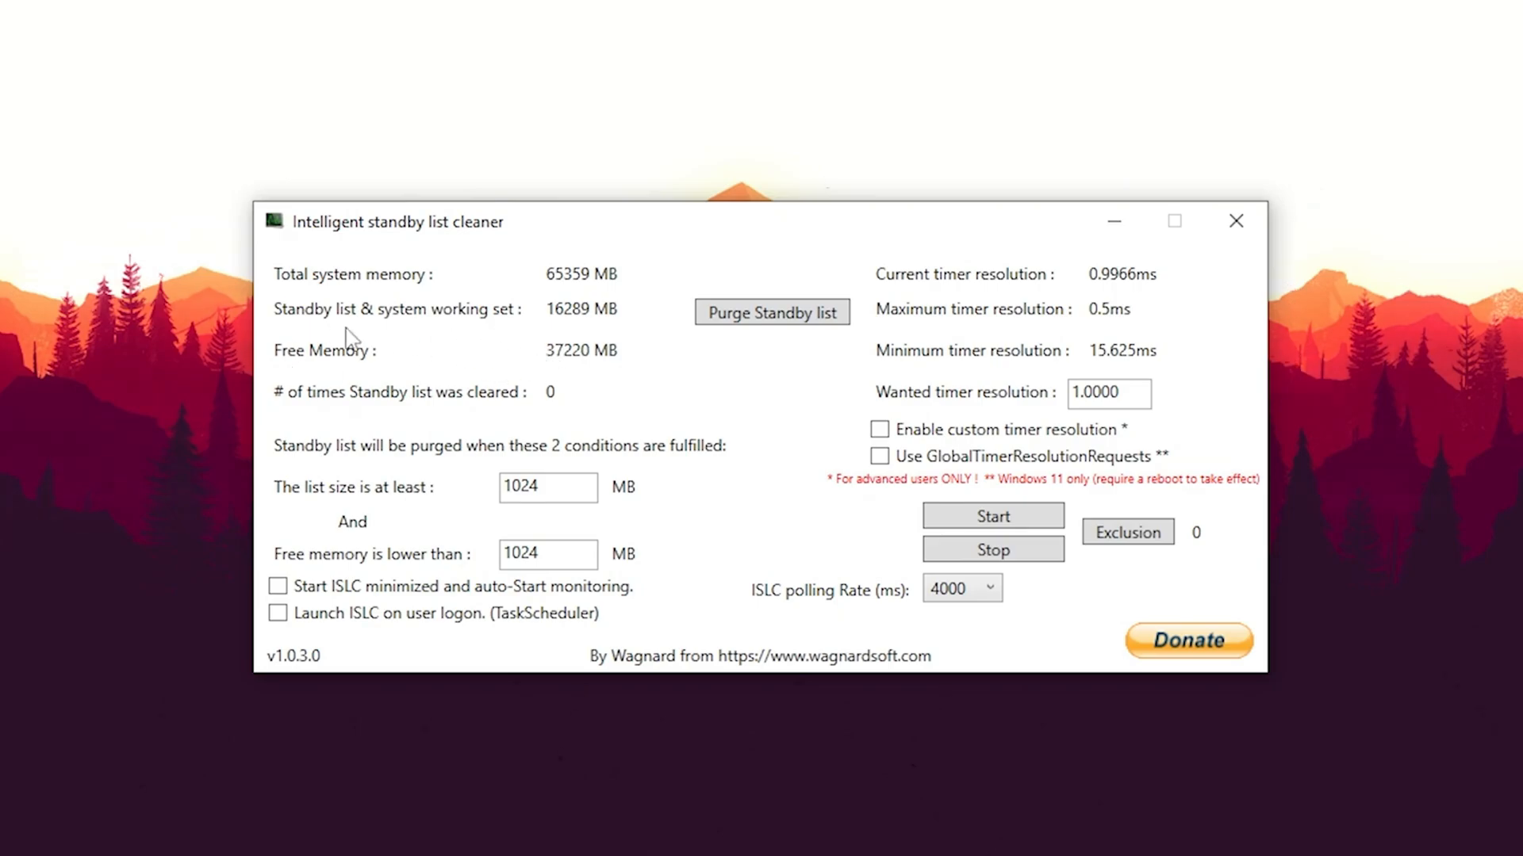
mouse_move(577, 374)
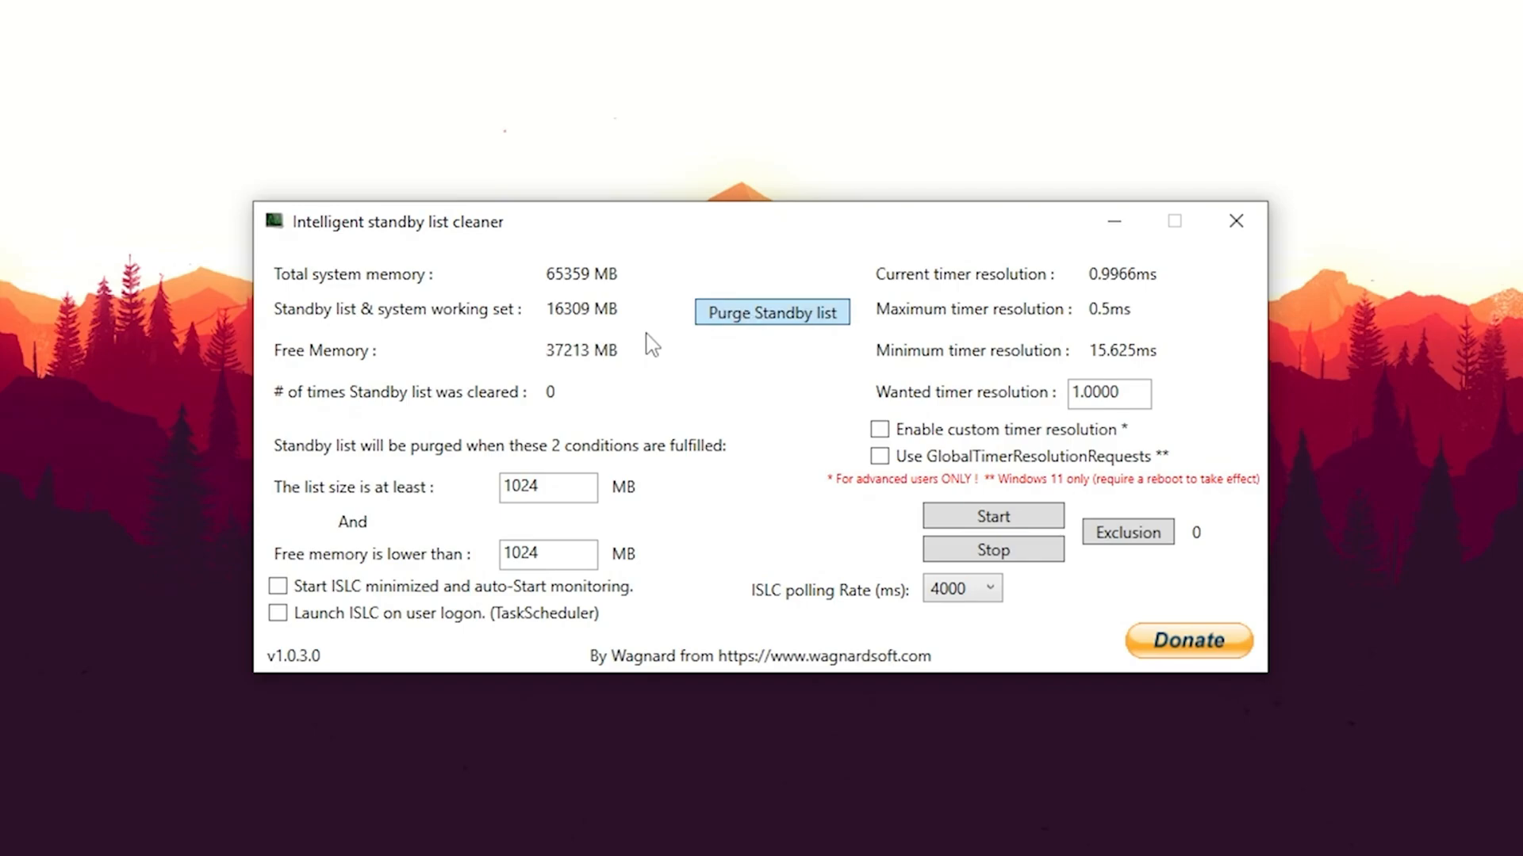
Purge the standby list, shrinking it to 19 MB and raising free memory to 53639 MB.
click(771, 313)
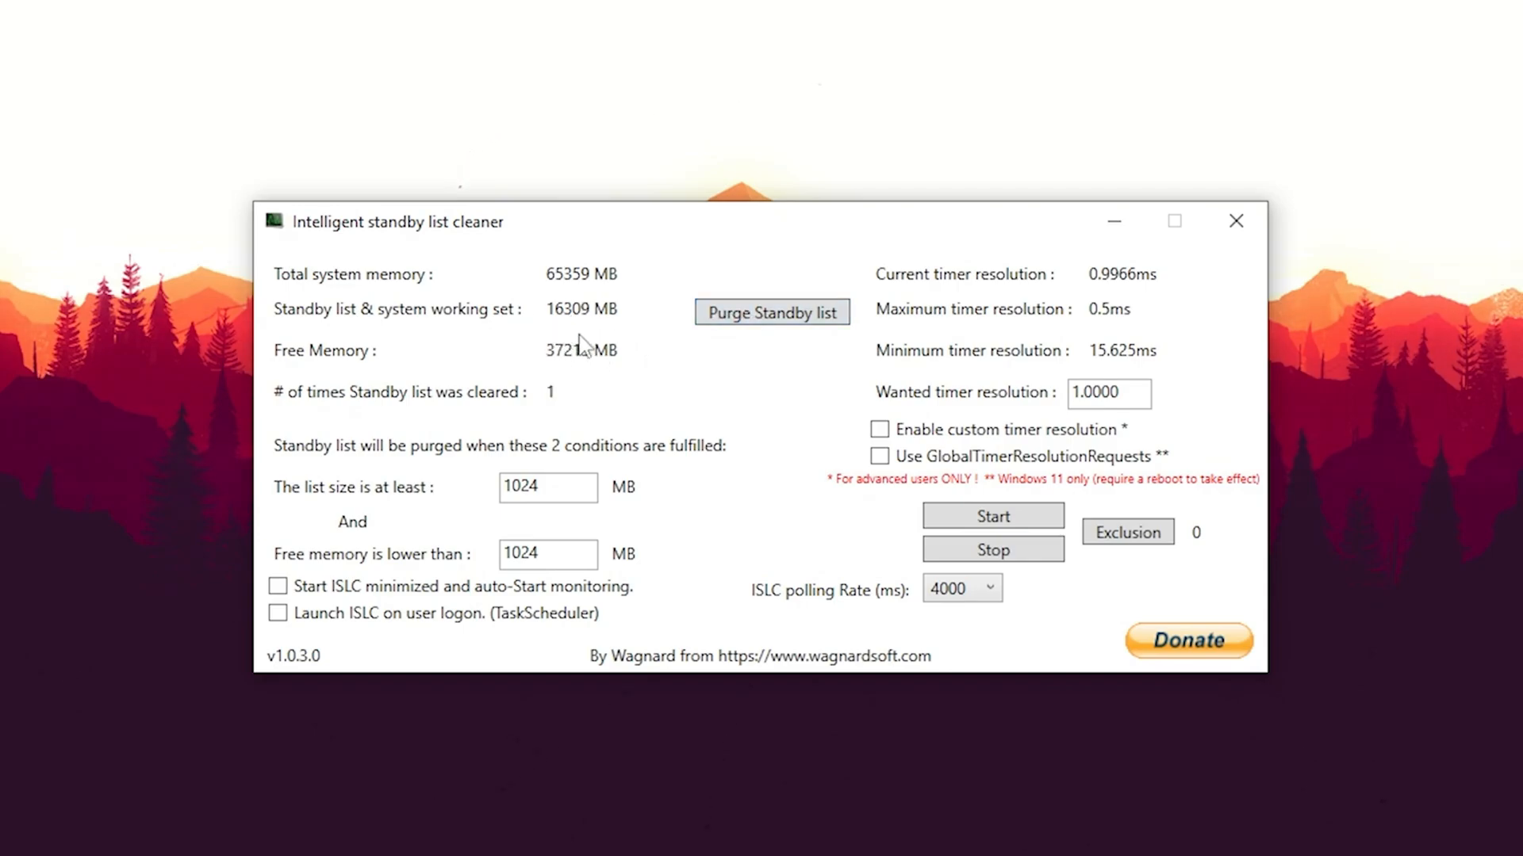
click(772, 313)
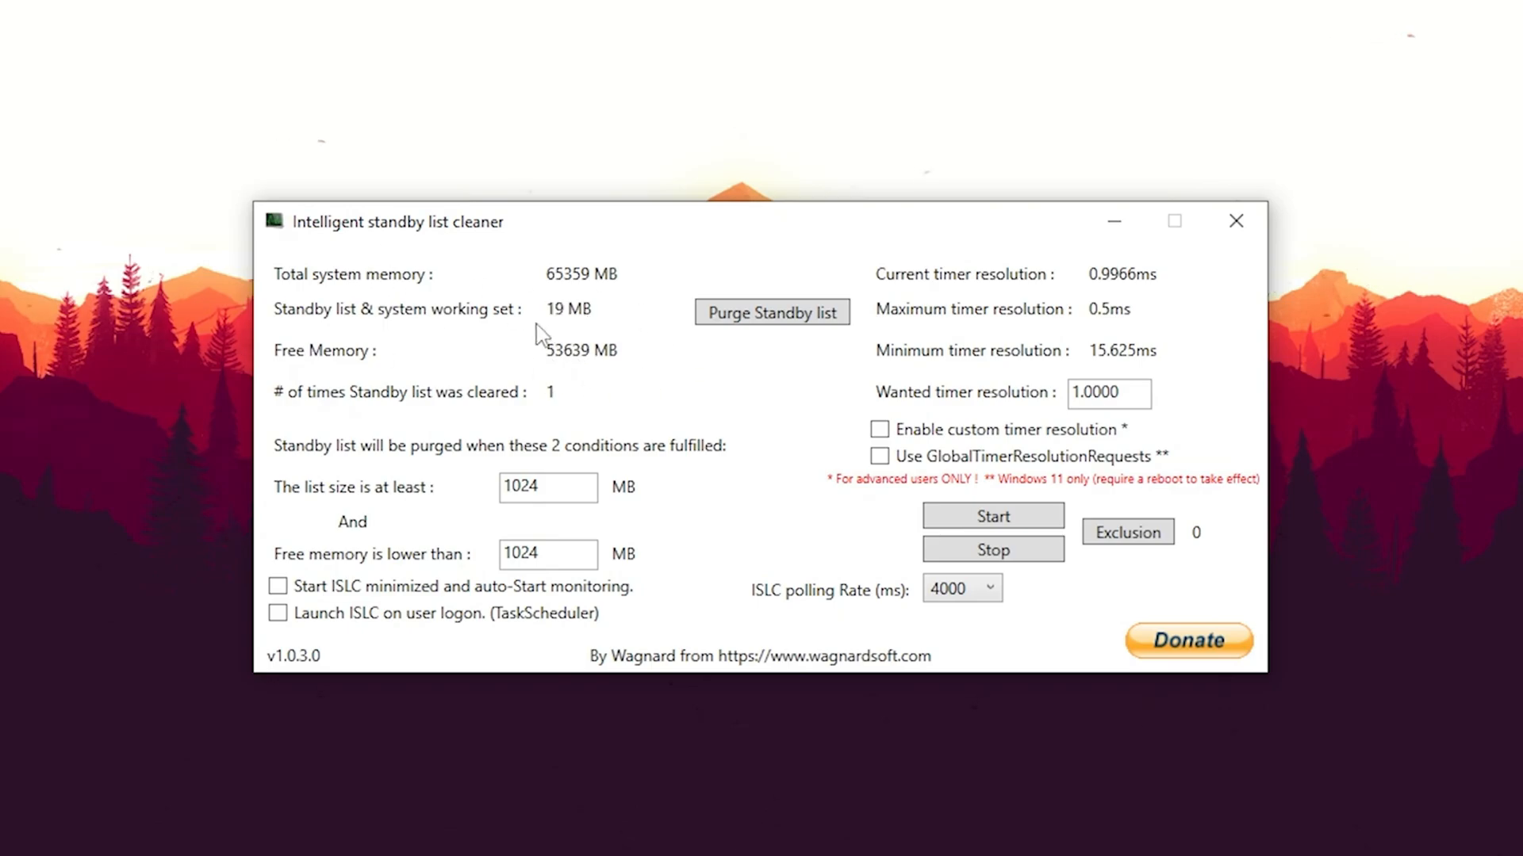
mouse_move(580, 340)
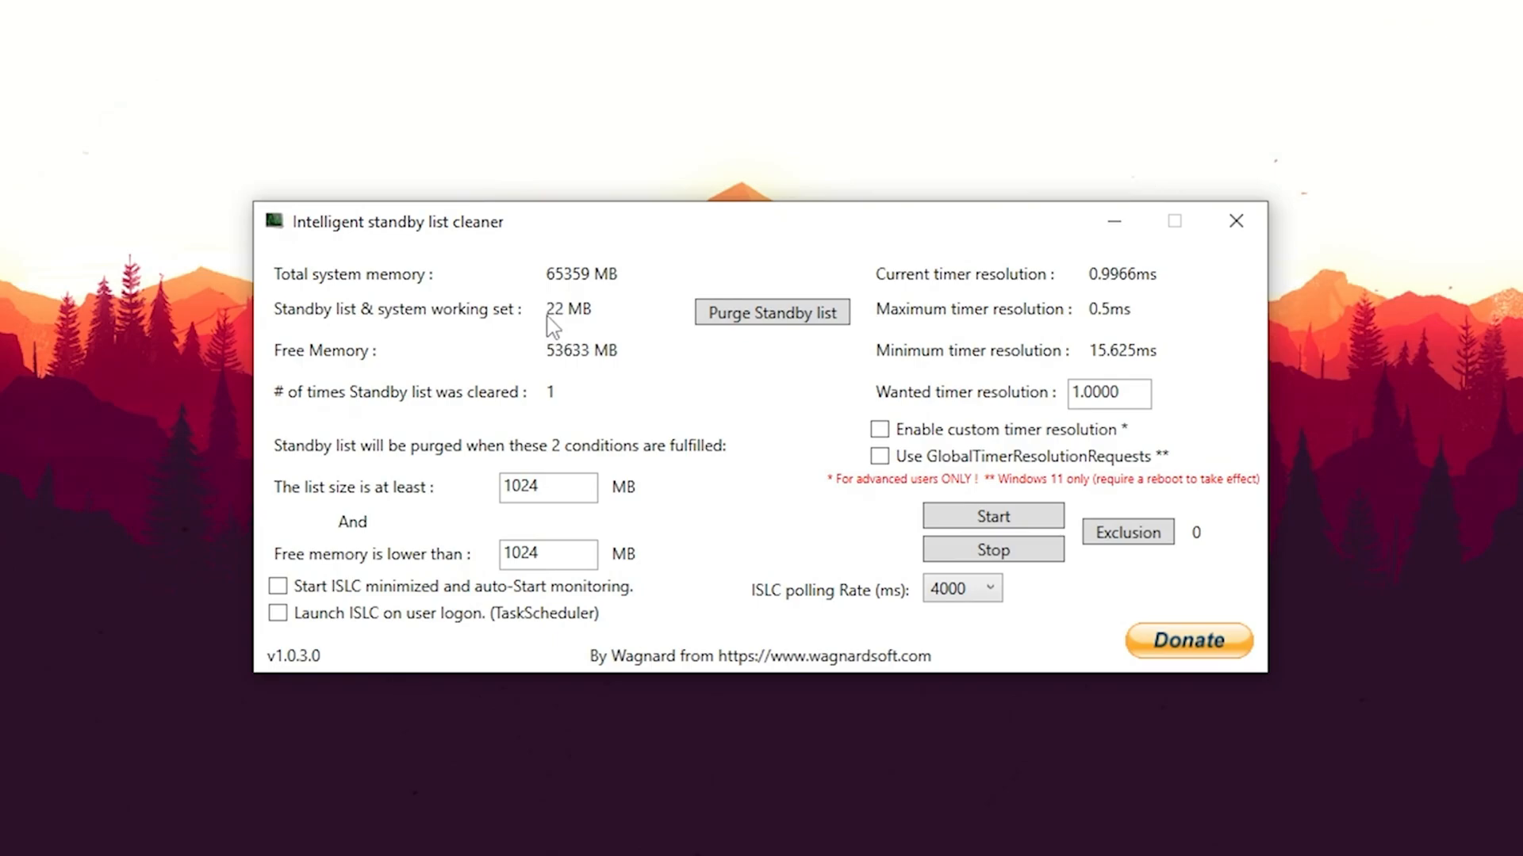
mouse_move(617, 292)
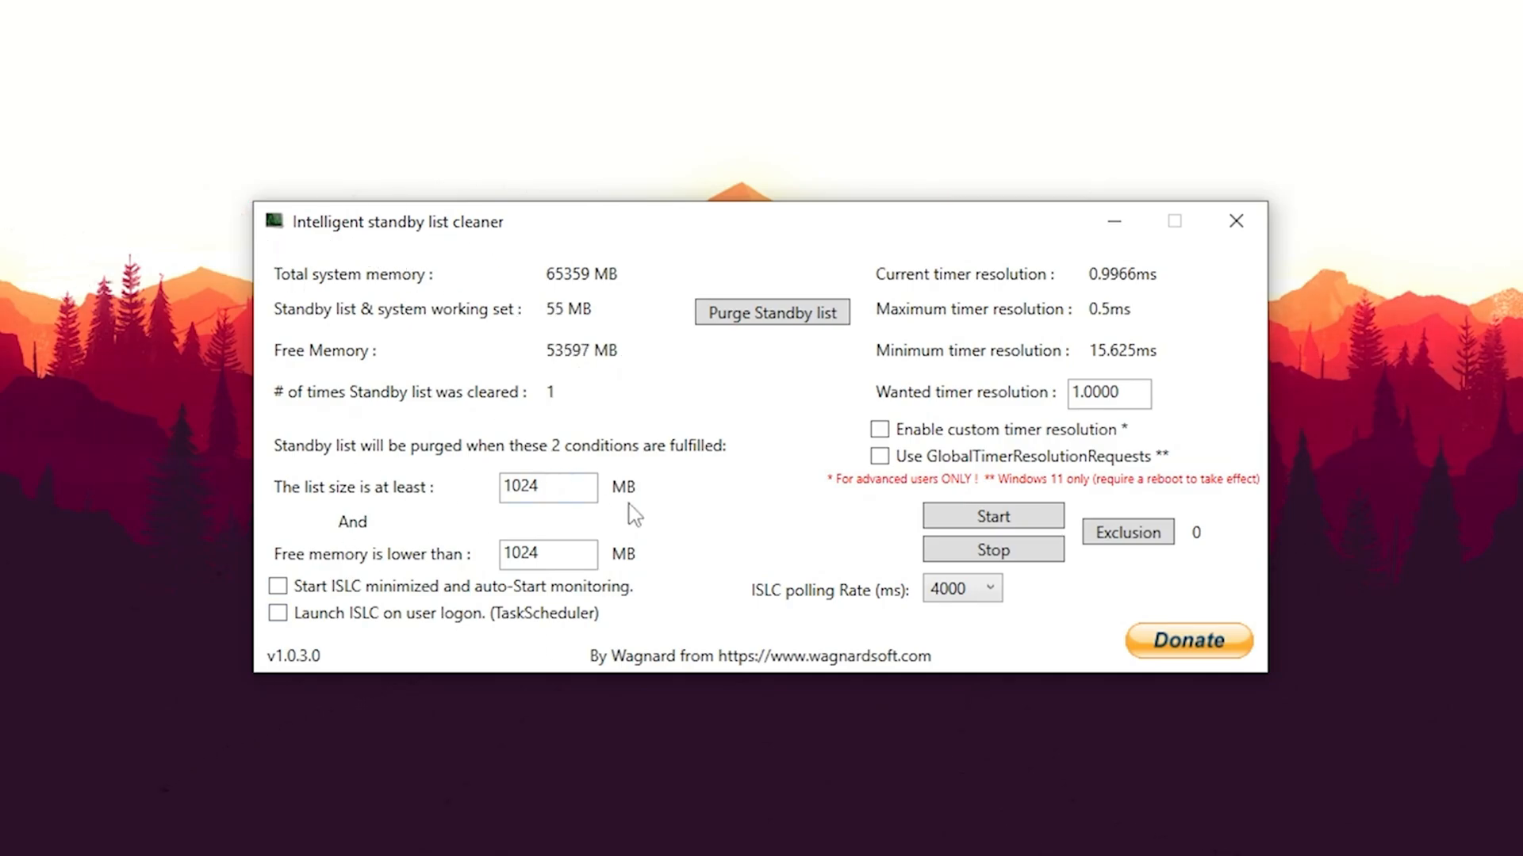
Set the free-memory purge threshold to 32000 MB and wanted timer resolution to 0.5000.
click(547, 487)
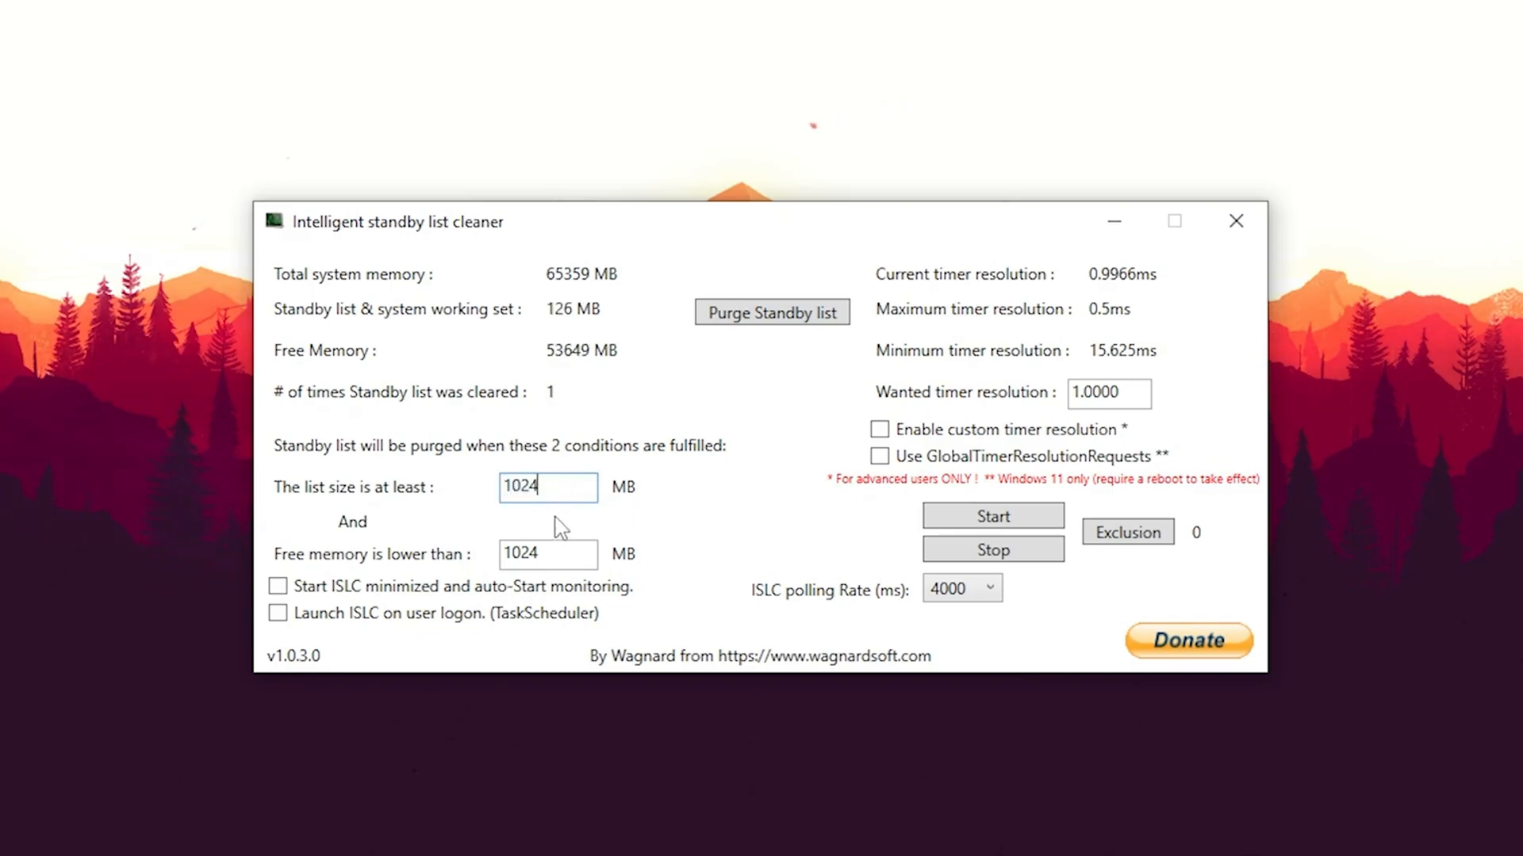
click(547, 554)
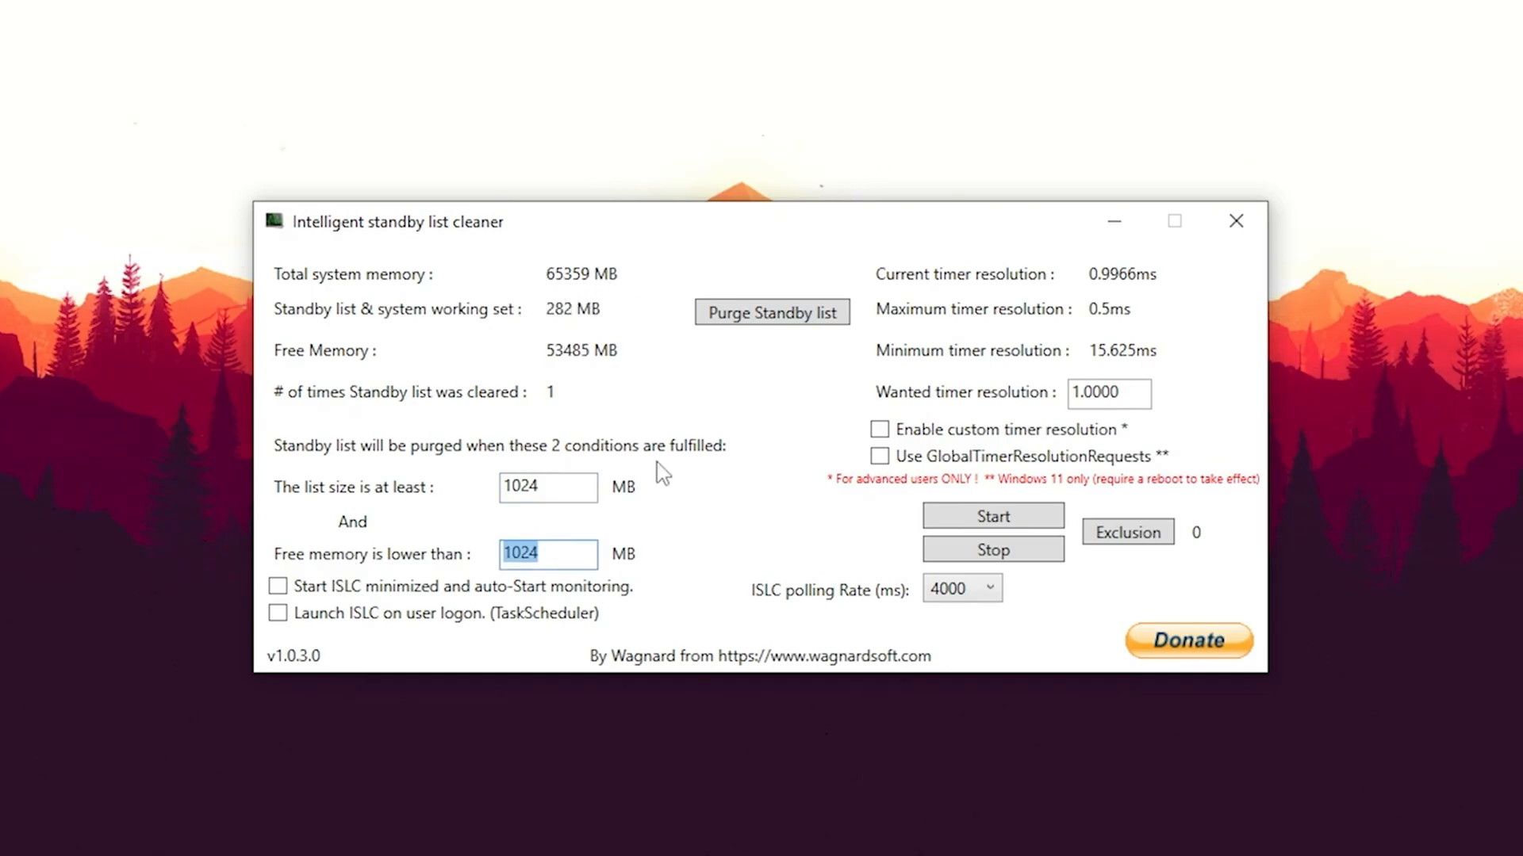
text(32000)
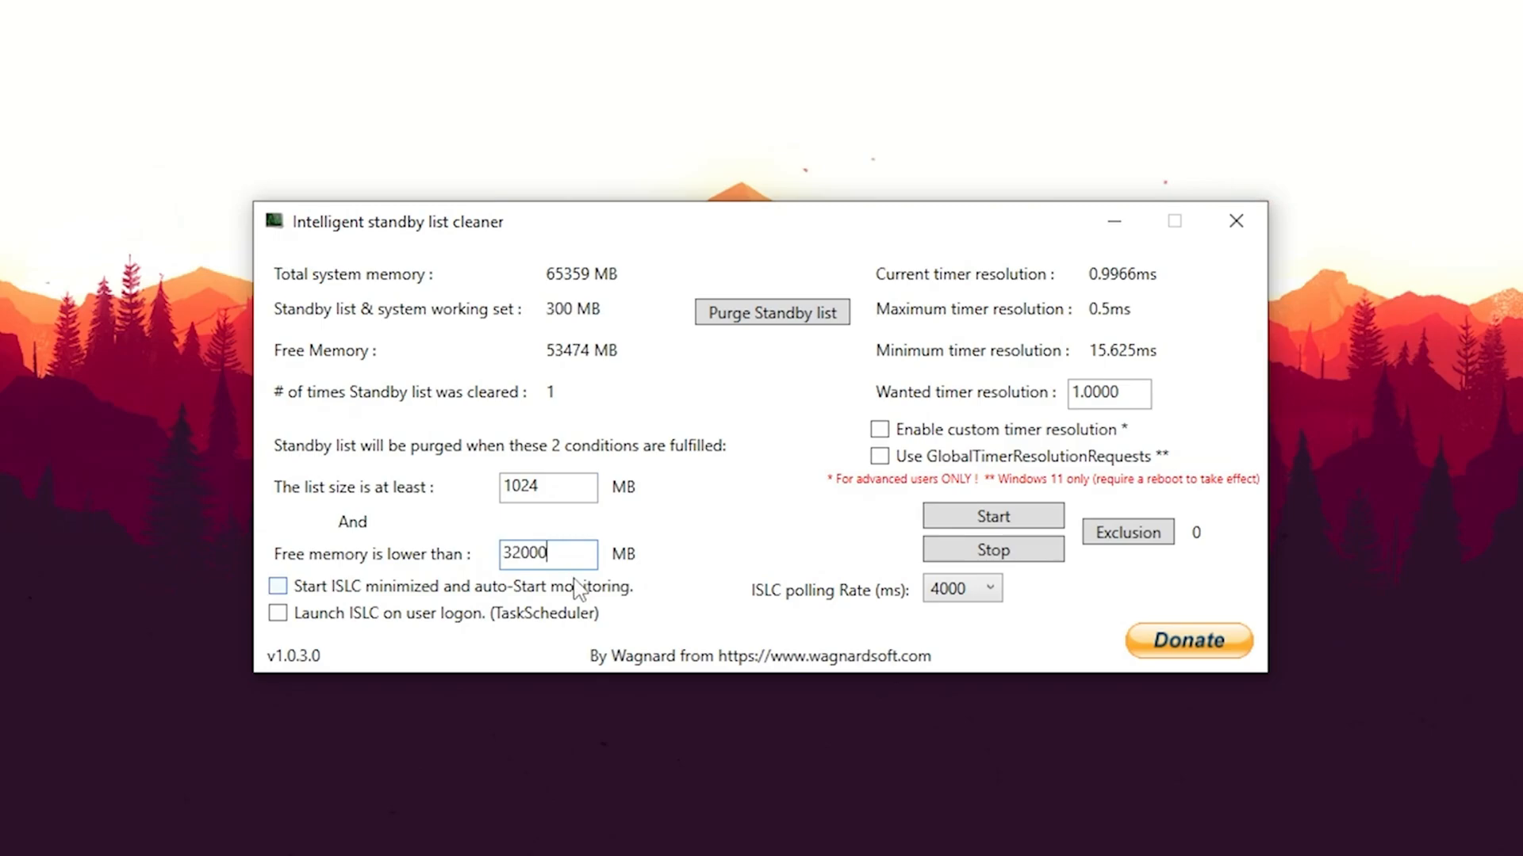
click(1109, 393)
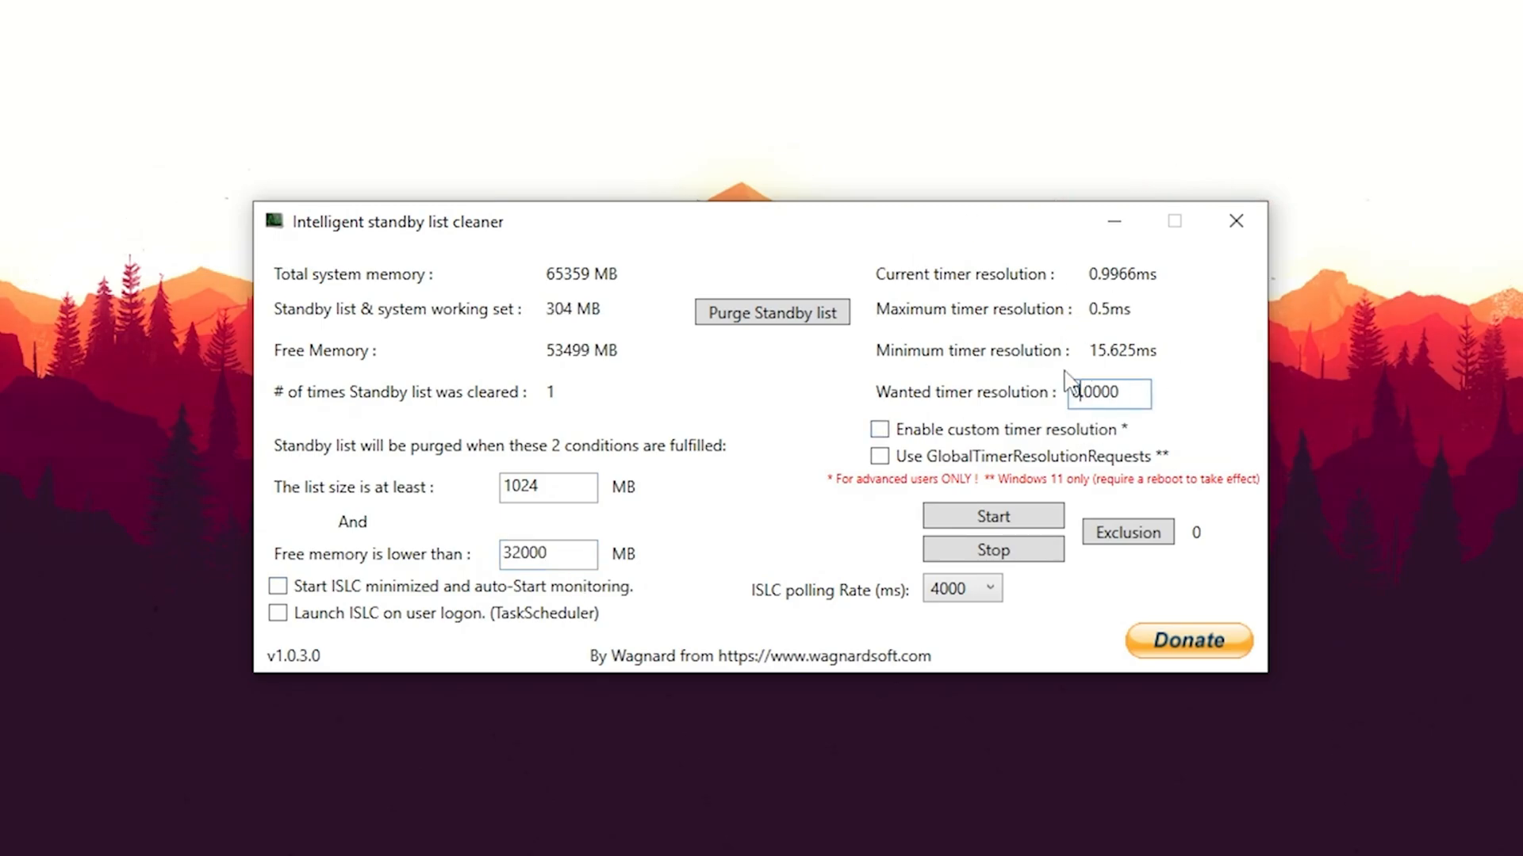
text(0.5000)
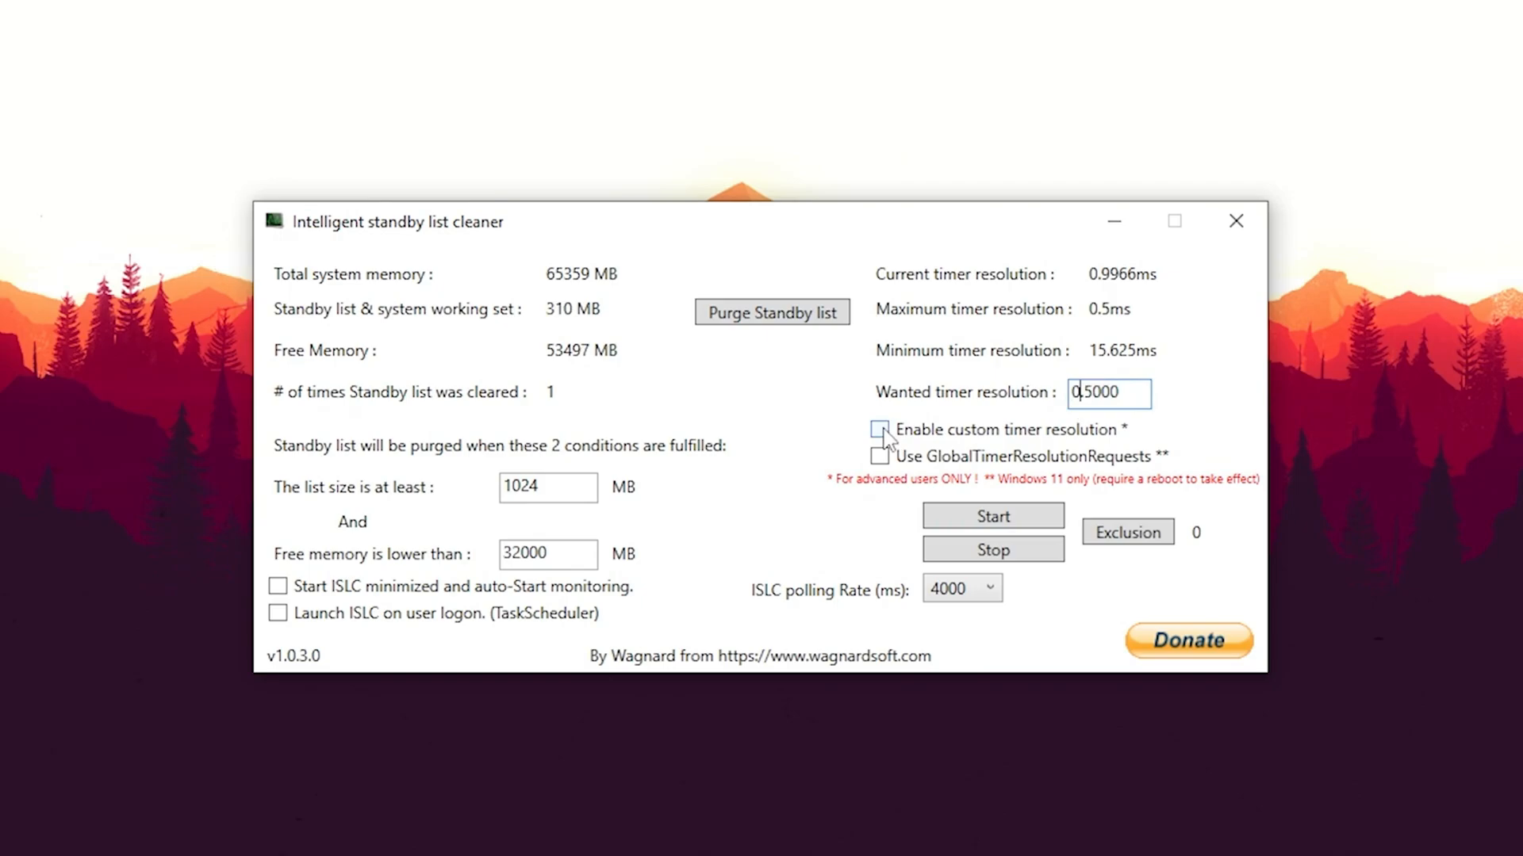
Enable custom timer resolution, 1000 ms polling, minimized auto-start and launch at logon.
click(988, 589)
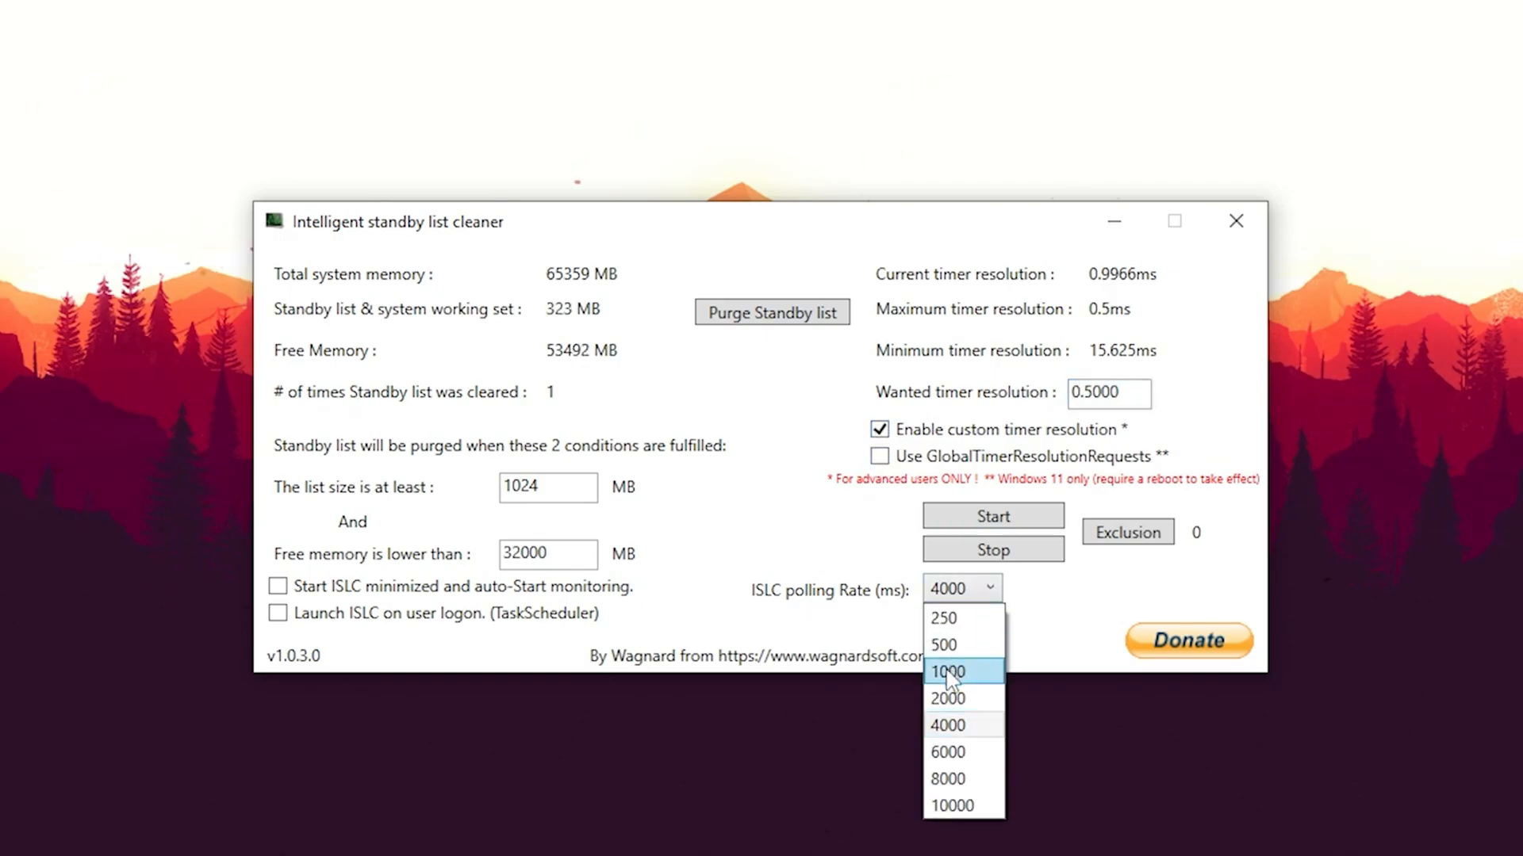
click(947, 671)
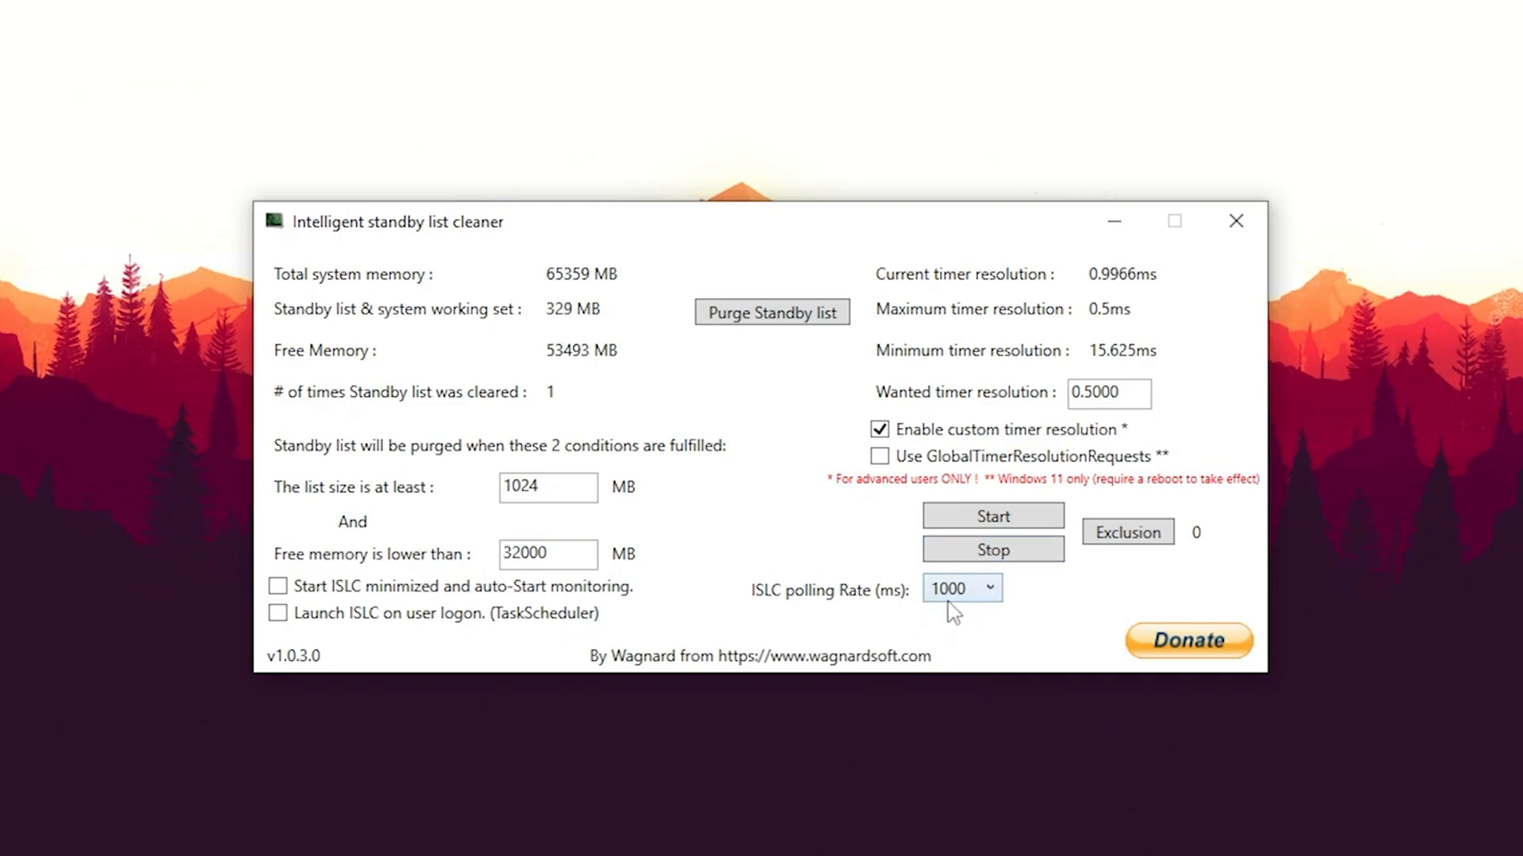
click(276, 585)
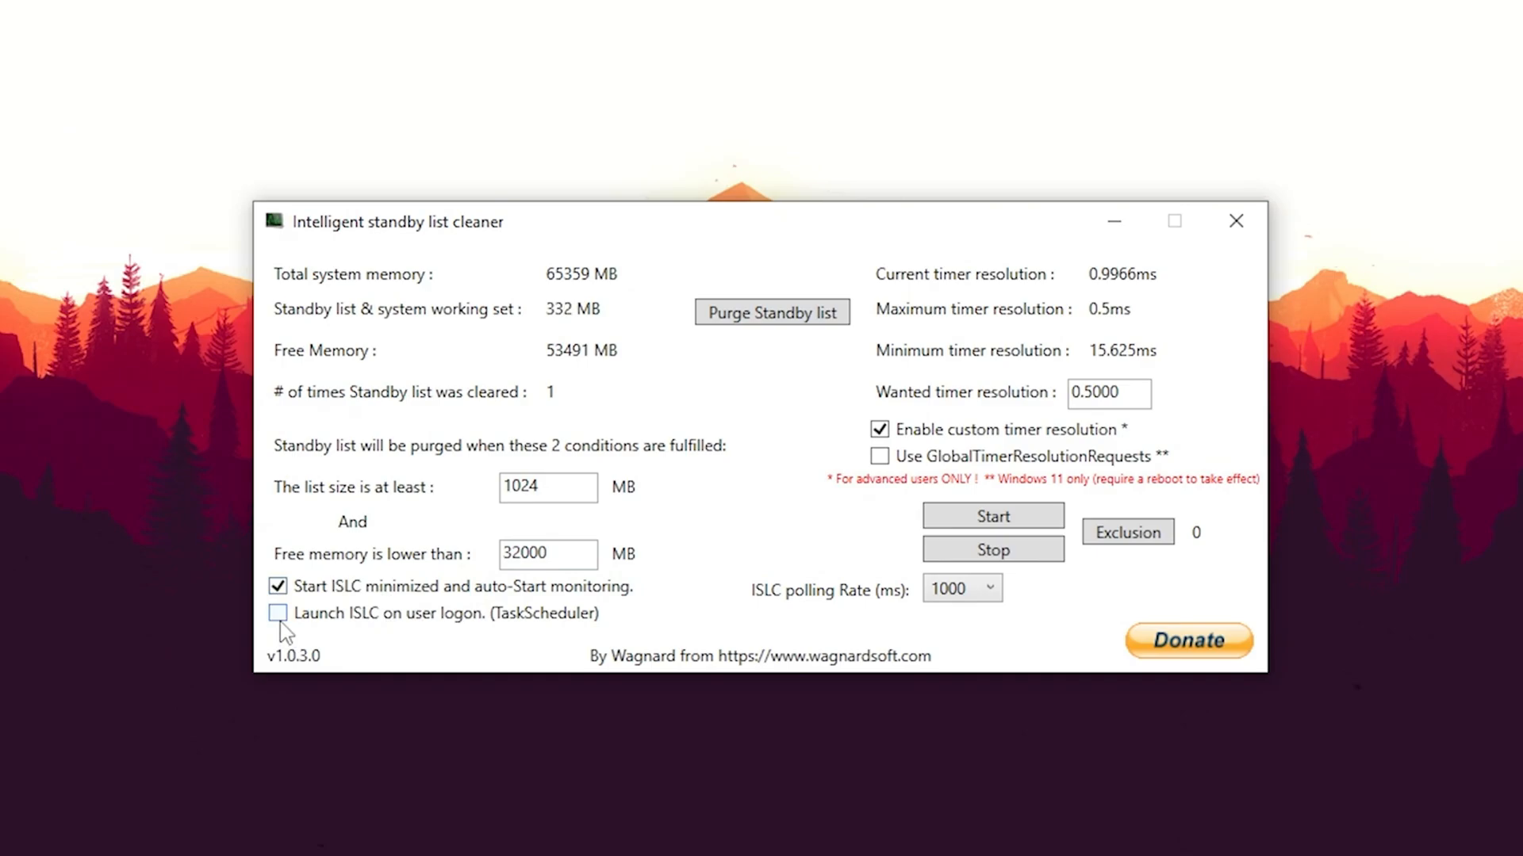
click(277, 585)
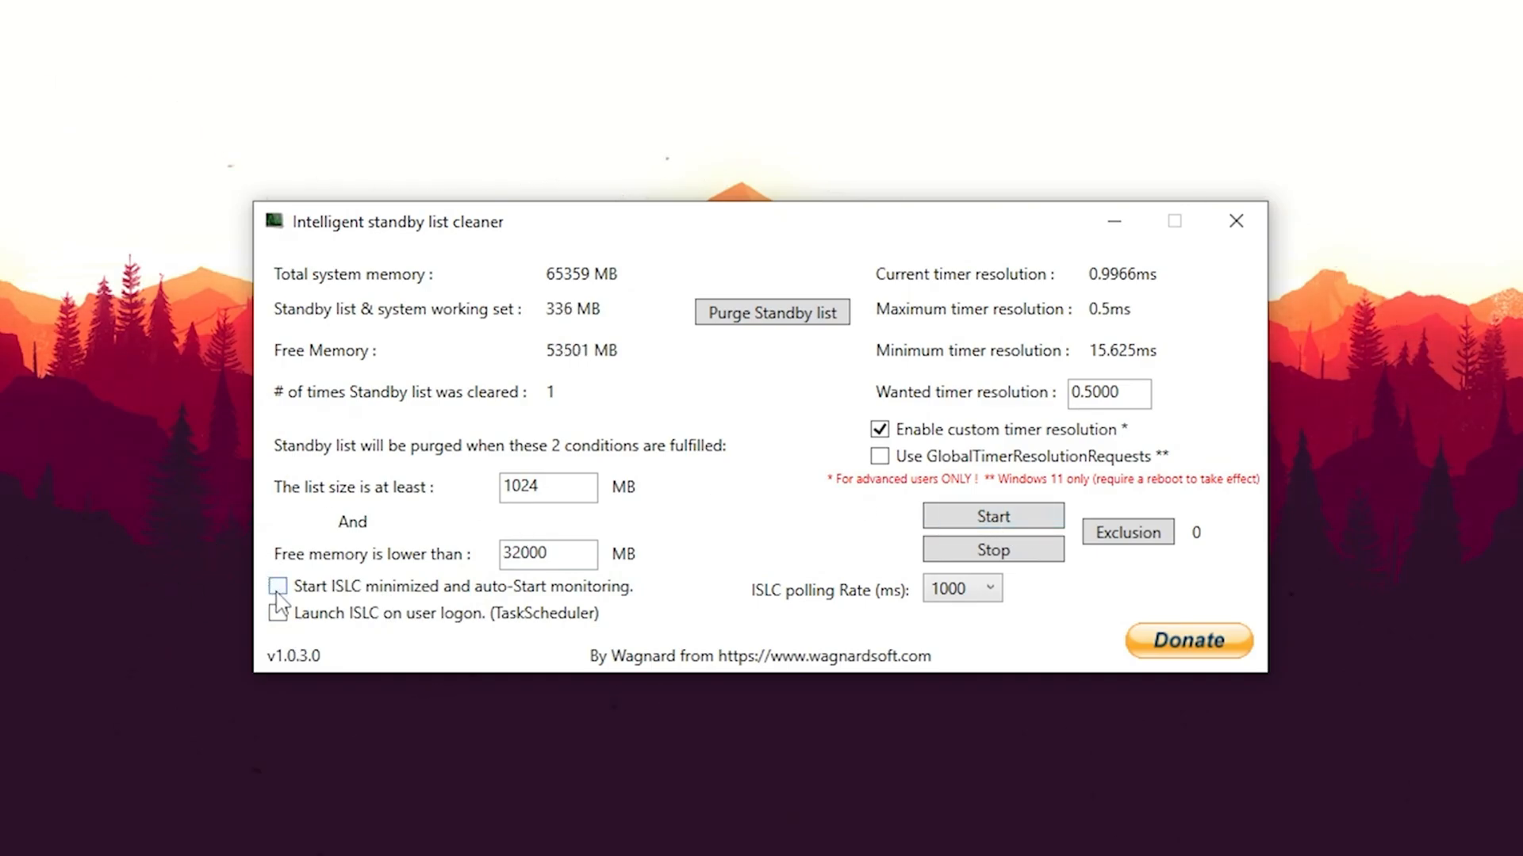
click(278, 585)
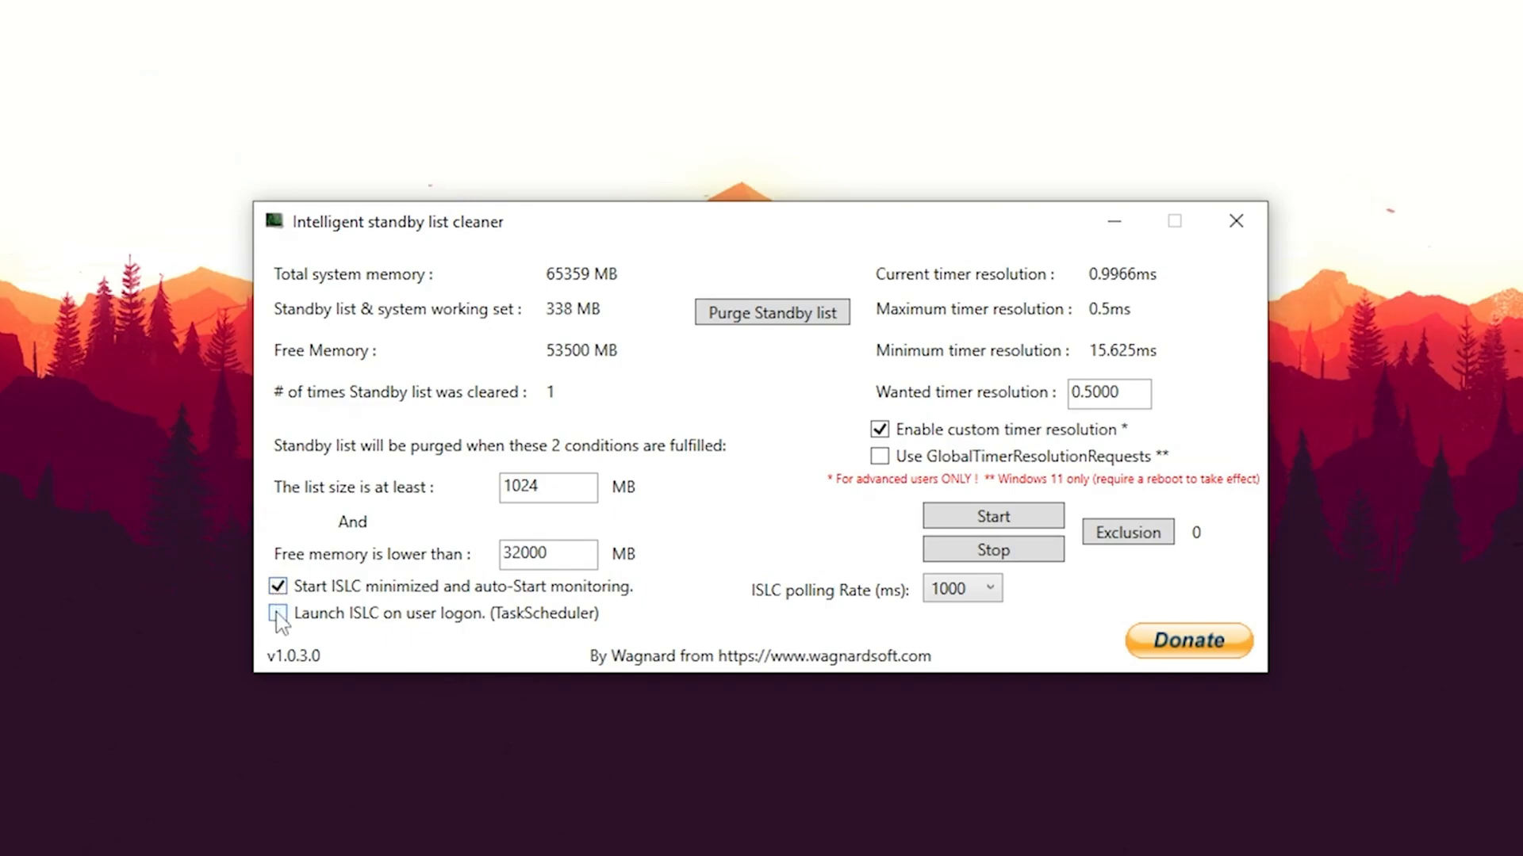
click(277, 612)
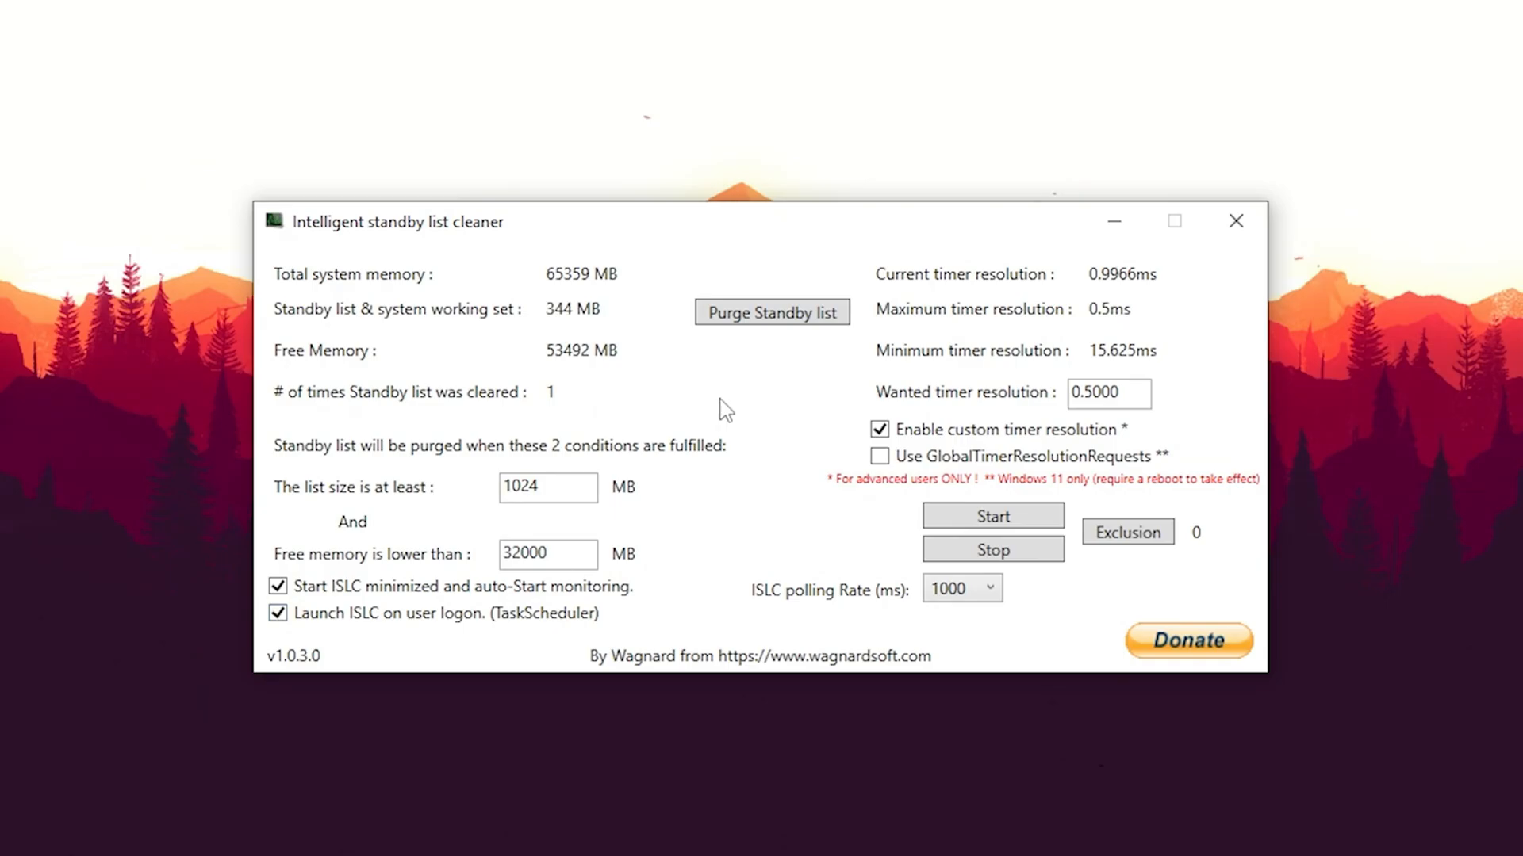
Start ISLC monitoring, with timer resolution now running at 0.4966 ms.
click(547, 553)
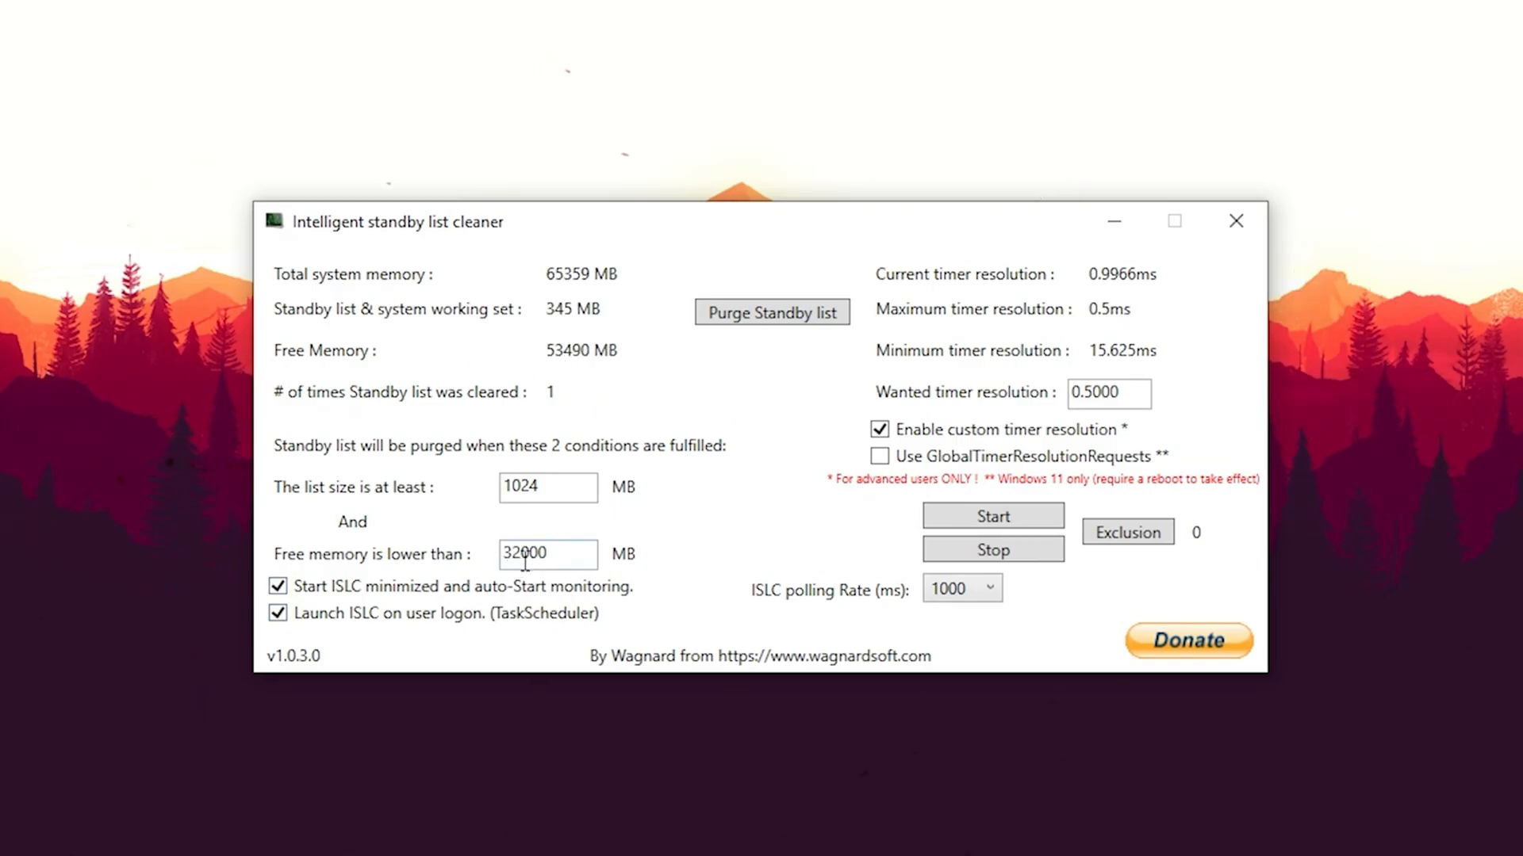
click(993, 516)
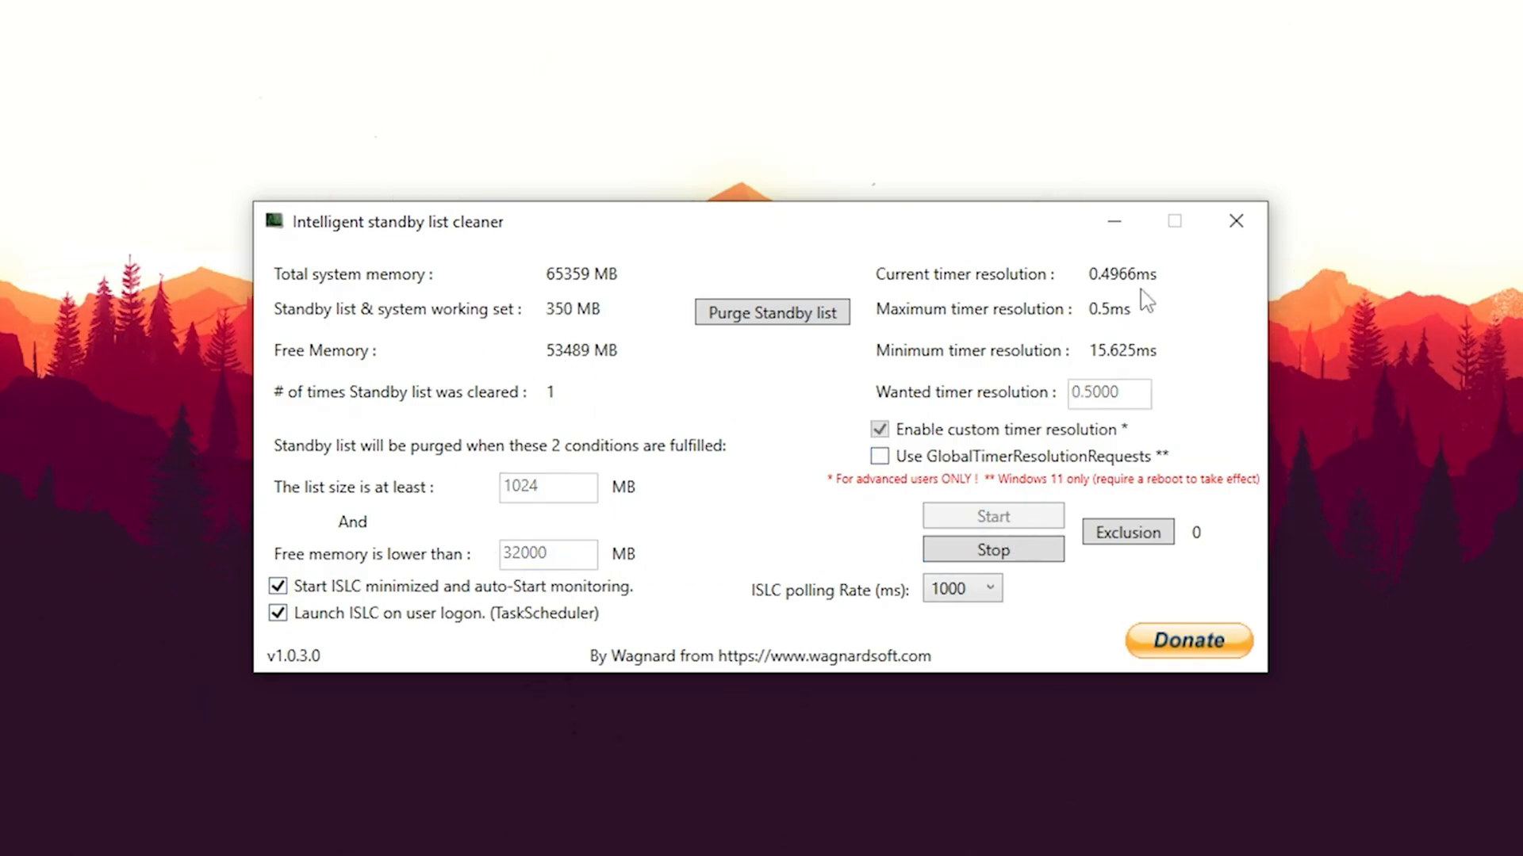